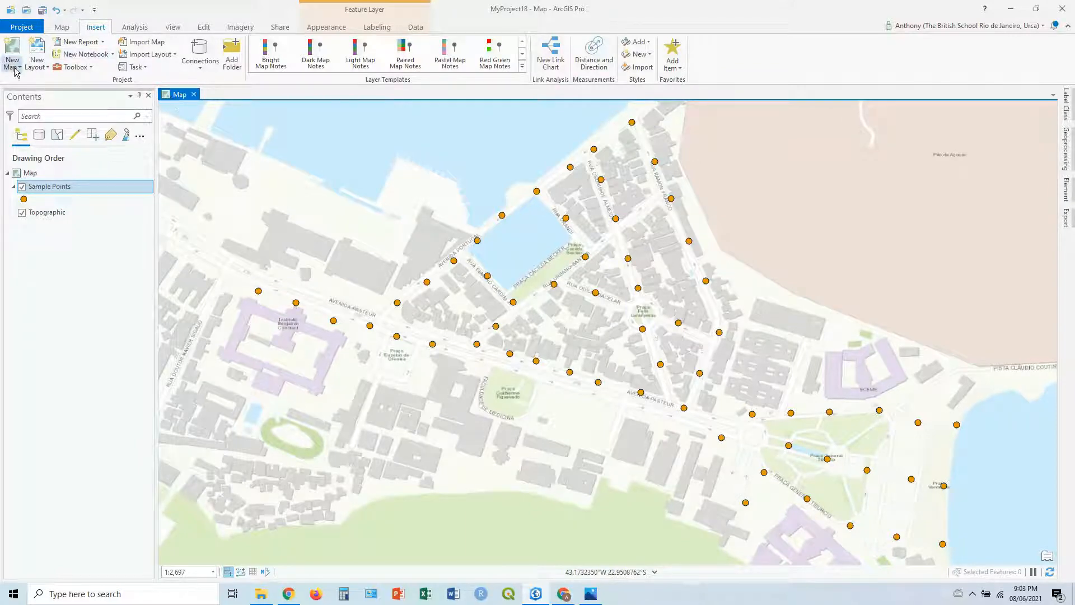
- Create a new map, rename it 'Inset Map', then return to the Urca sample points map
left_click(12, 55)
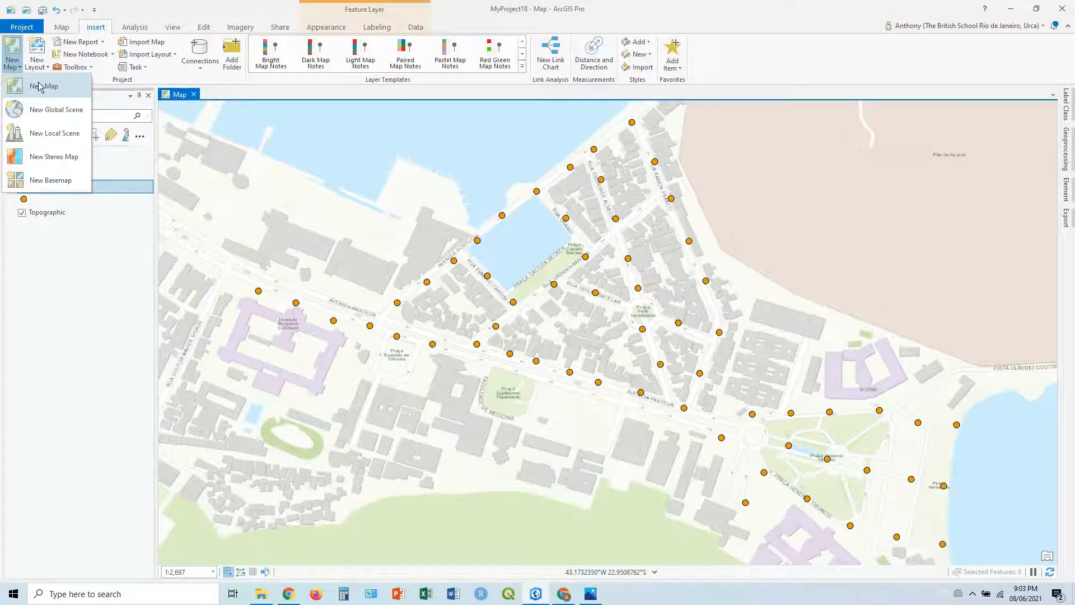
left_click(44, 86)
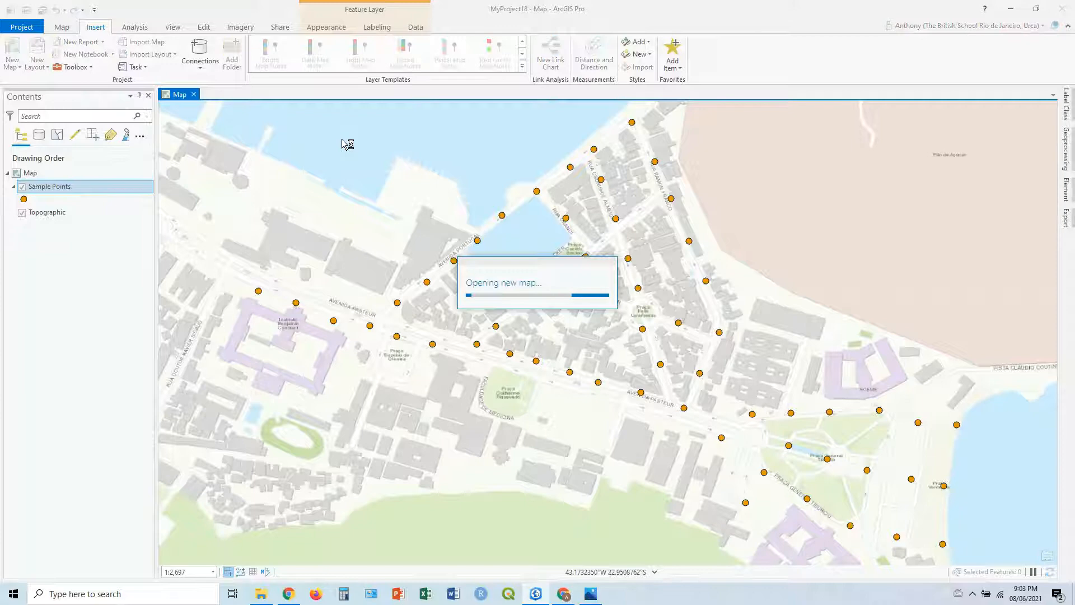
left_click(12, 53)
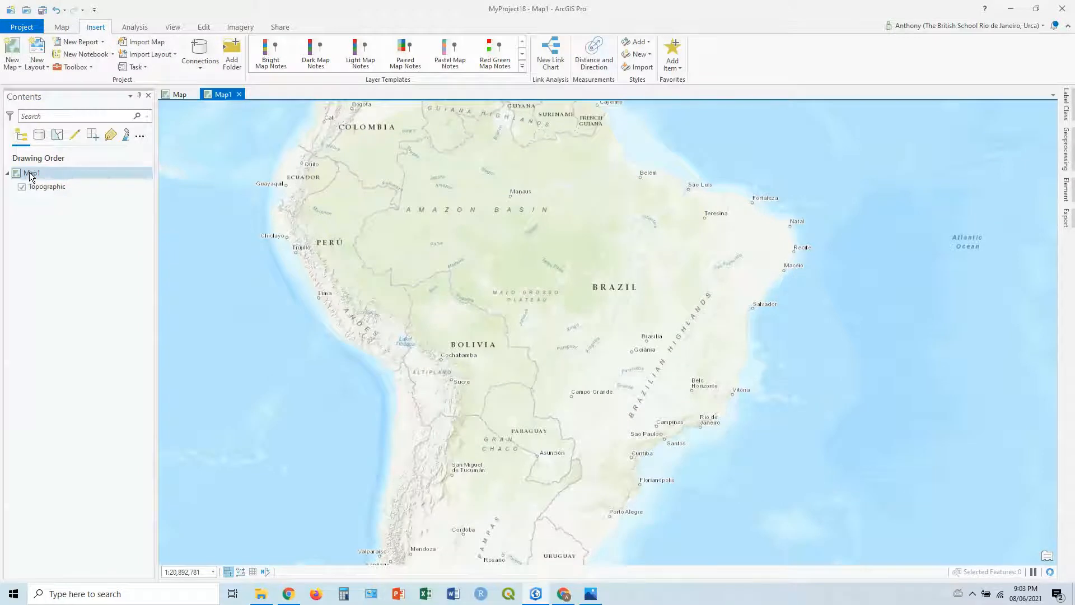
double_click(31, 173)
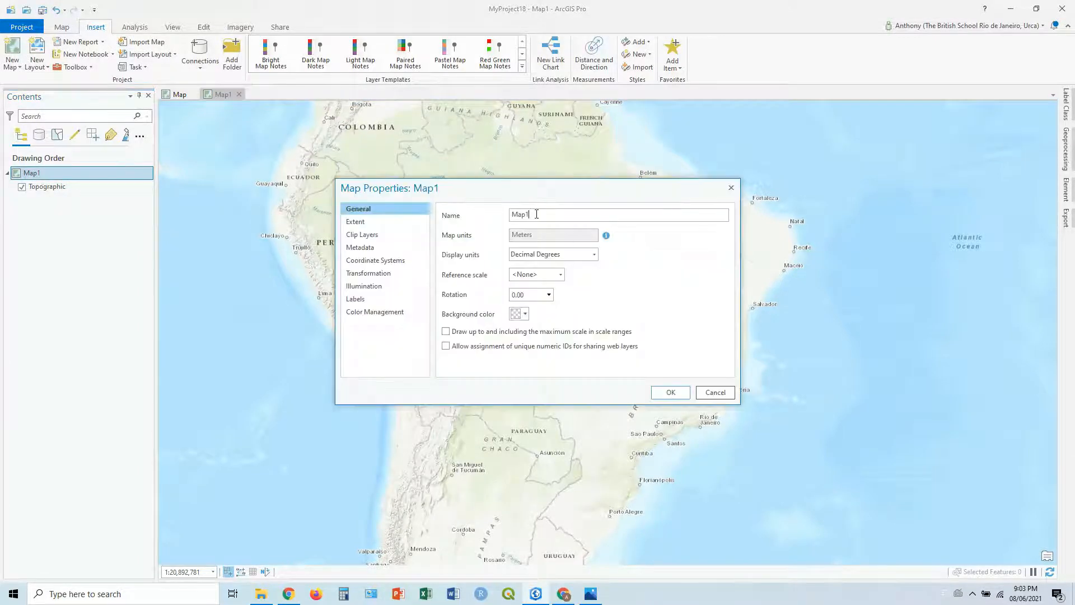
type("Inset Map")
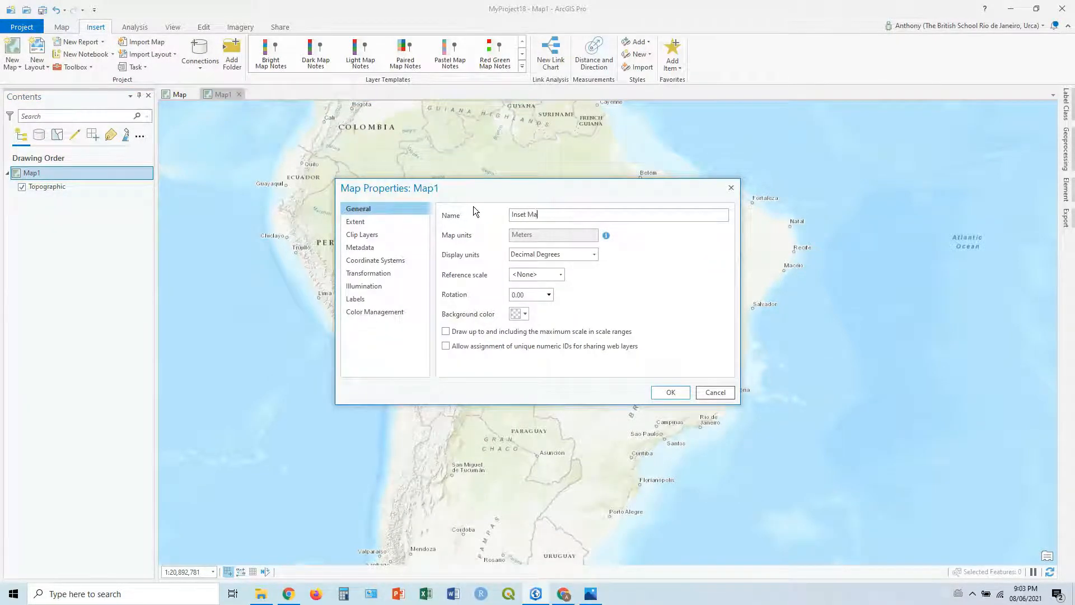
left_click(669, 392)
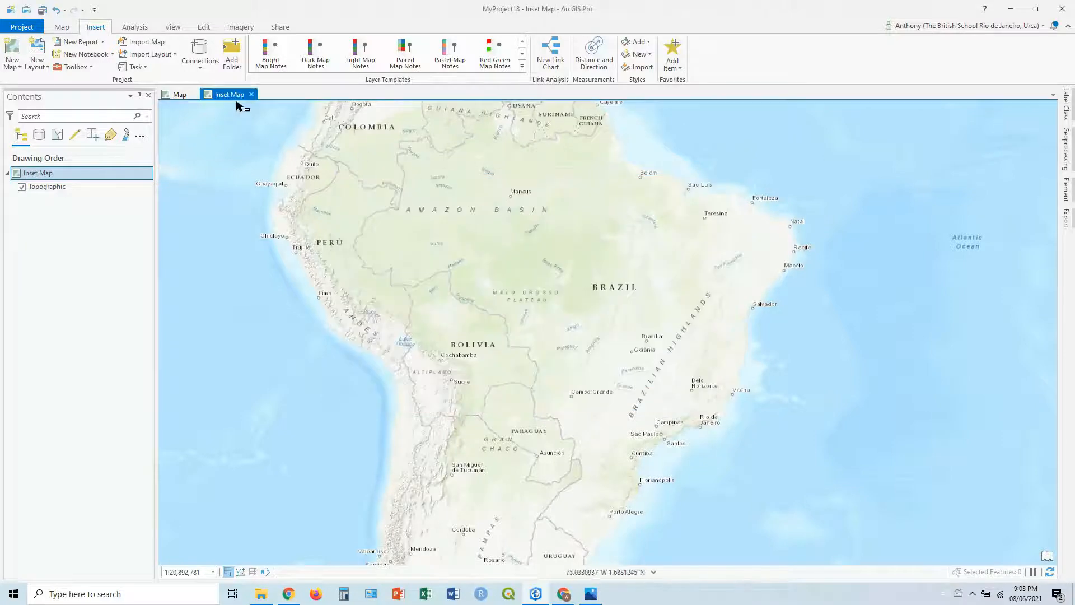
left_click(179, 94)
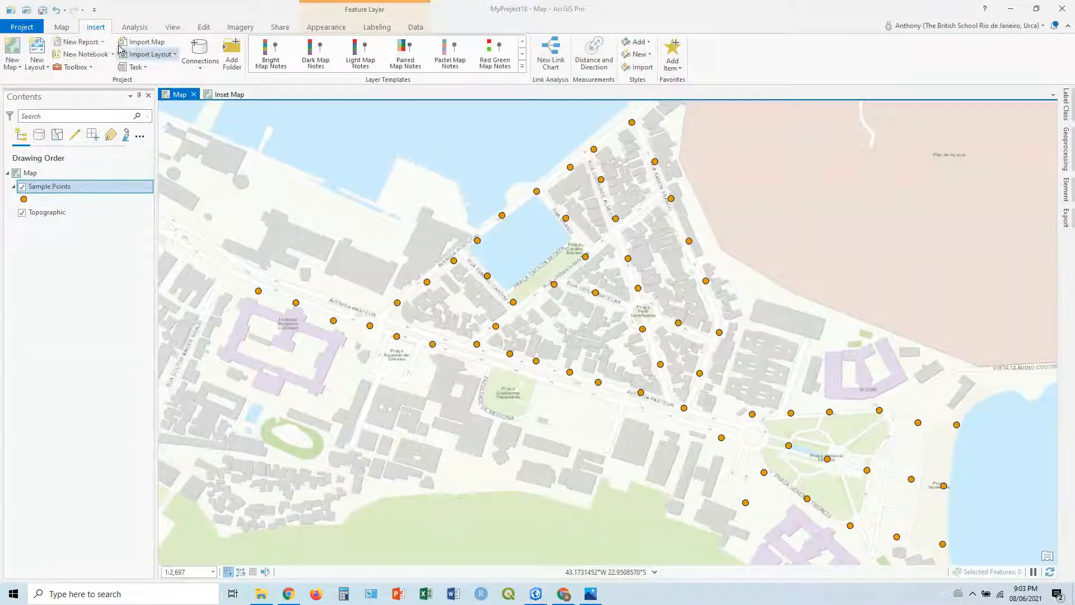
mouse_move(36, 54)
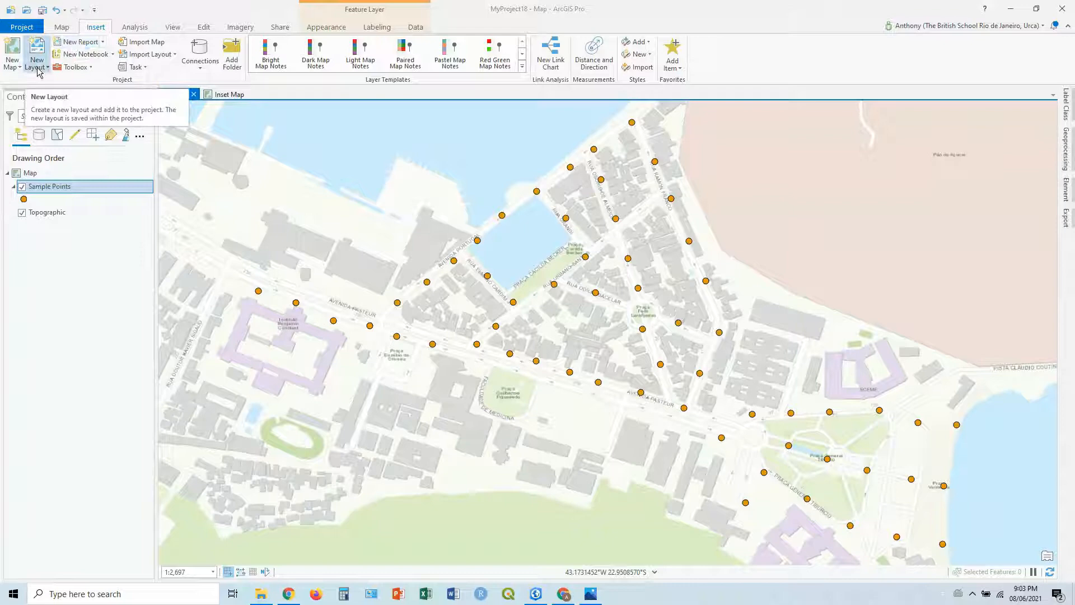
- Add an ISO landscape A4 layout with a map frame zoomed to the Sample Points layer
left_click(36, 55)
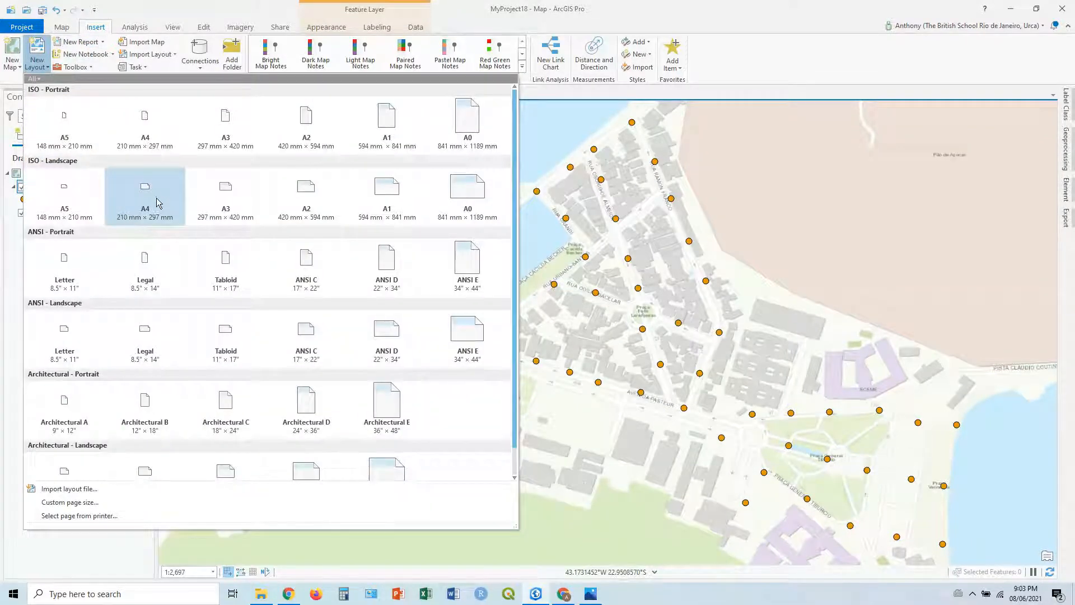
mouse_move(159, 210)
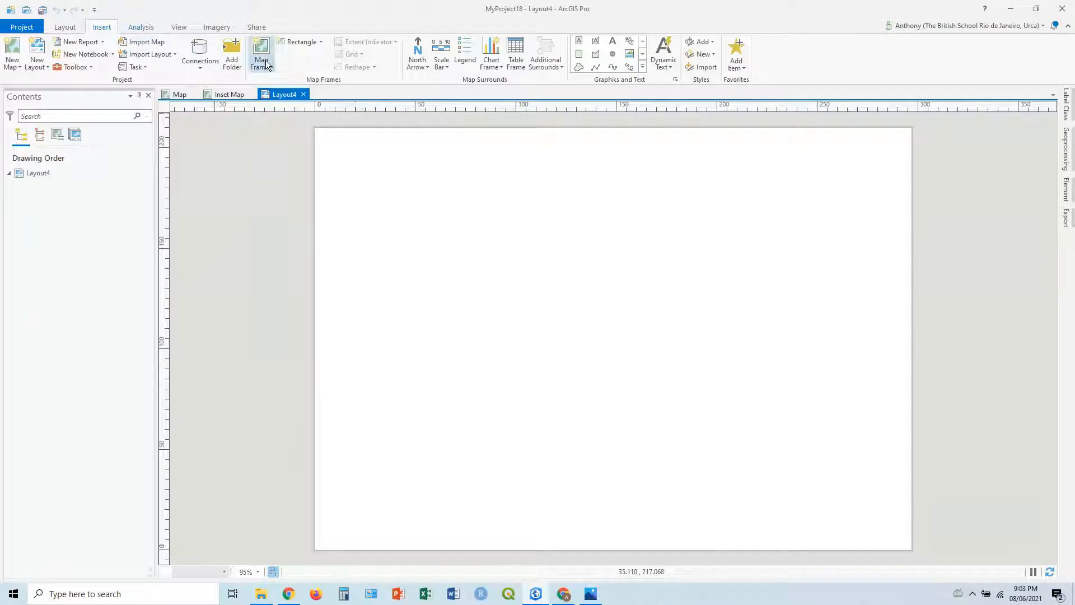
left_click(260, 55)
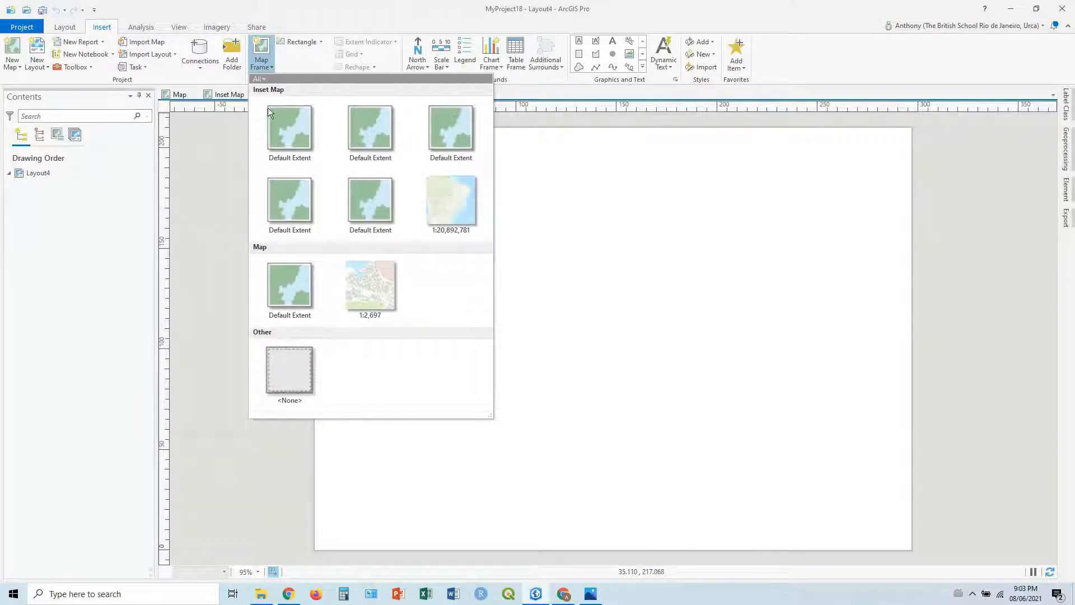
mouse_move(370, 203)
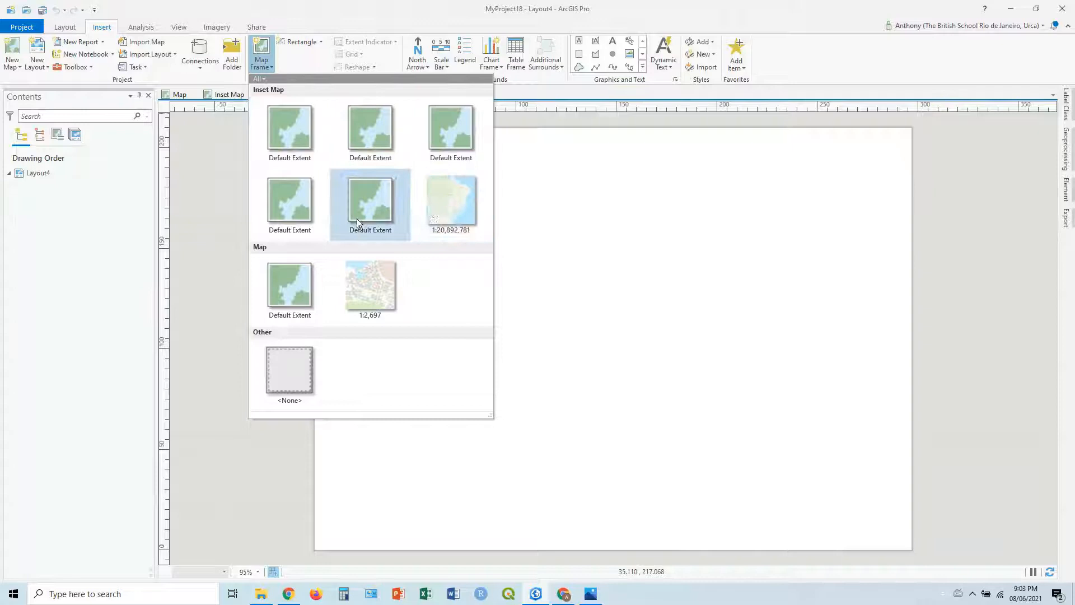
mouse_move(370, 284)
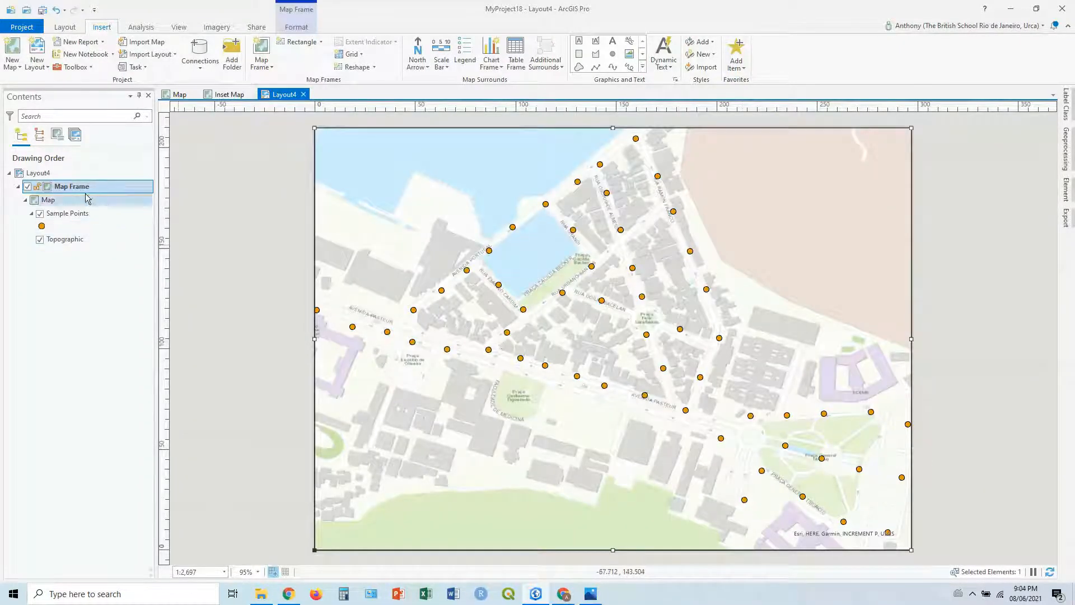
right_click(67, 213)
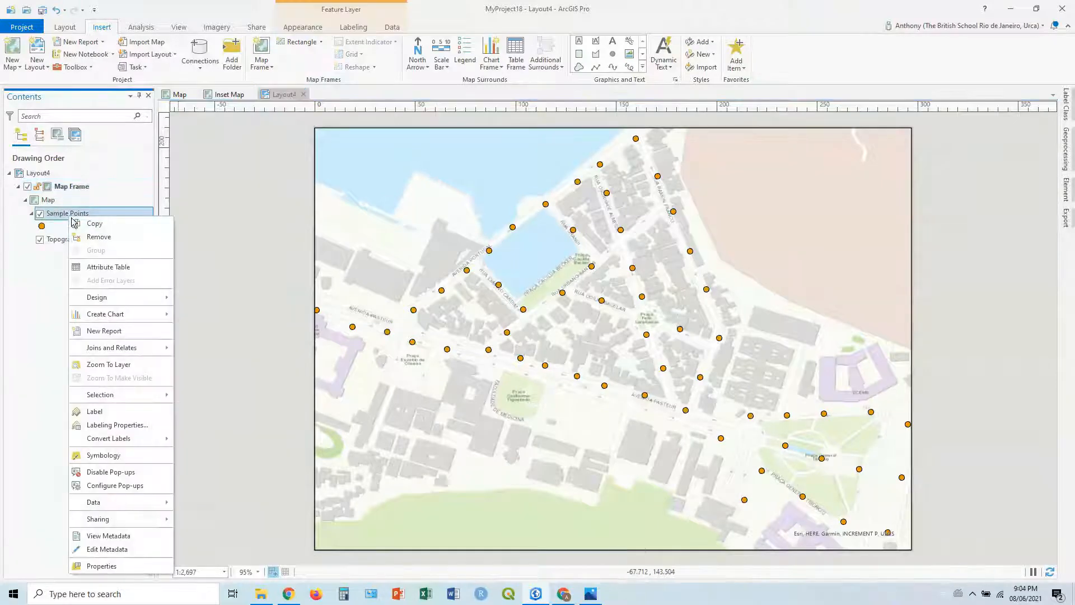
left_click(108, 365)
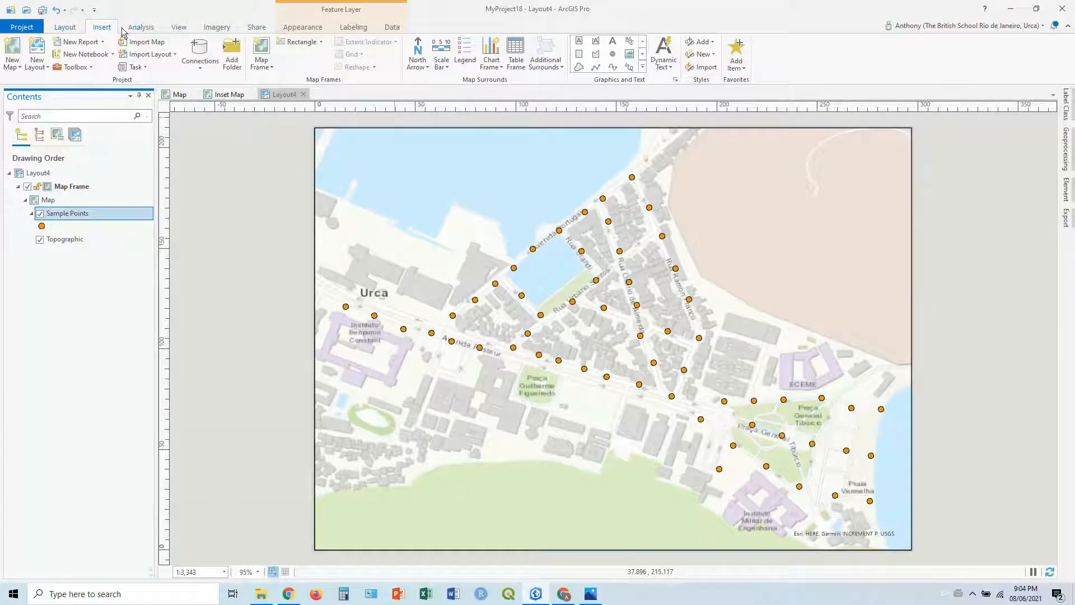
mouse_move(416, 58)
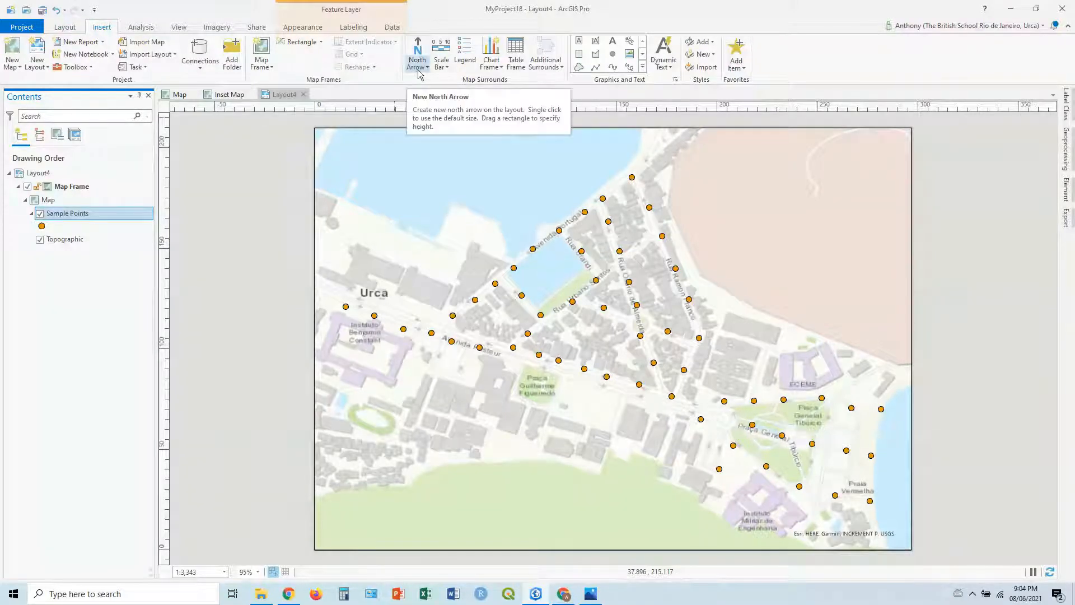
- Place a north arrow at the map's top-right and apply a white halo to its symbol
left_click(418, 67)
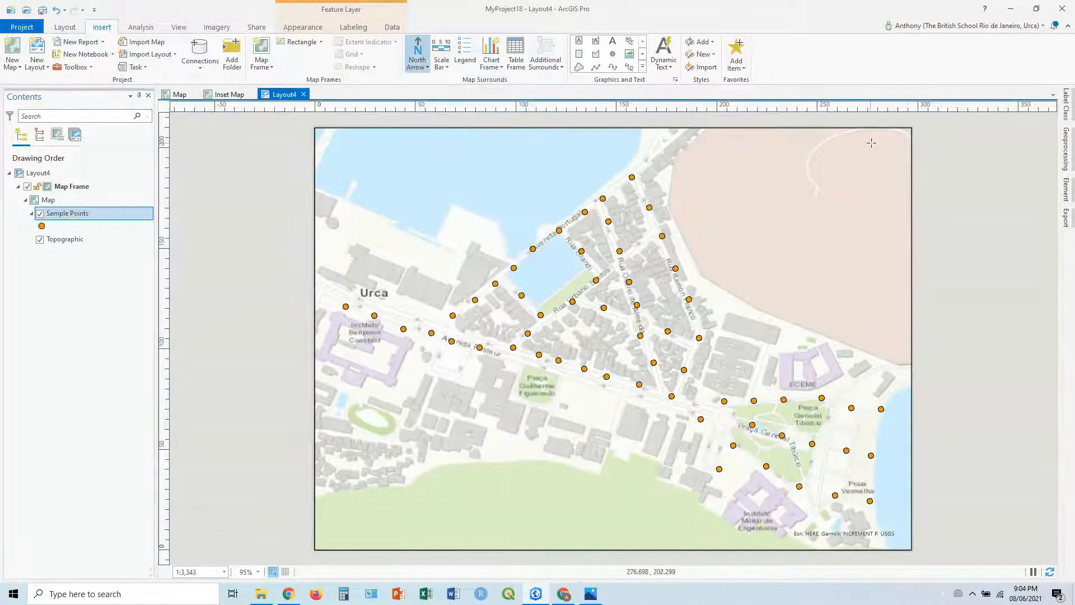
mouse_move(901, 212)
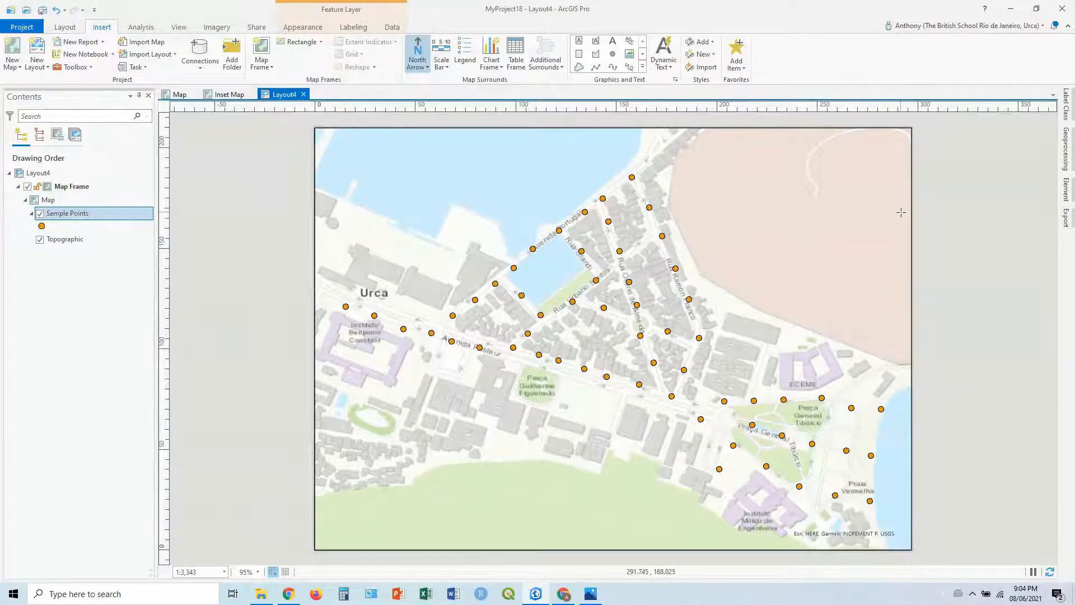
left_click(417, 54)
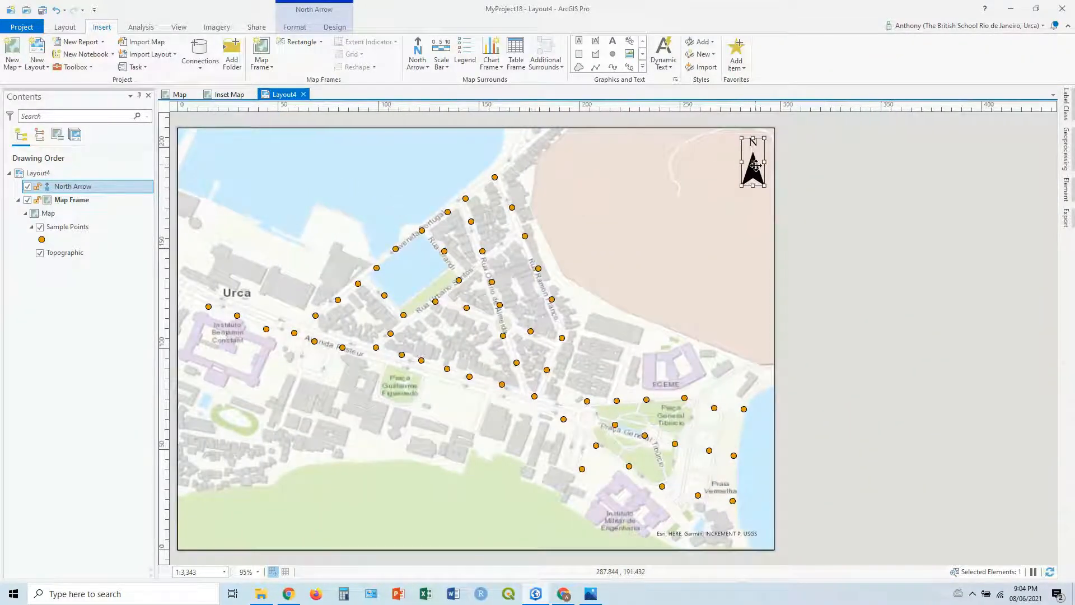
double_click(752, 162)
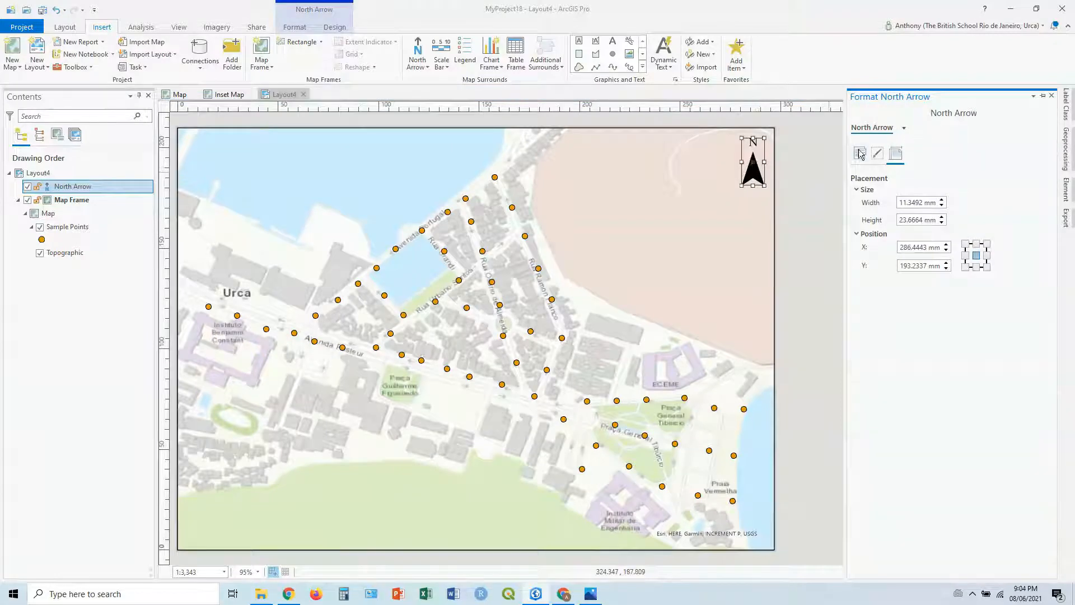
left_click(861, 153)
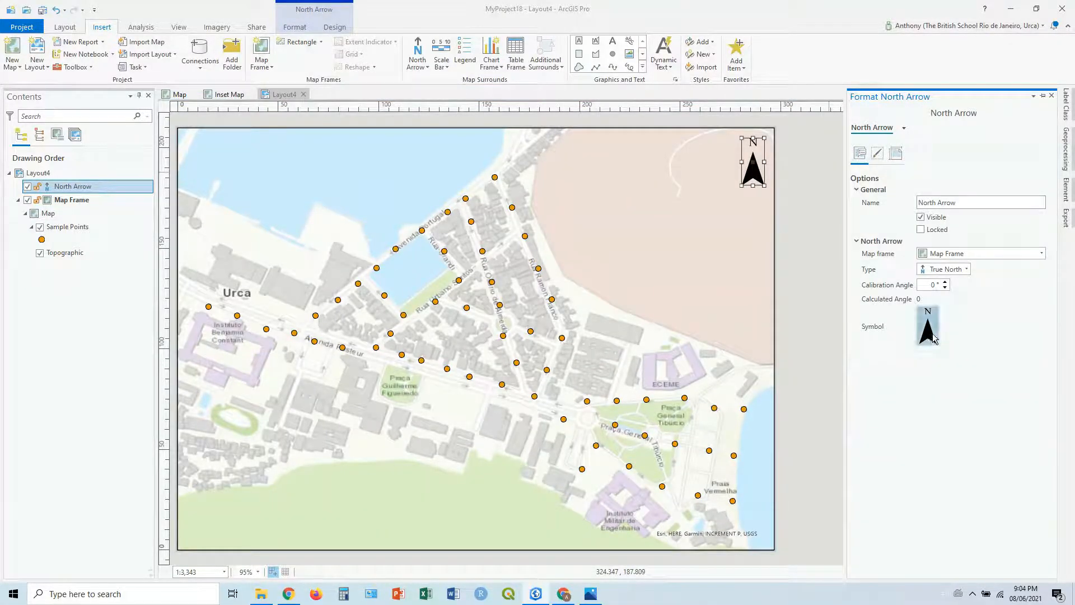
left_click(928, 326)
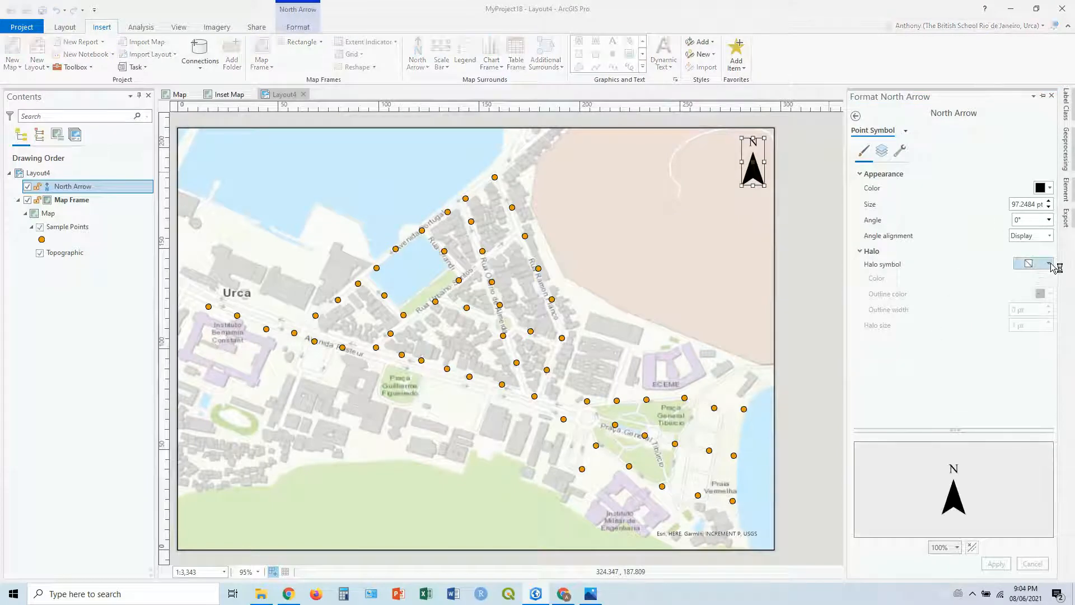
left_click(1049, 263)
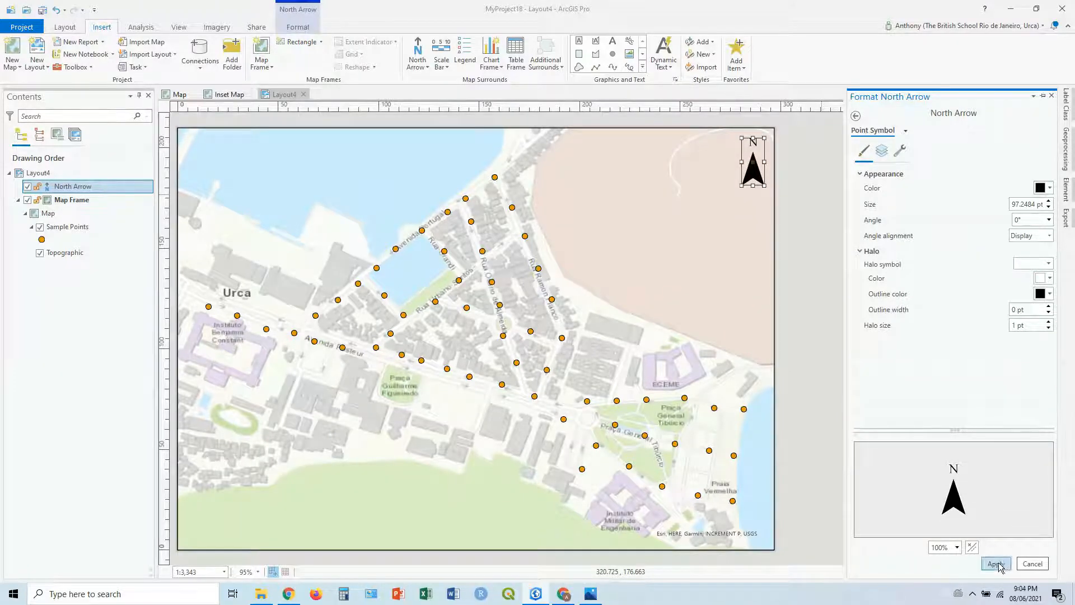
left_click(996, 563)
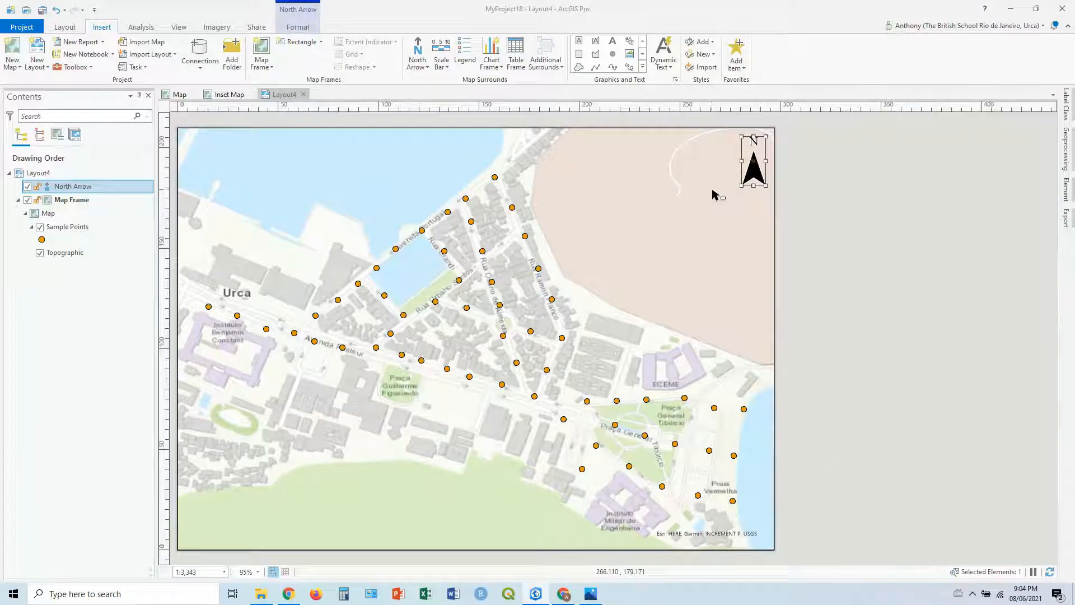
- Add a scale bar along the map's bottom and colour its second alternating bar white
left_click(440, 54)
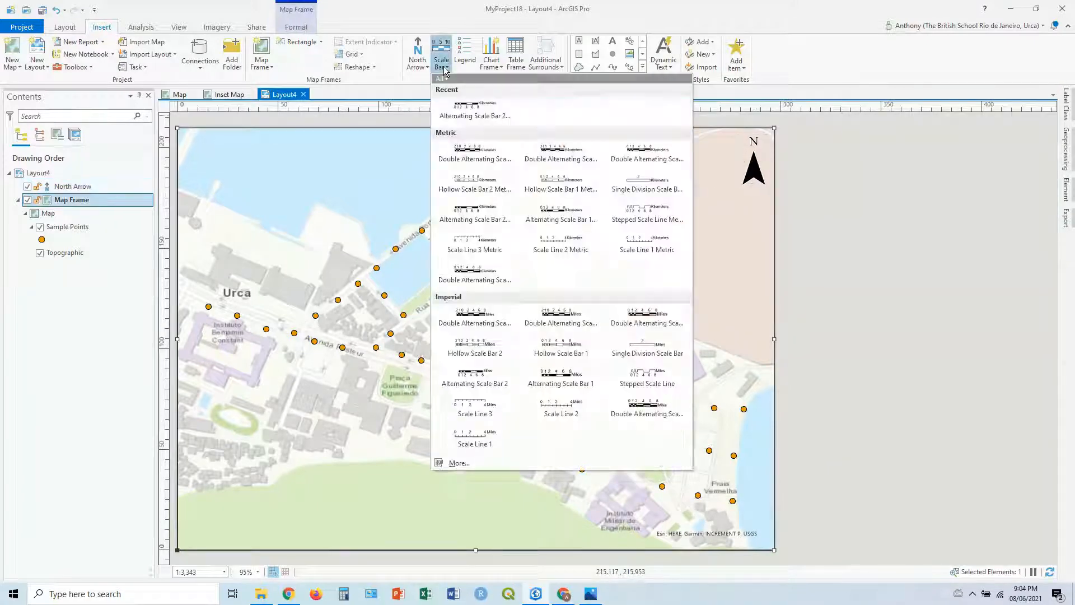
mouse_move(475, 213)
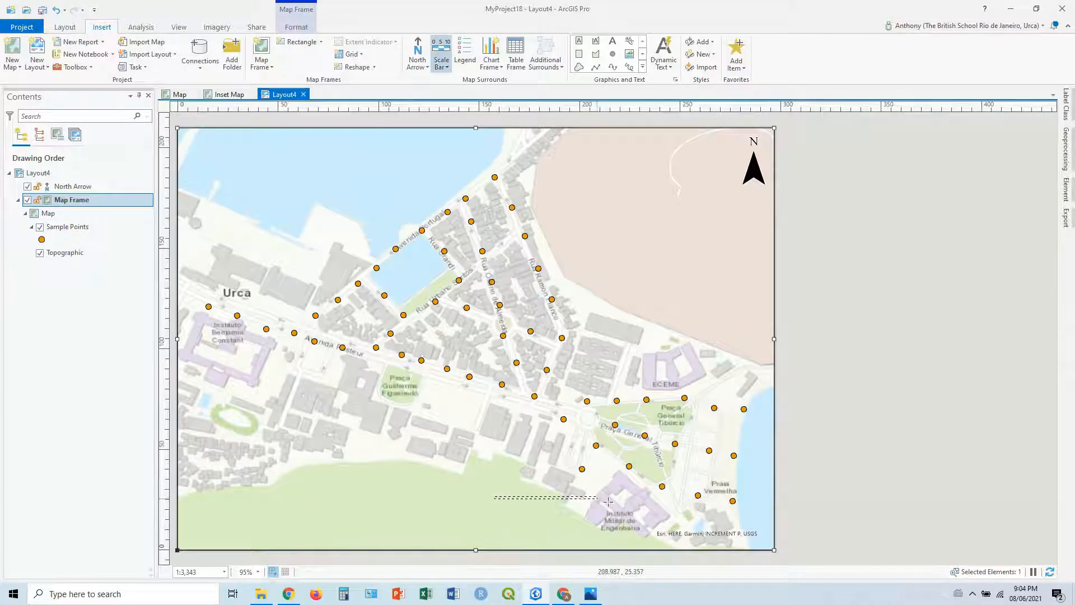
left_click(441, 55)
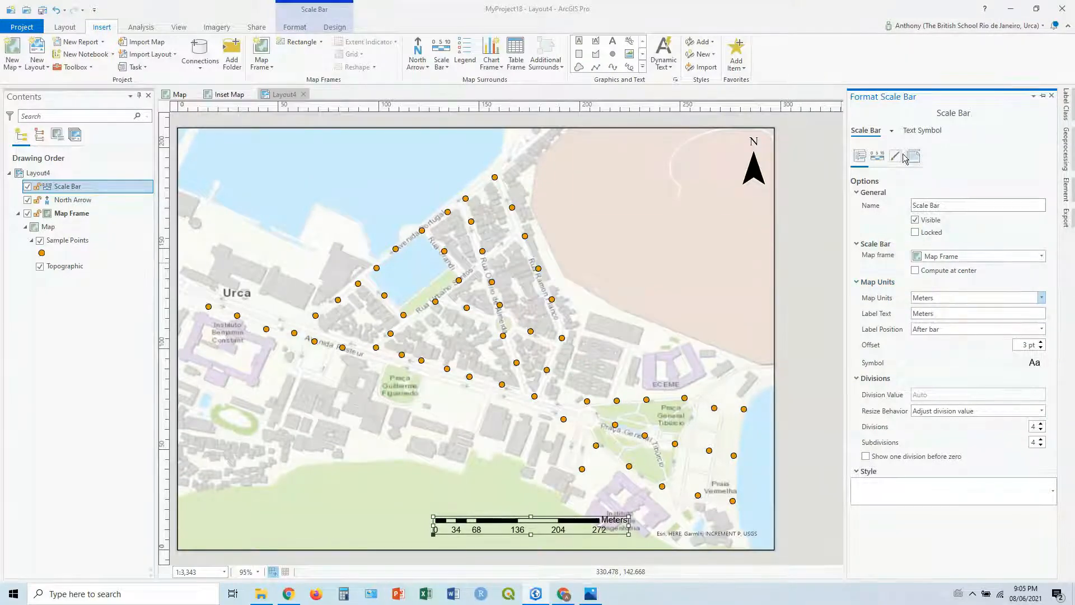
left_click(877, 157)
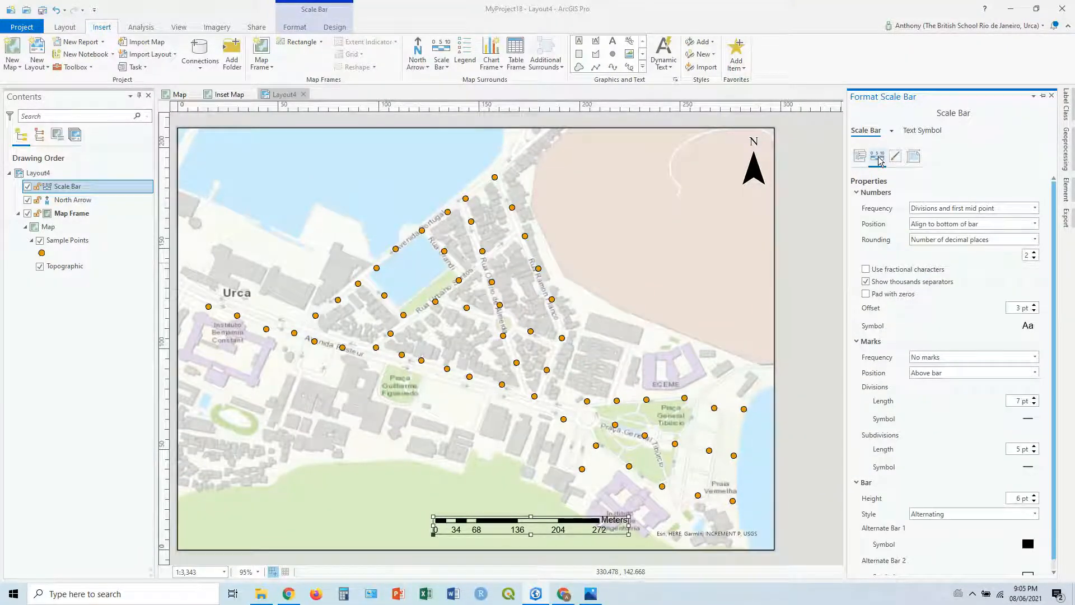
mouse_move(879, 156)
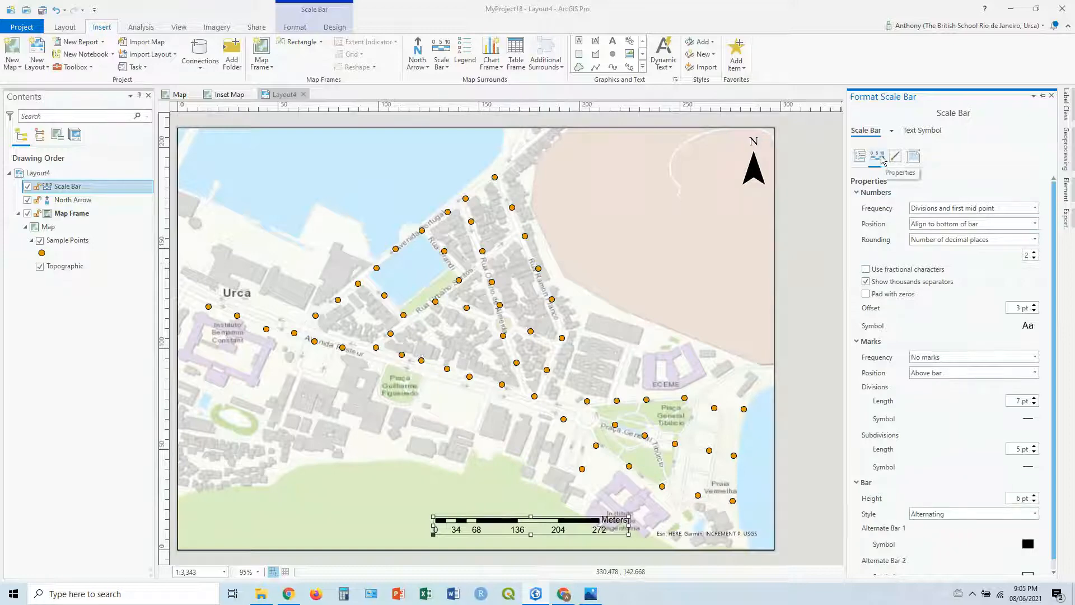
left_click(877, 156)
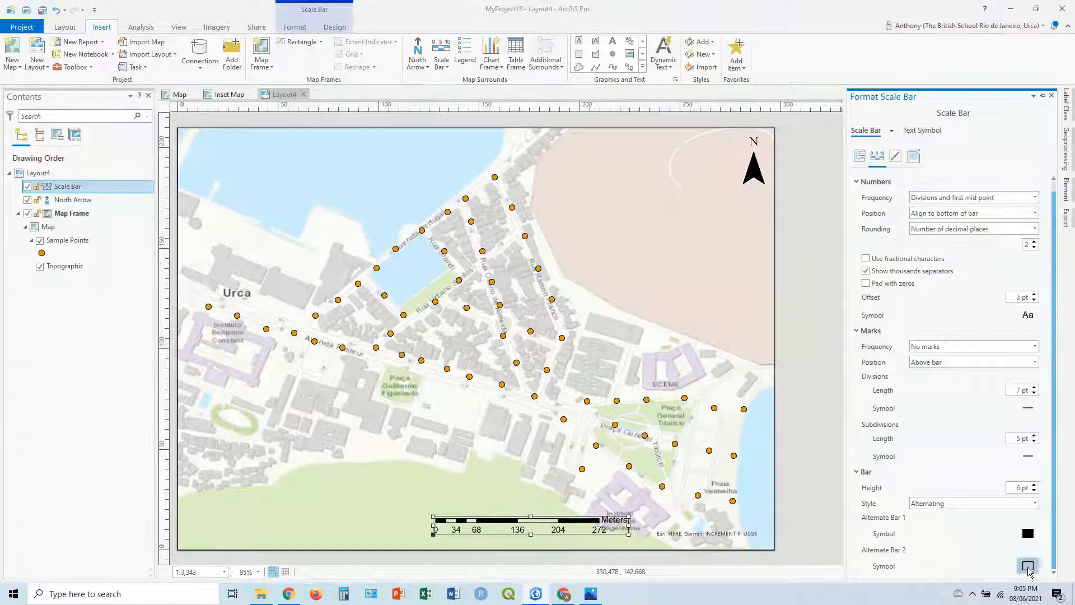
left_click(1029, 565)
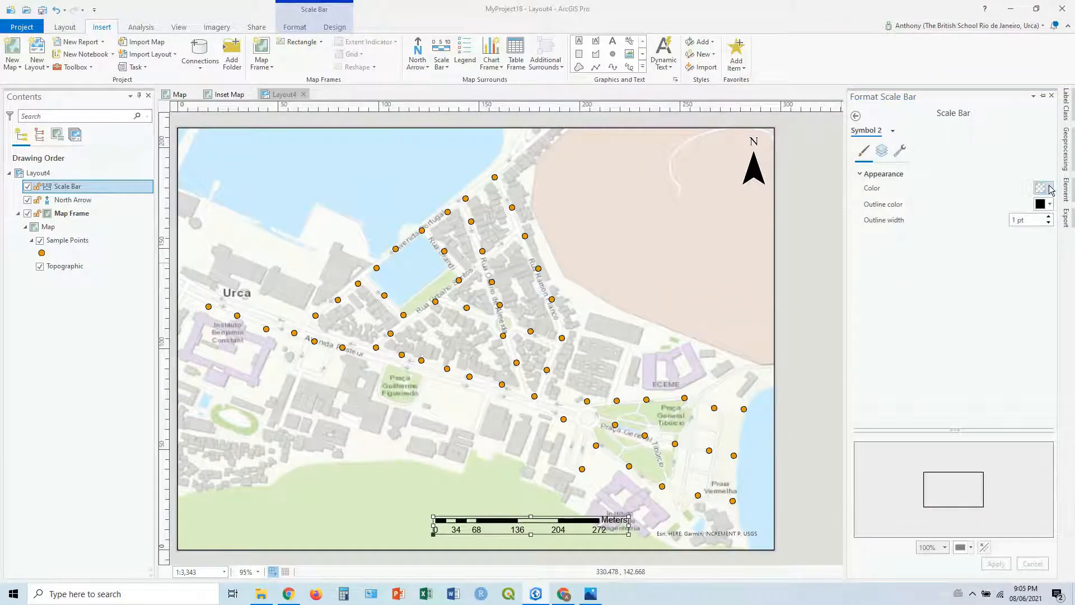
left_click(1043, 187)
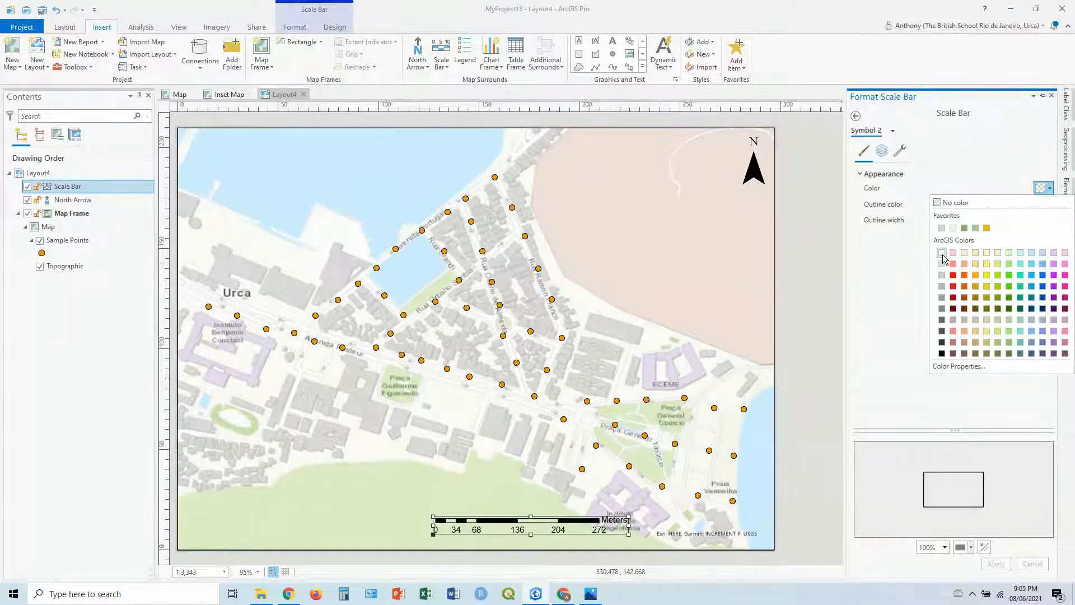
left_click(942, 252)
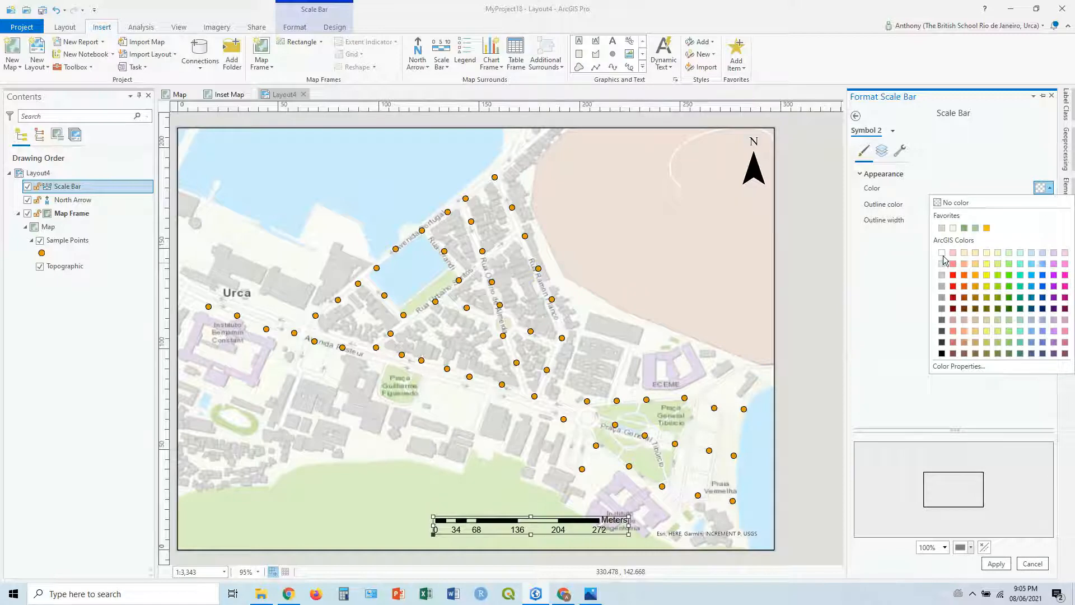
left_click(941, 253)
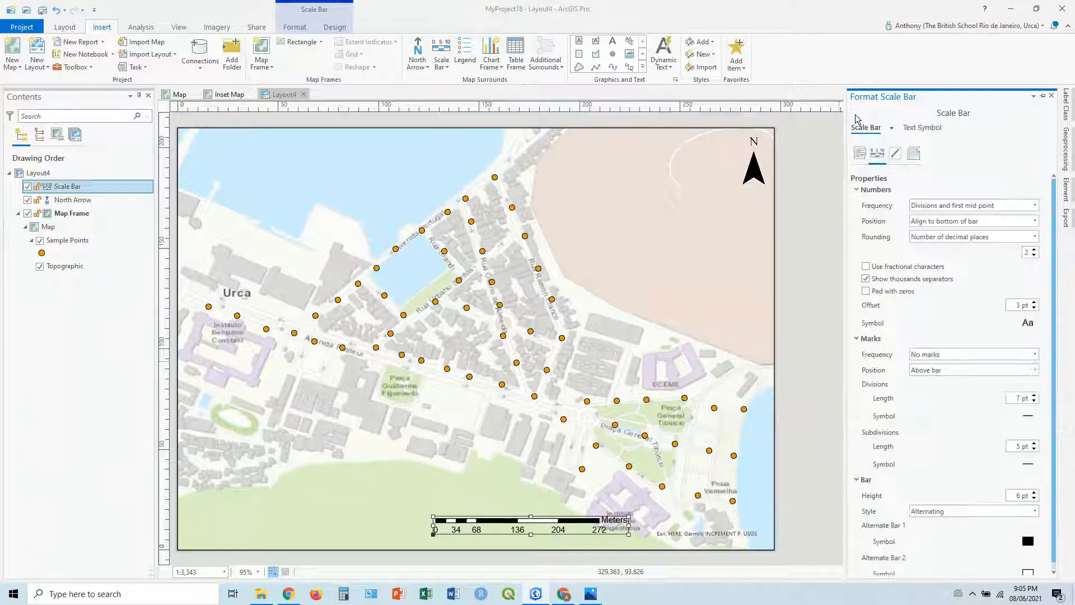
- Apply a white halo symbol to the scale bar's number labels
left_click(922, 131)
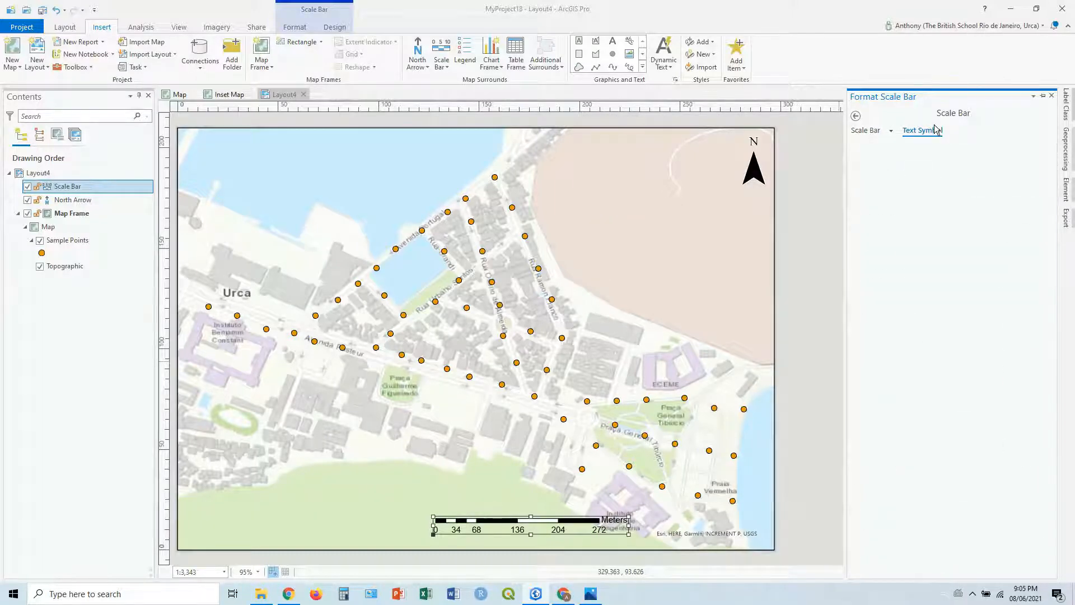
left_click(923, 130)
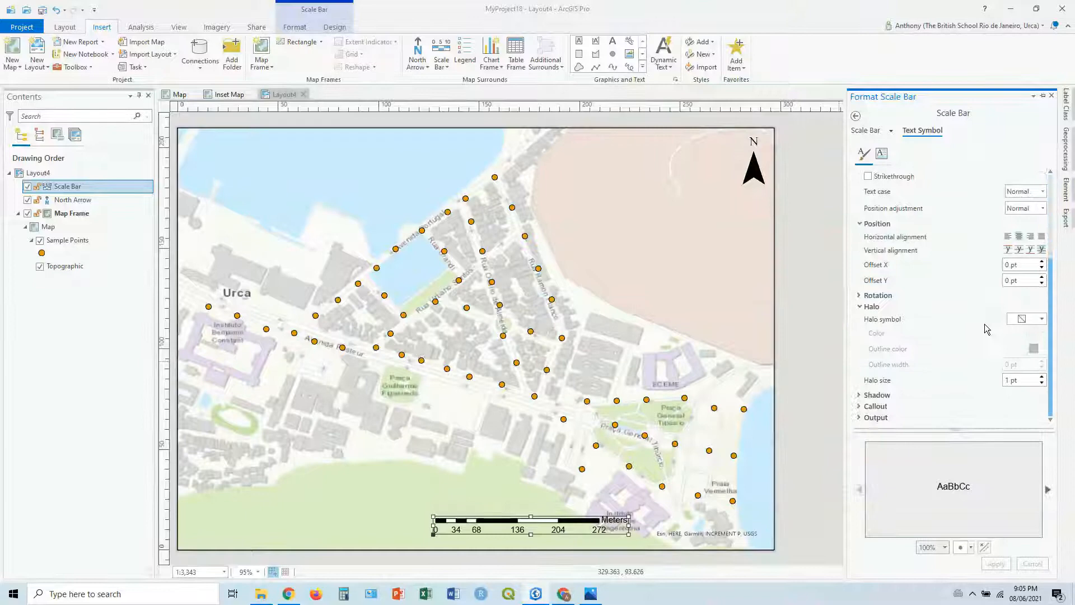
left_click(1040, 318)
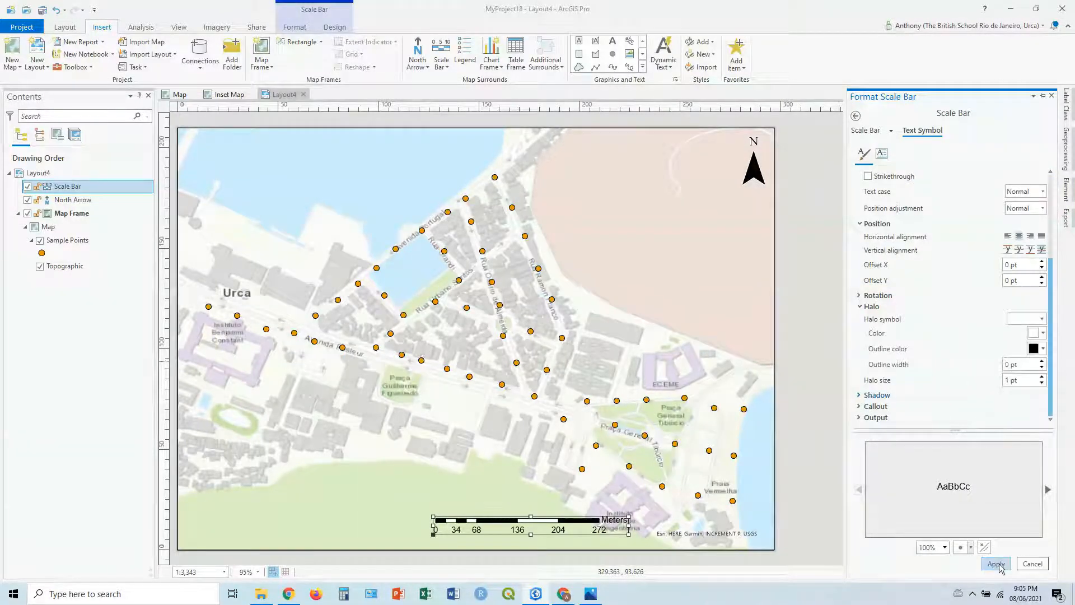
left_click(996, 563)
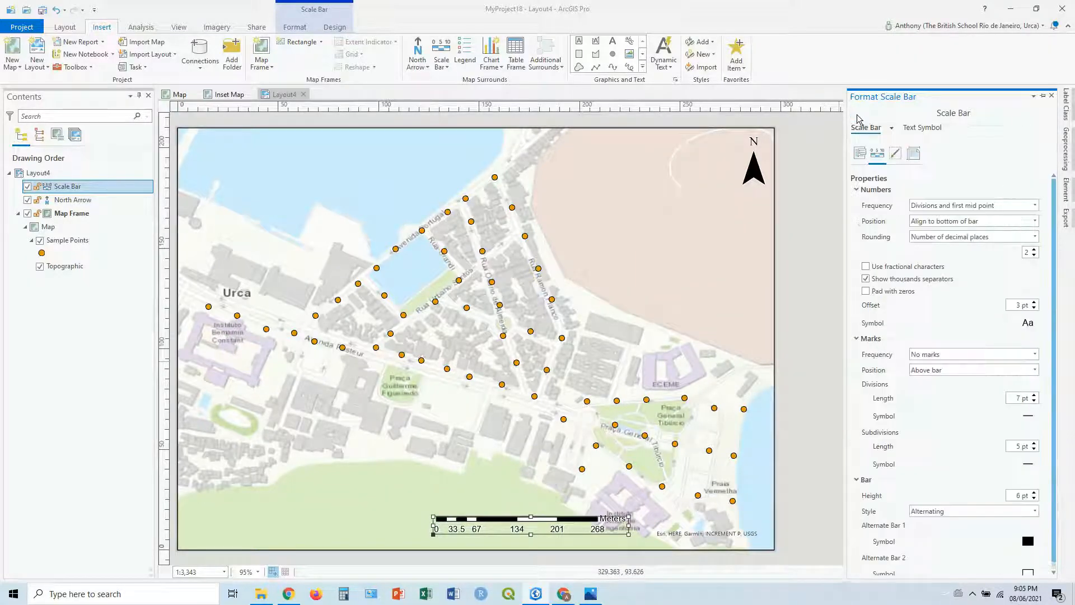
left_click(1050, 96)
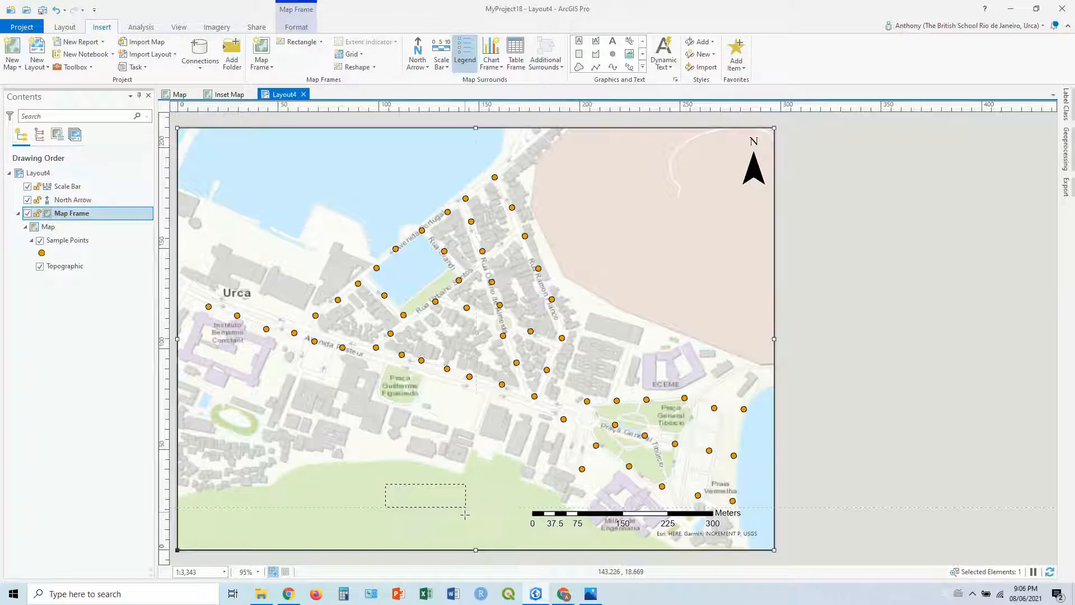
- Insert a Sample Points legend showing its 'Legend' title, with black border and white background
left_click(465, 53)
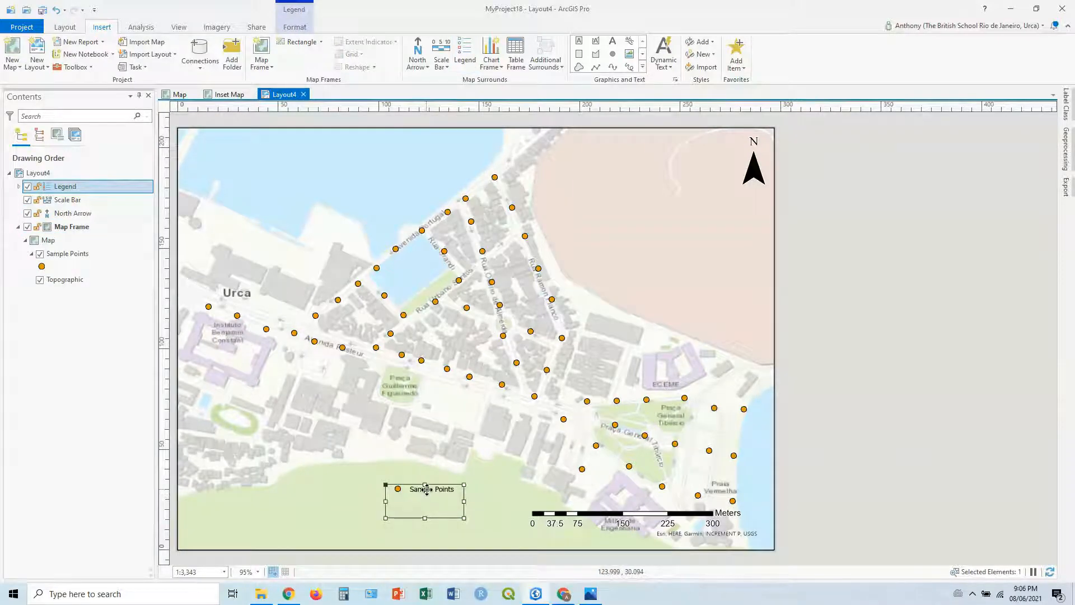
double_click(431, 489)
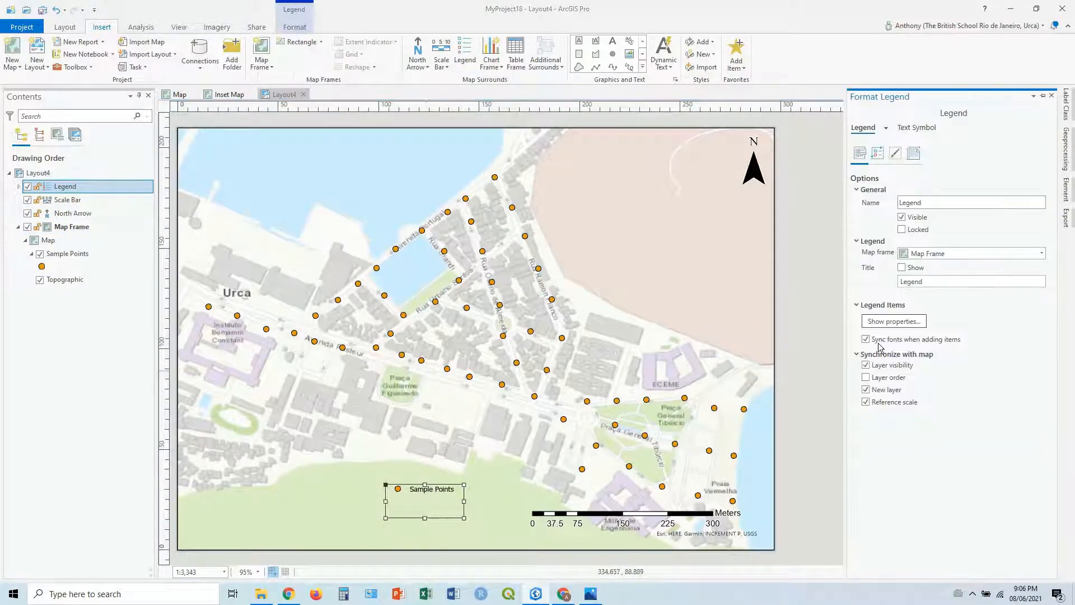
left_click(902, 268)
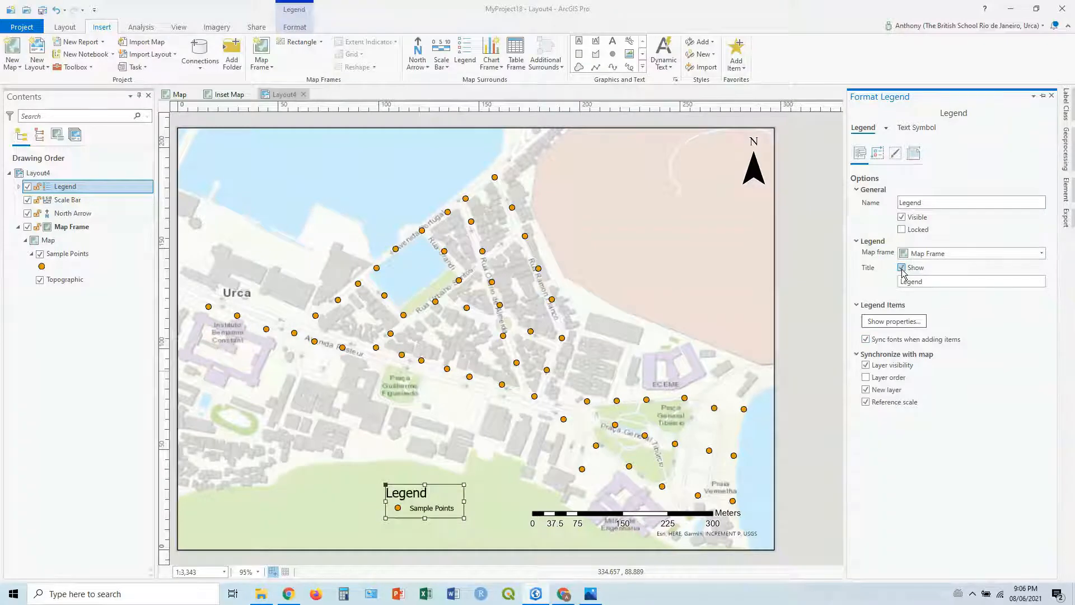
mouse_move(895, 153)
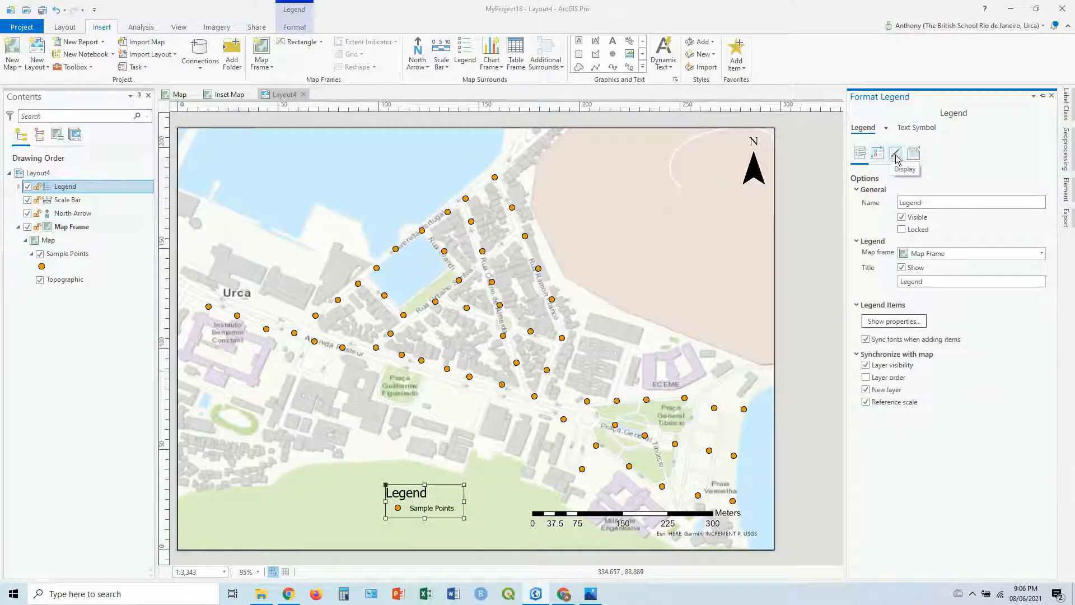
left_click(896, 153)
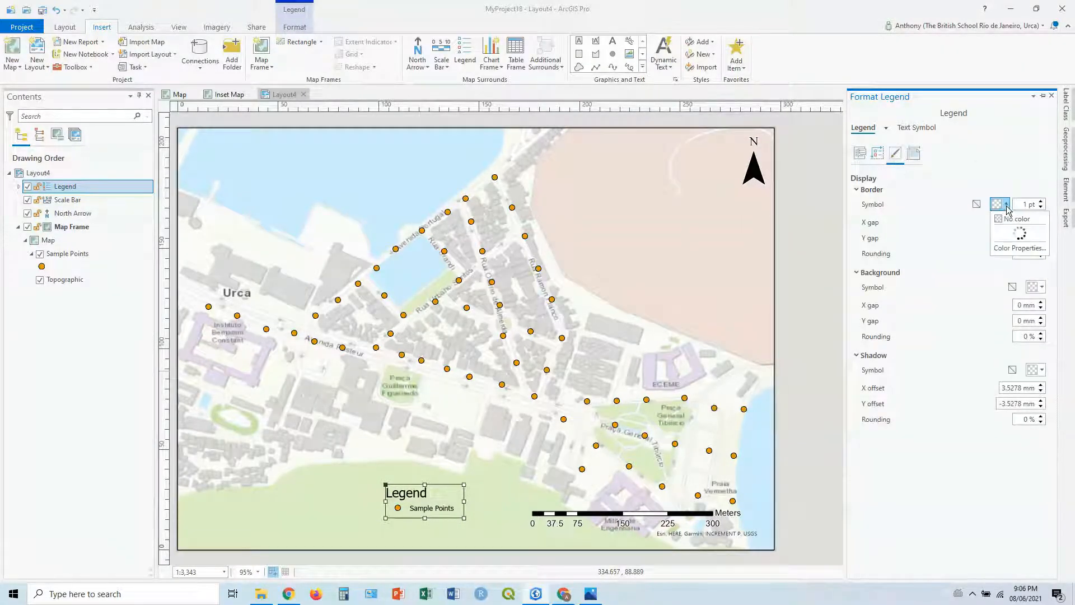
left_click(1021, 218)
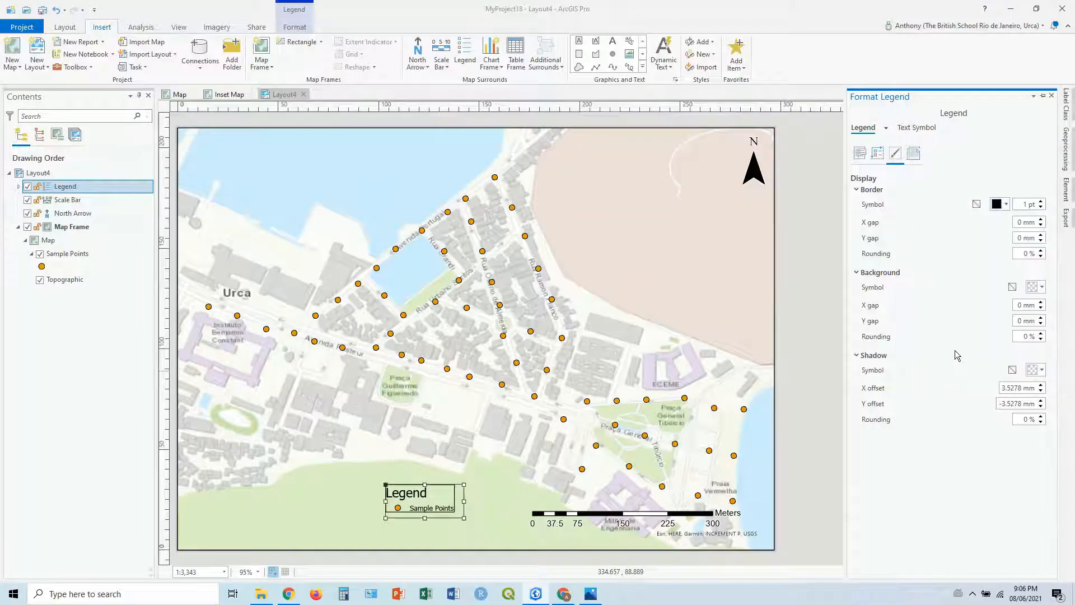
left_click(1036, 286)
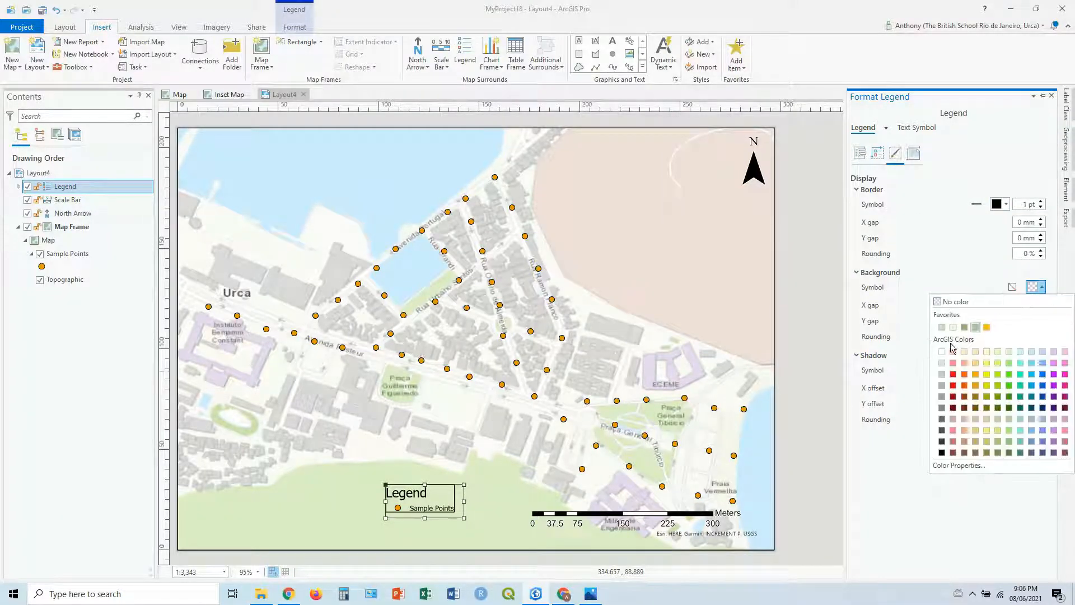
left_click(938, 302)
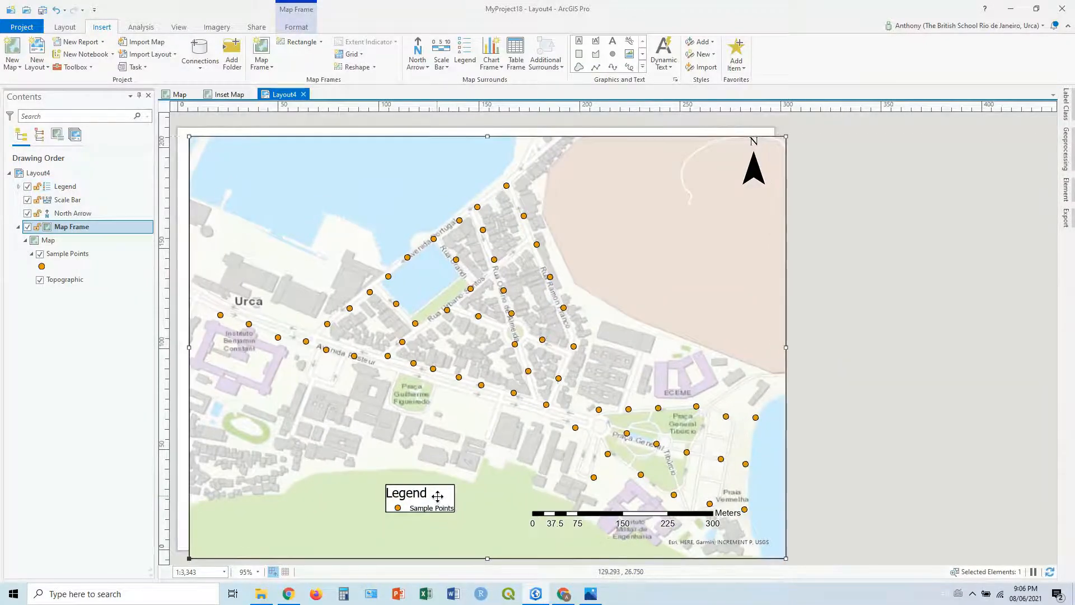
- Move the legend beside the scale bar and add the title 'Urca - Rio de Janeiro - Brazil: Sample Point Locations'
left_click(406, 493)
type("Urca - Rio d")
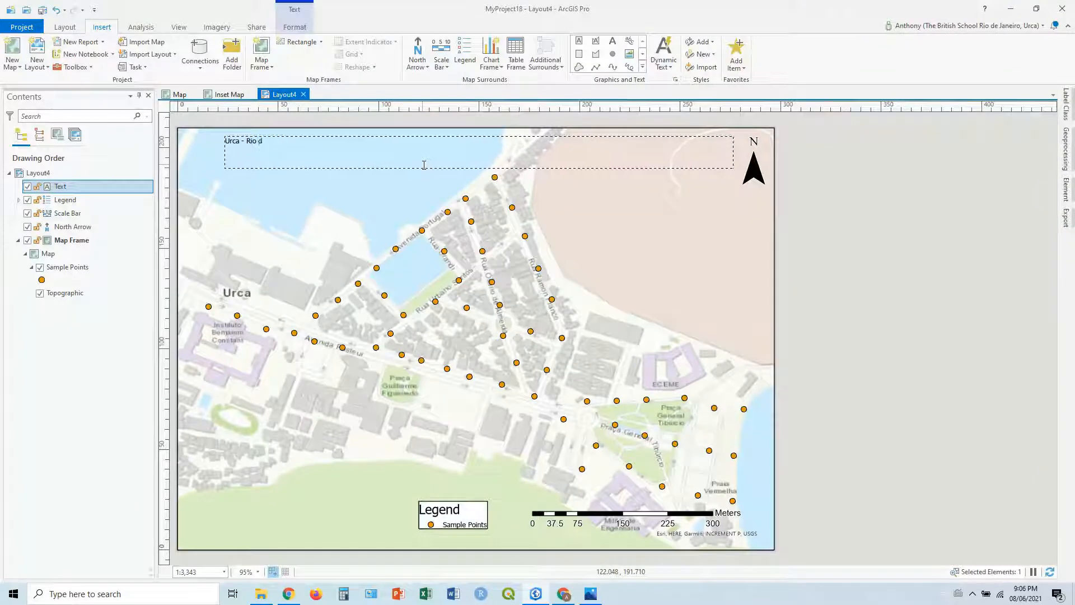
type("e Janeiro")
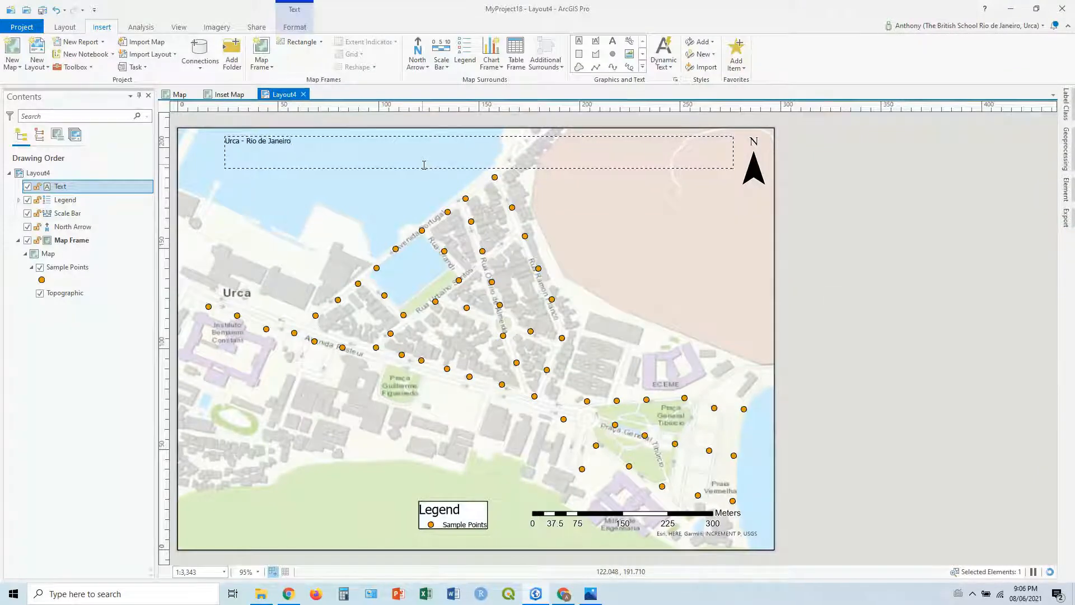
type("- Brazil")
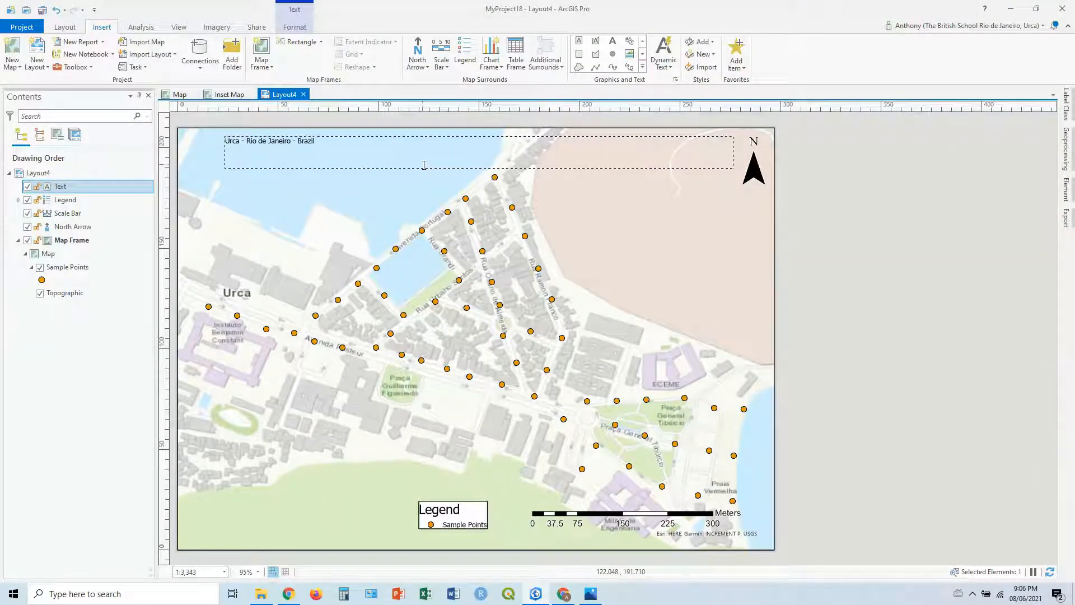
type("Sample Point Locations")
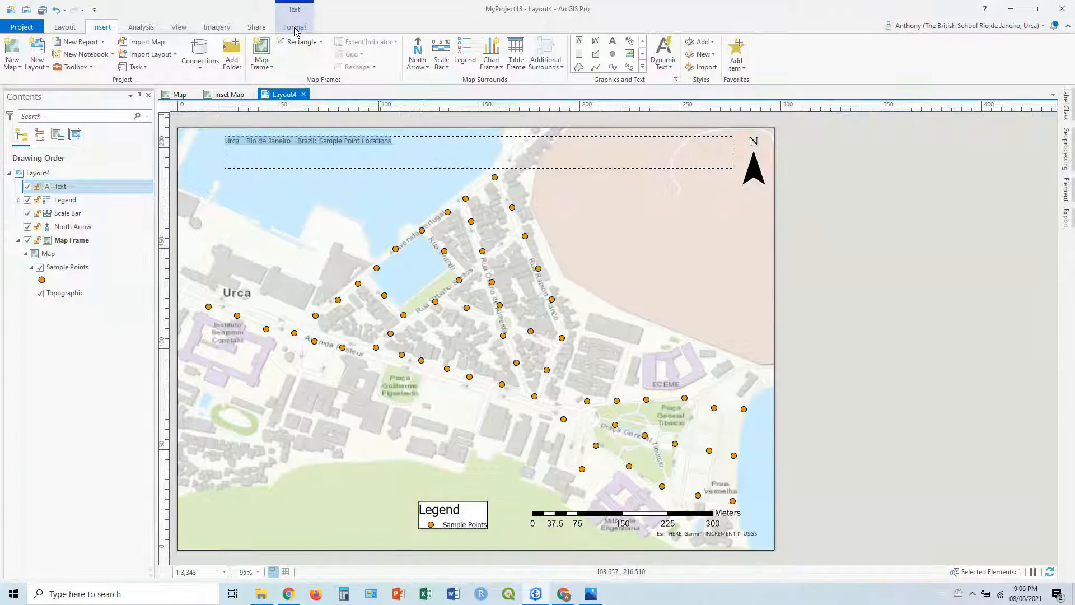
- Set the title to Century Gothic, Bold Italic, at a larger font size
left_click(295, 27)
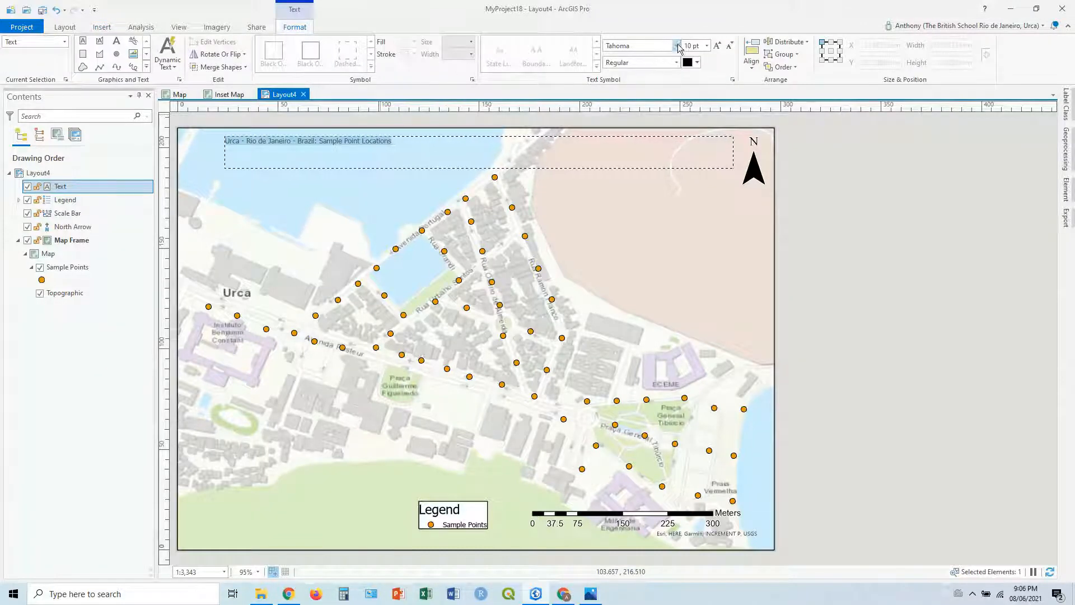
left_click(678, 46)
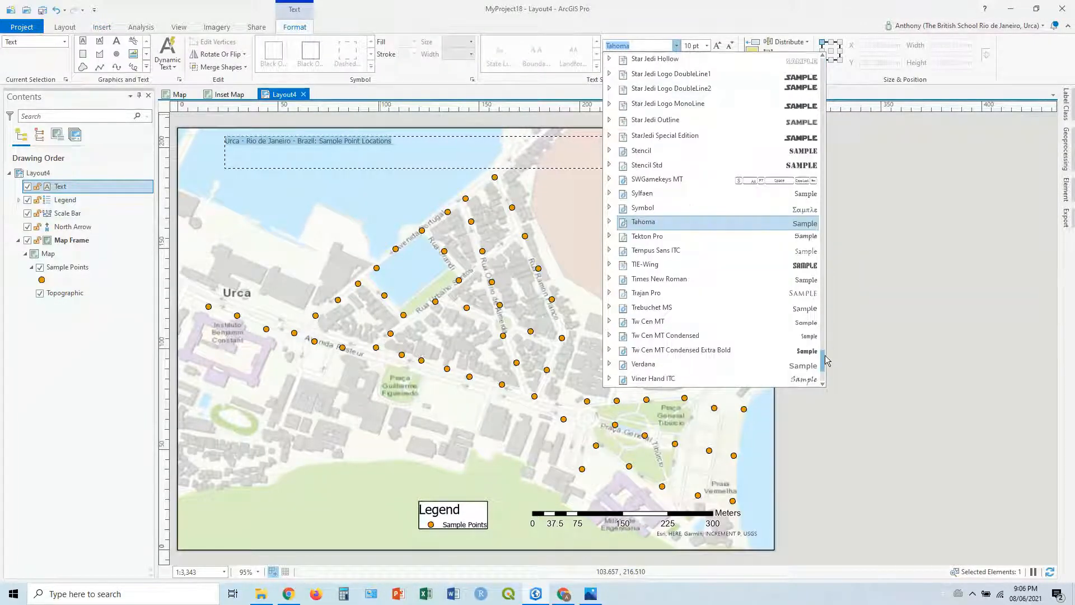
scroll("up", 3)
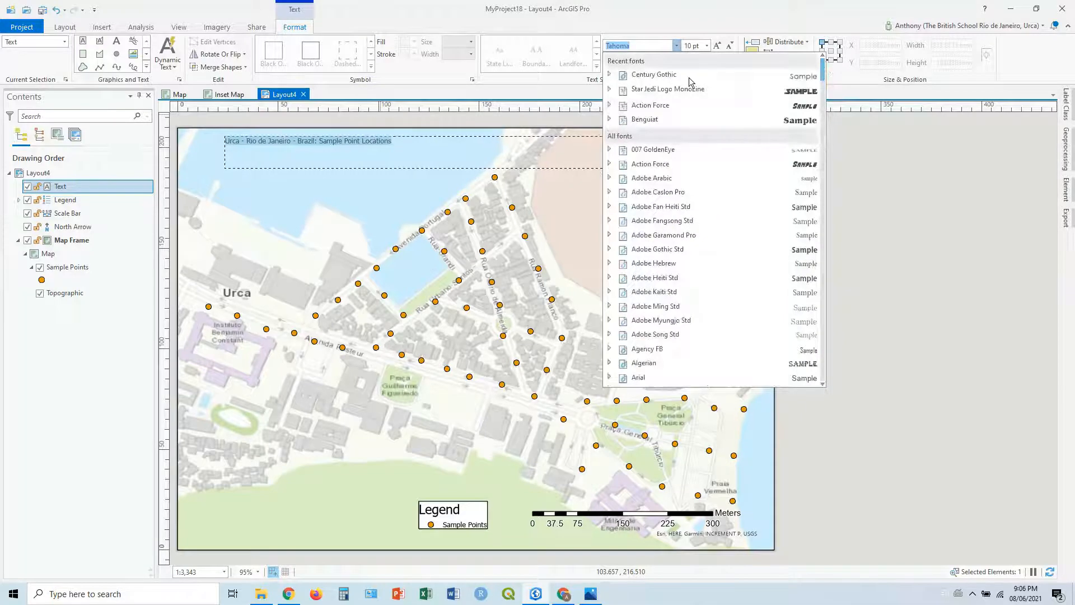
left_click(653, 74)
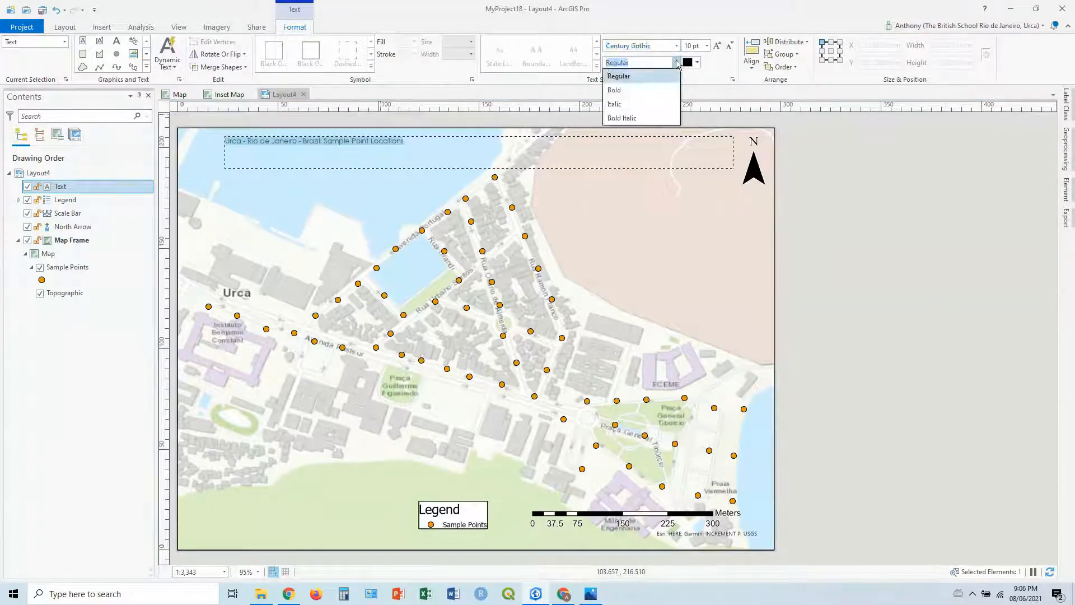
left_click(618, 76)
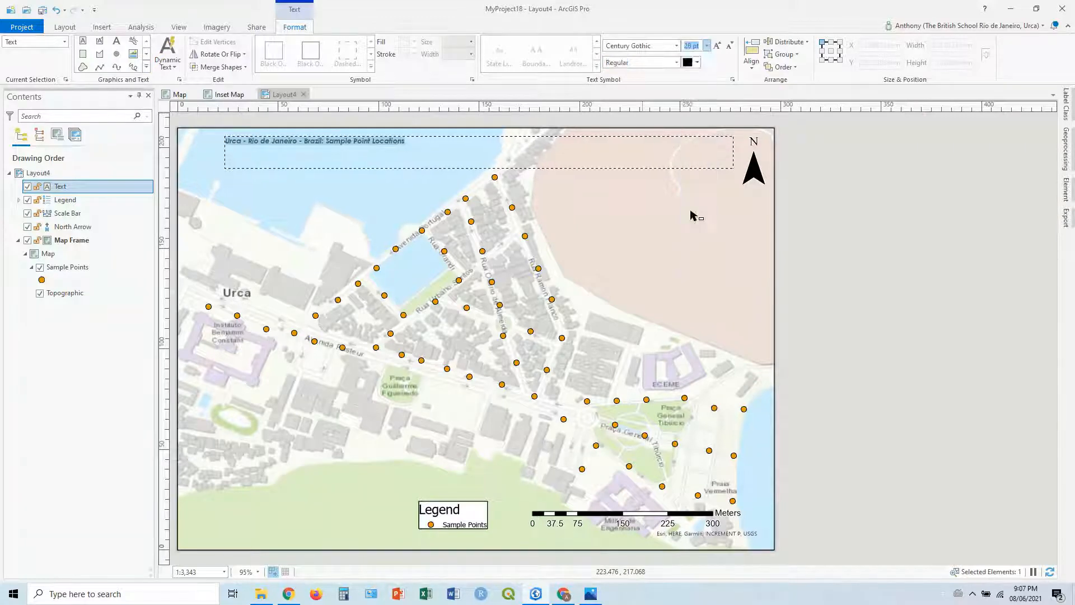
left_click(639, 62)
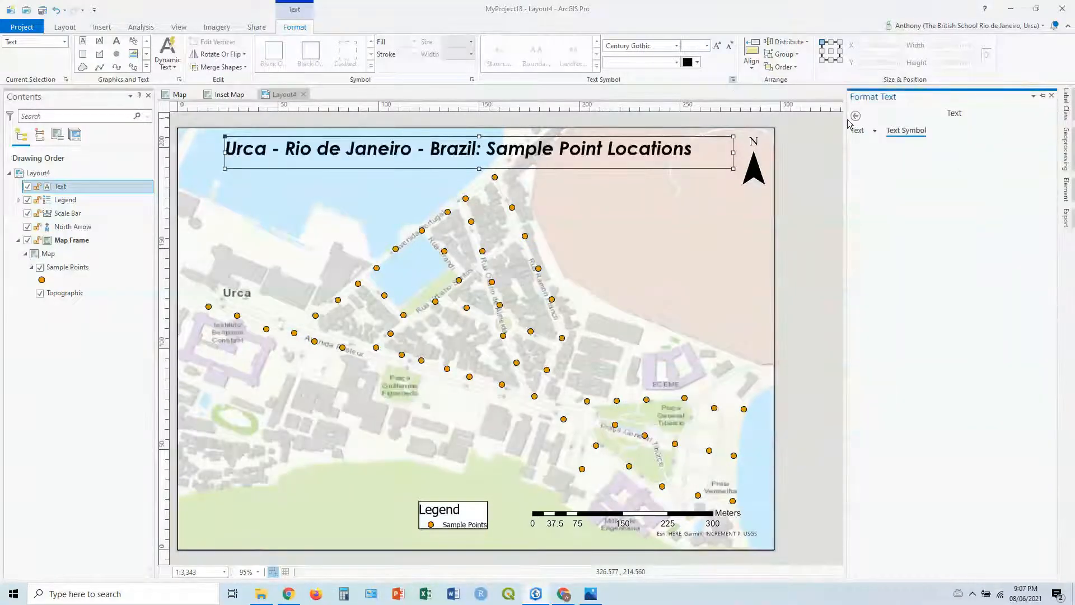
- Set the title's horizontal alignment to Center and give it a white polygon halo
left_click(906, 131)
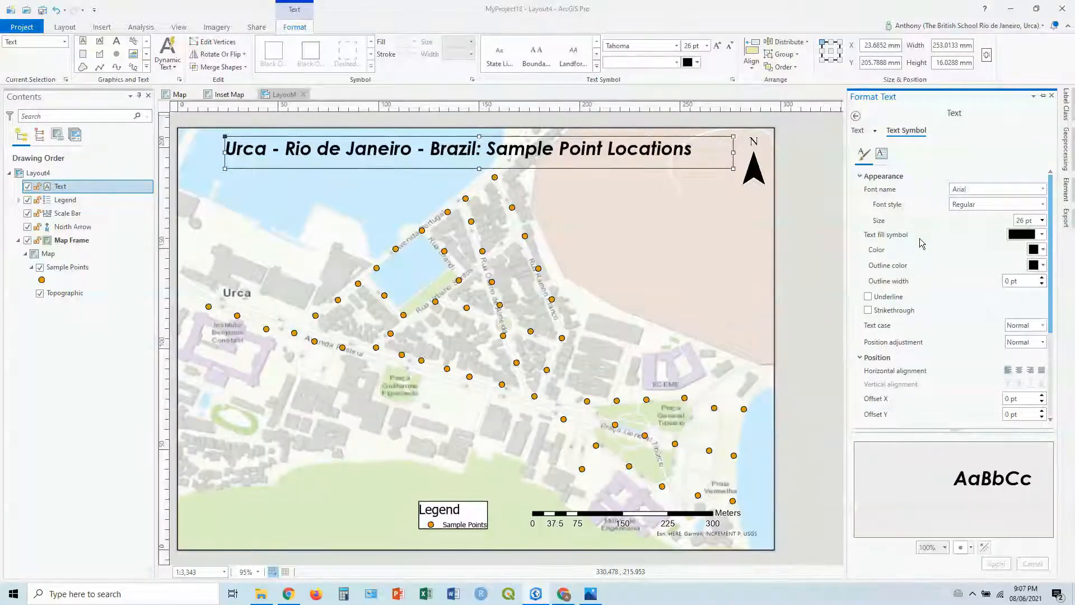
scroll("down", 3)
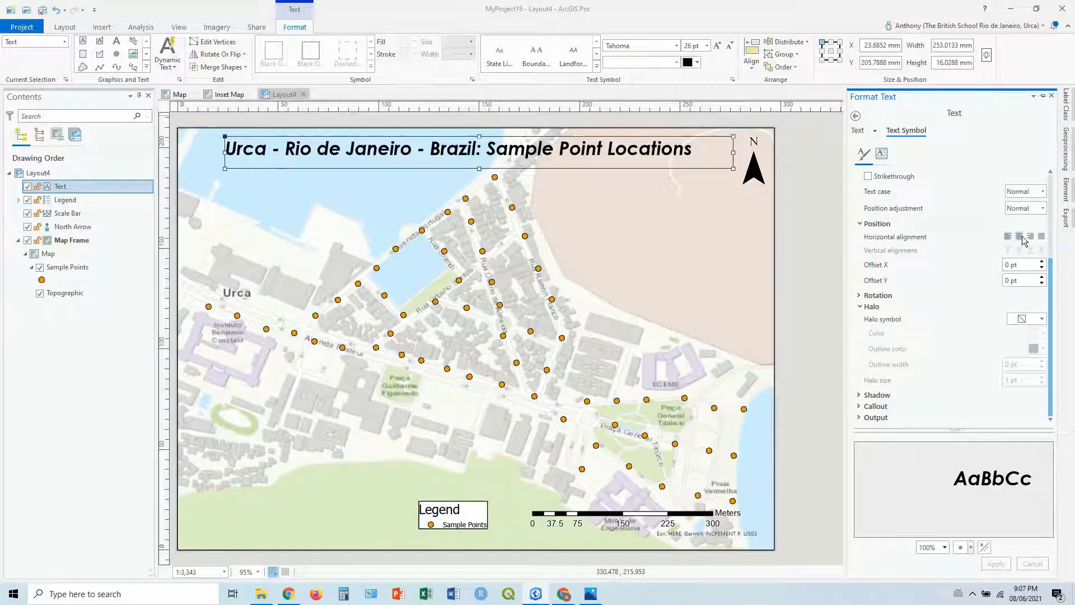
left_click(1008, 237)
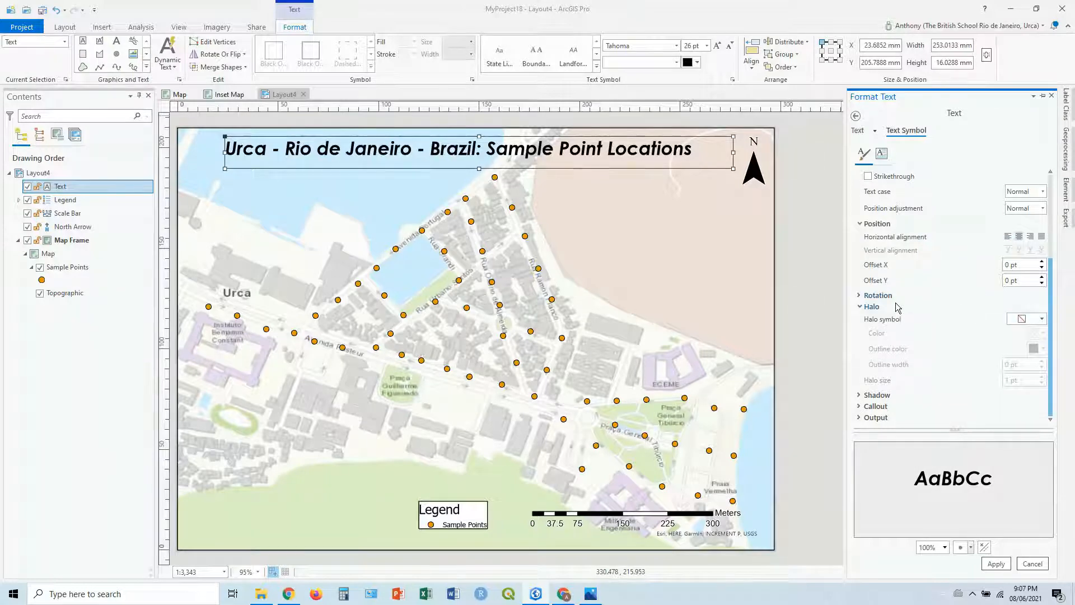
left_click(1041, 319)
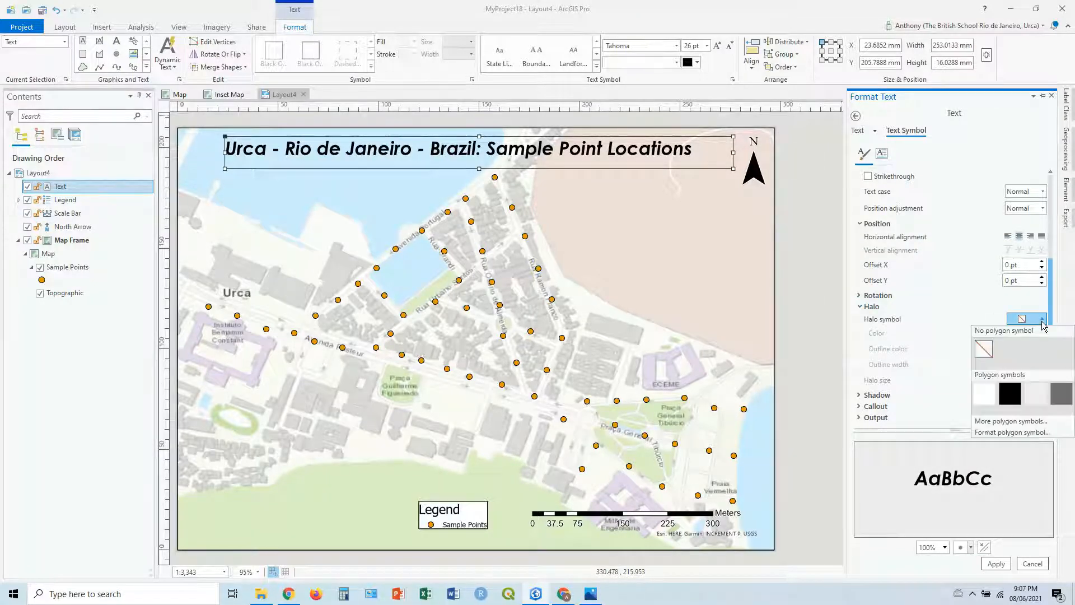
left_click(983, 349)
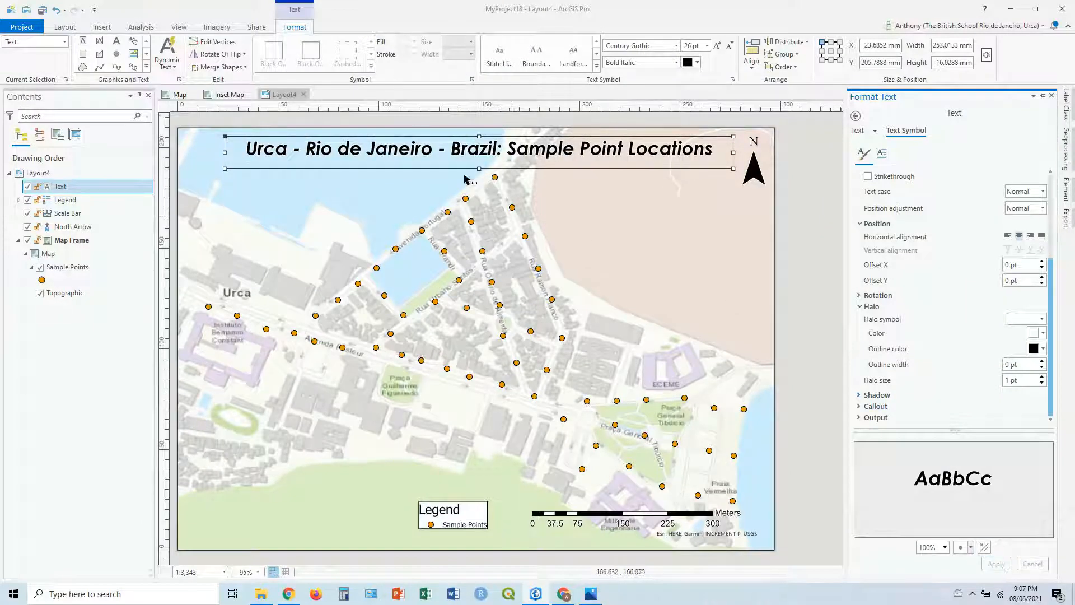
mouse_move(576, 195)
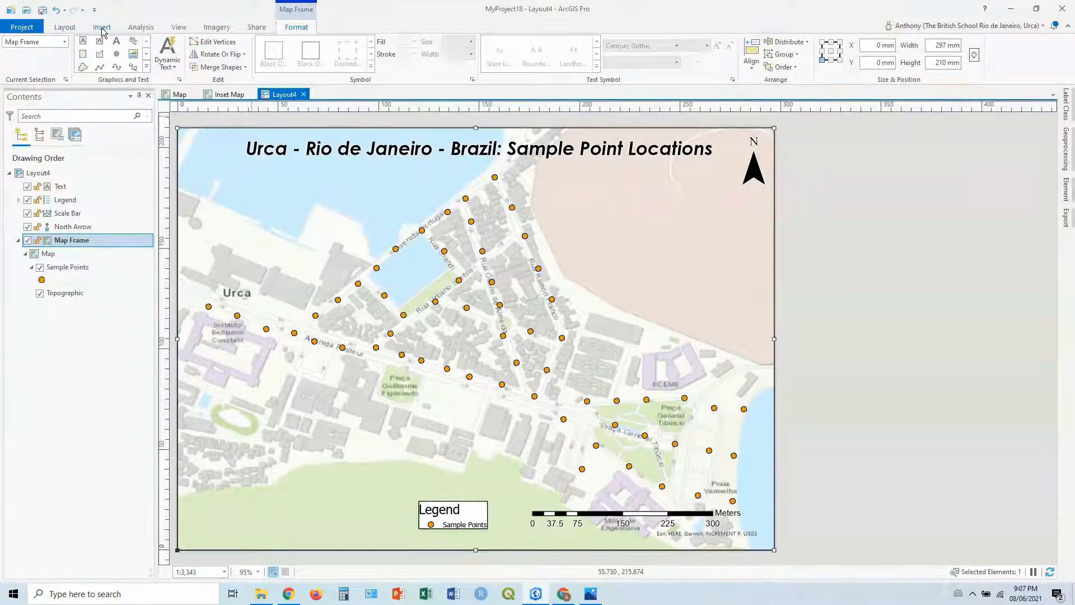
- Overlay the Urca map frame with the Black Horizontal Label Graticule grid
left_click(101, 27)
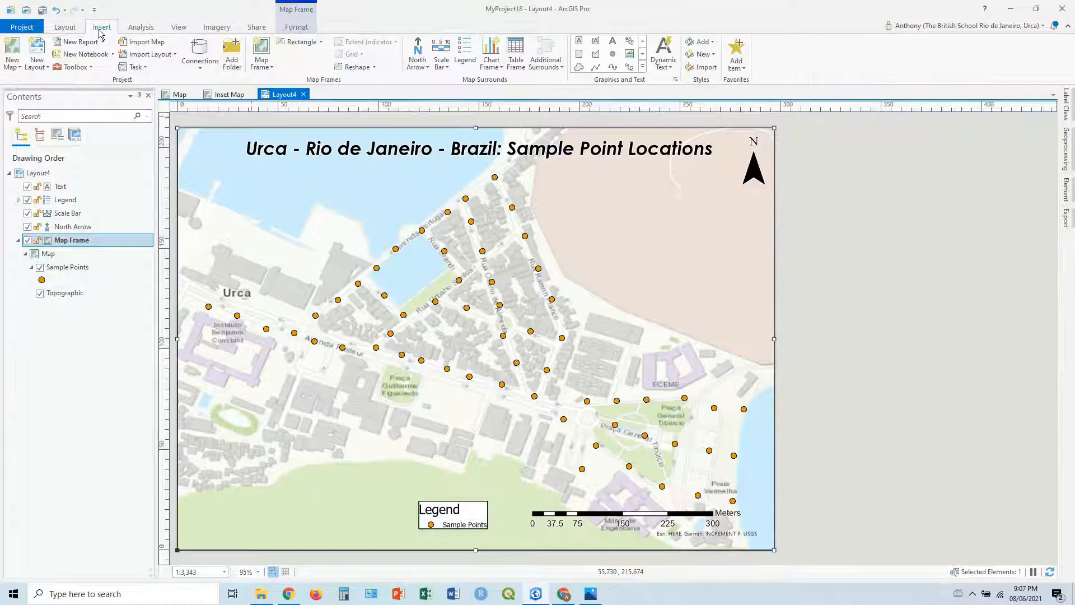
mouse_move(352, 55)
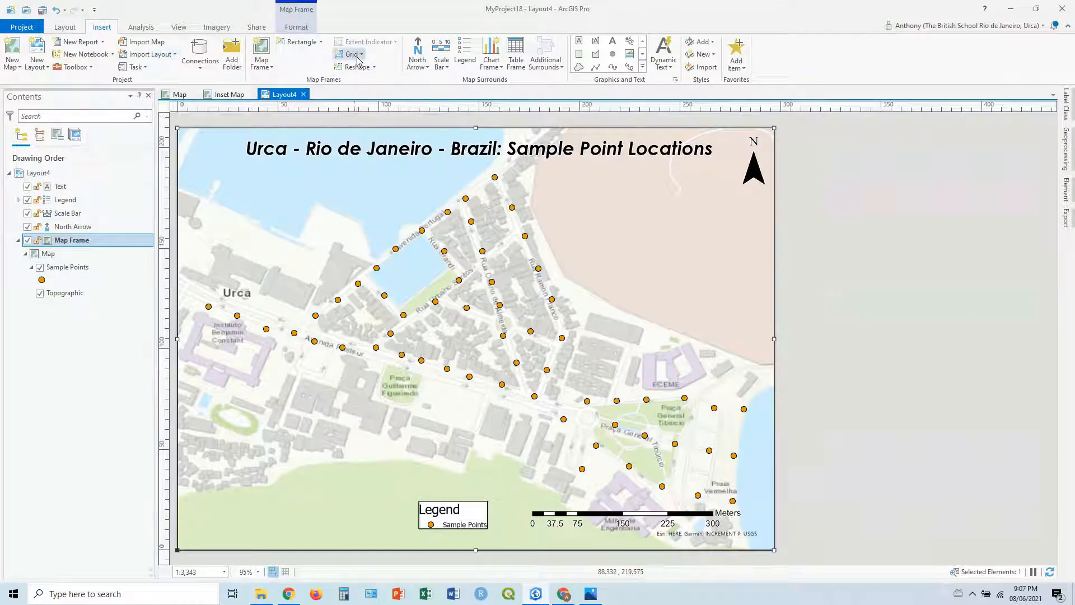
left_click(352, 54)
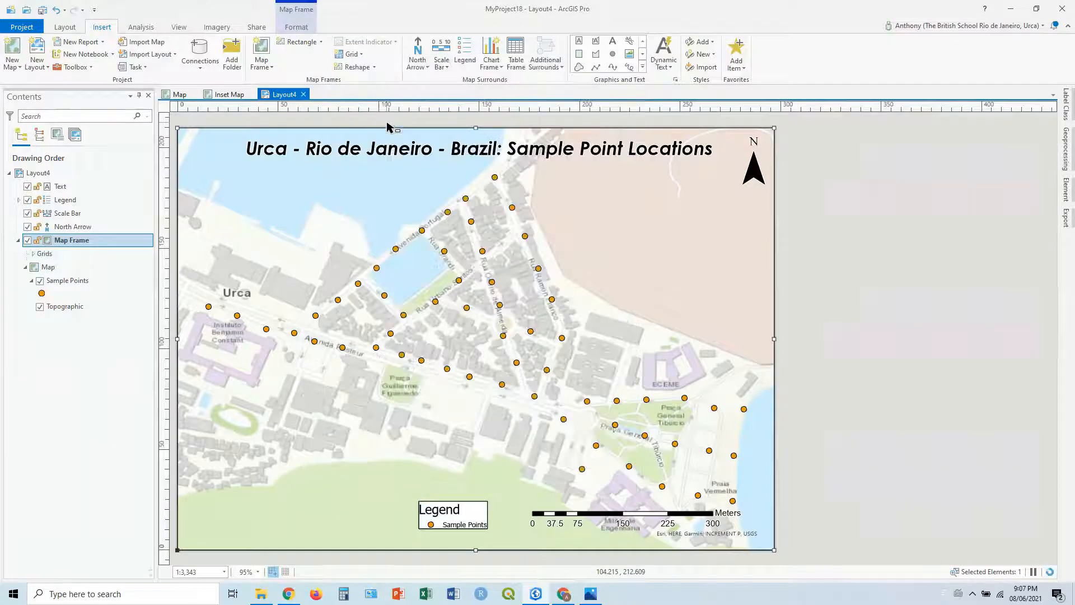
left_click(354, 54)
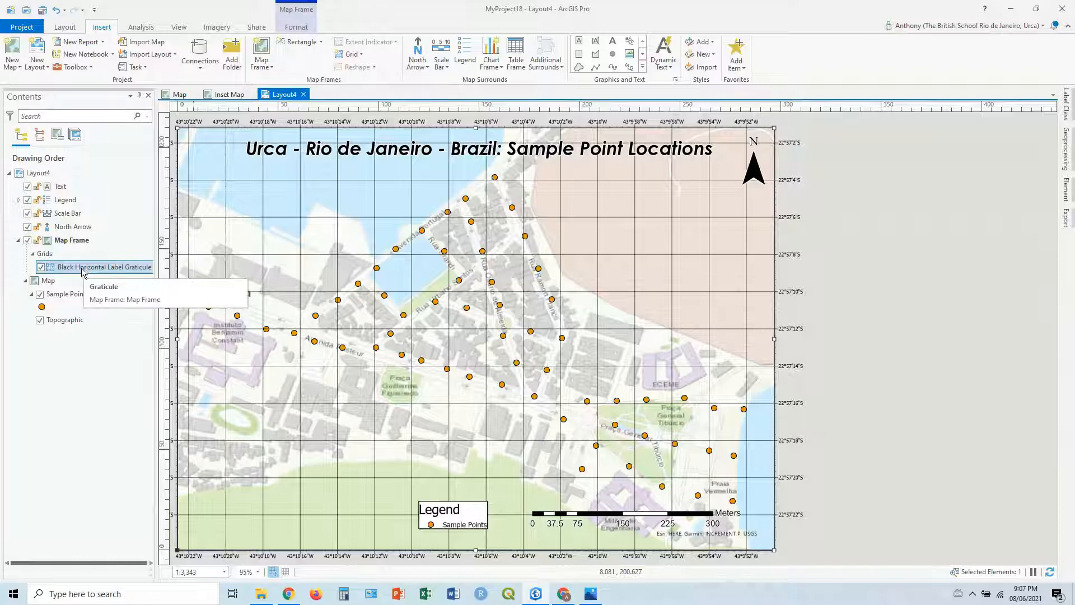
- Turn off the graticule's automatic interval adjustment so labels use a 0°0'10" interval
right_click(103, 267)
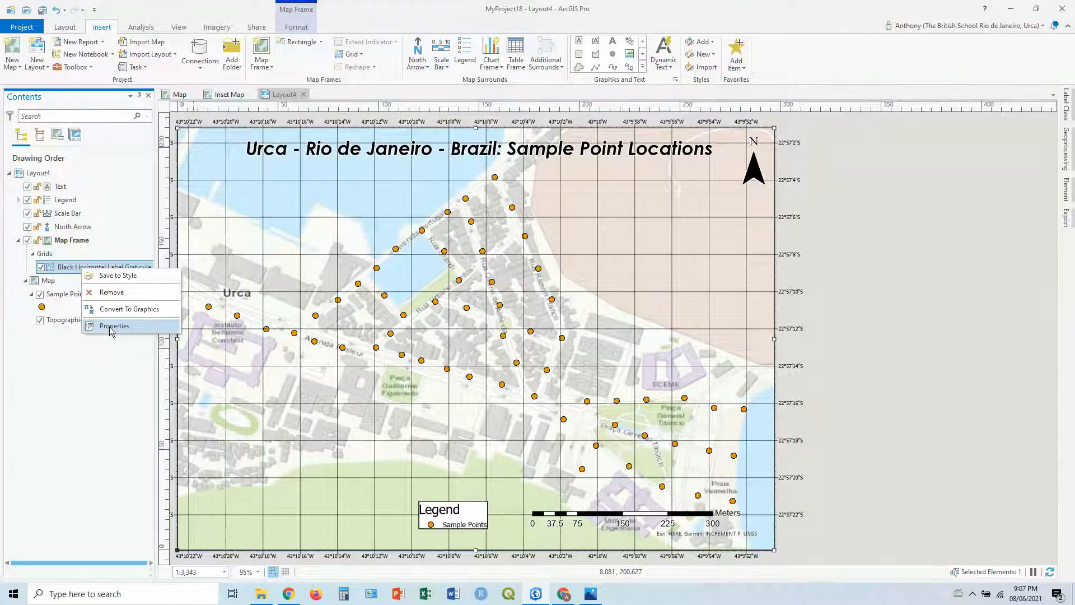
left_click(113, 326)
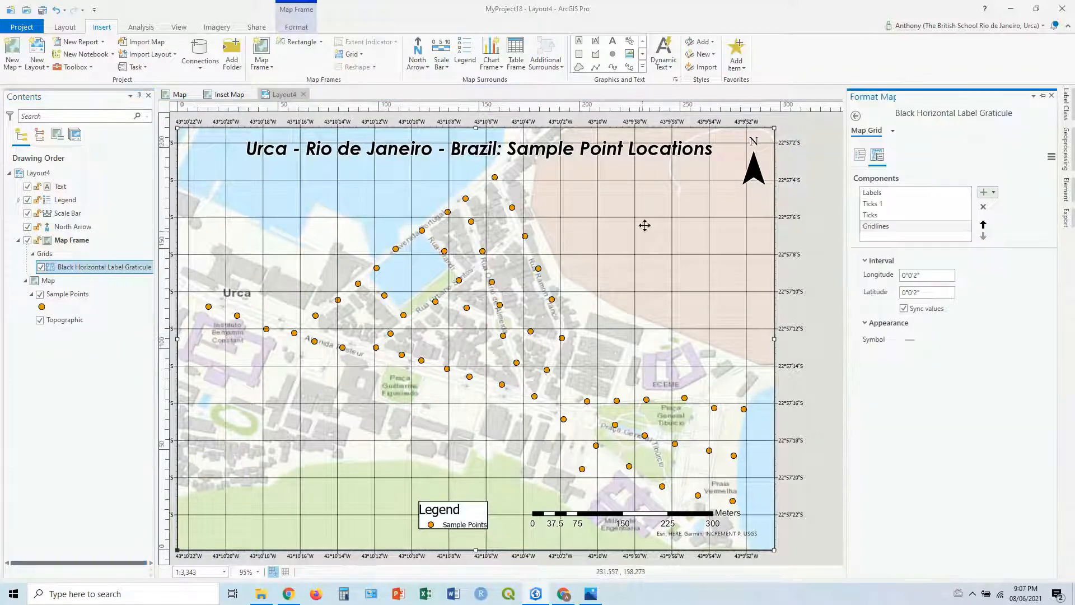
left_click(859, 154)
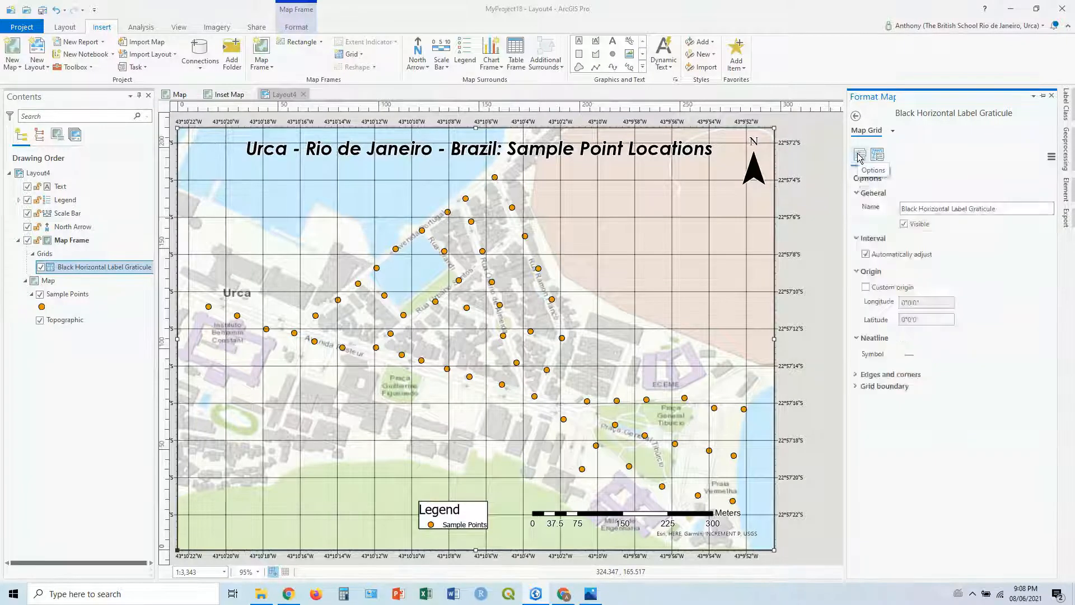
mouse_move(866, 254)
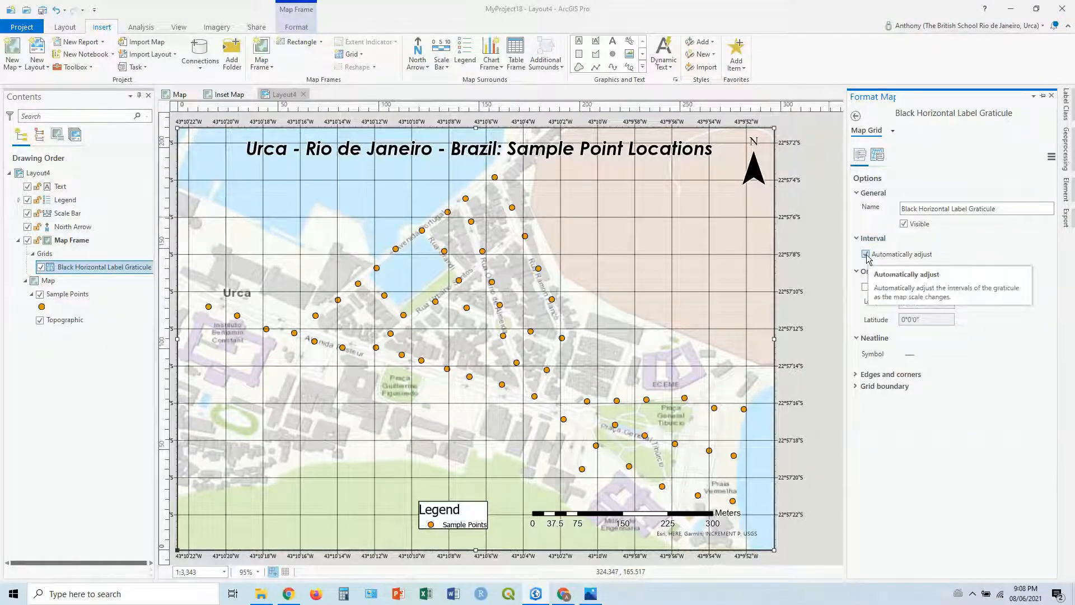
left_click(865, 253)
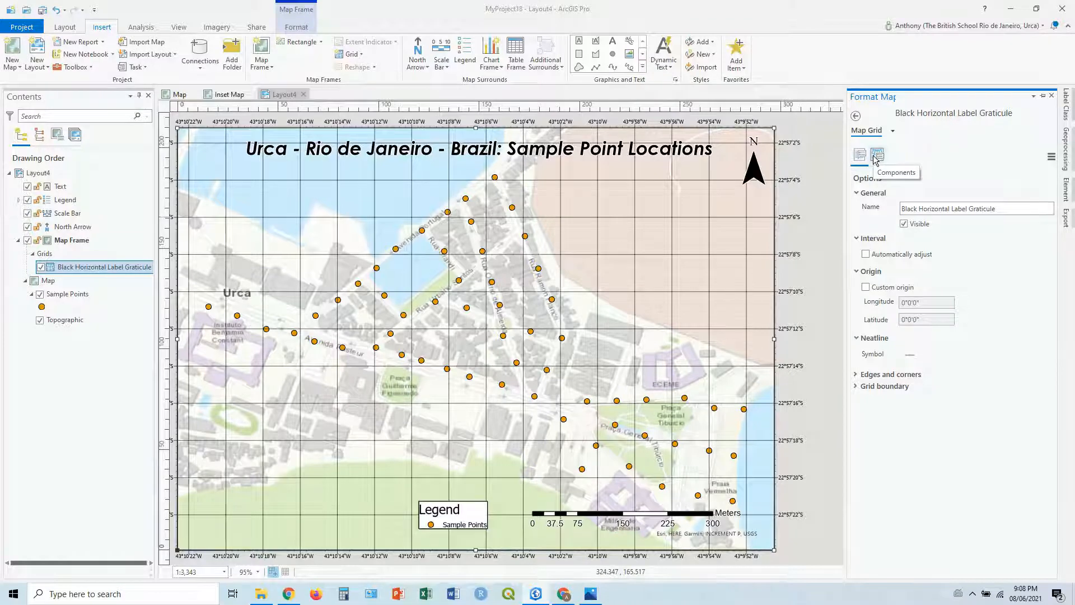
left_click(879, 155)
type("0°0'10\"")
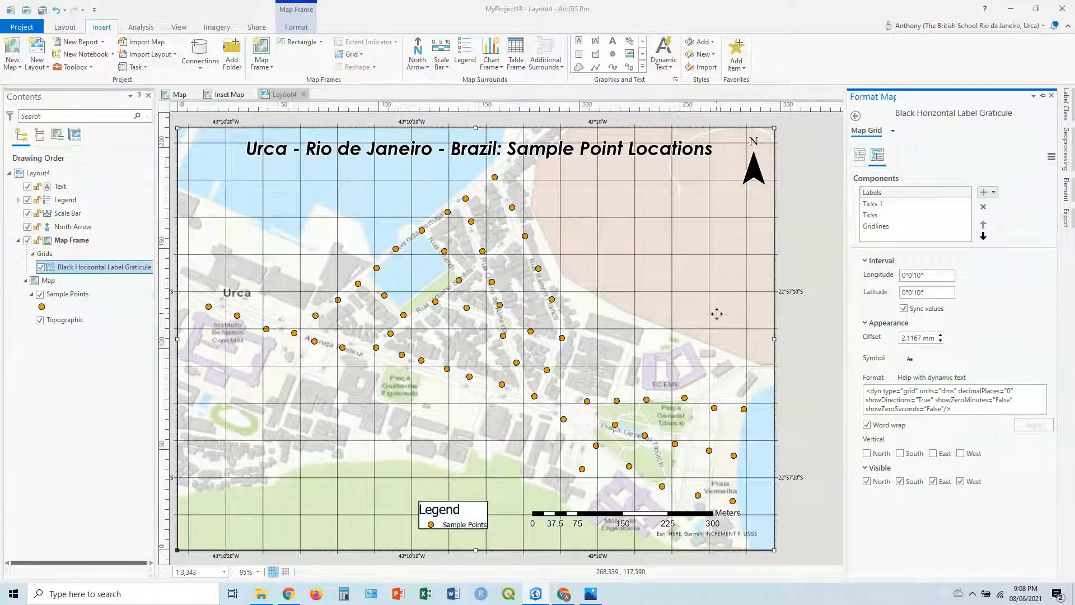
- Set the Ticks 1 and Gridlines longitude/latitude intervals to 0°0'10"
left_click(885, 202)
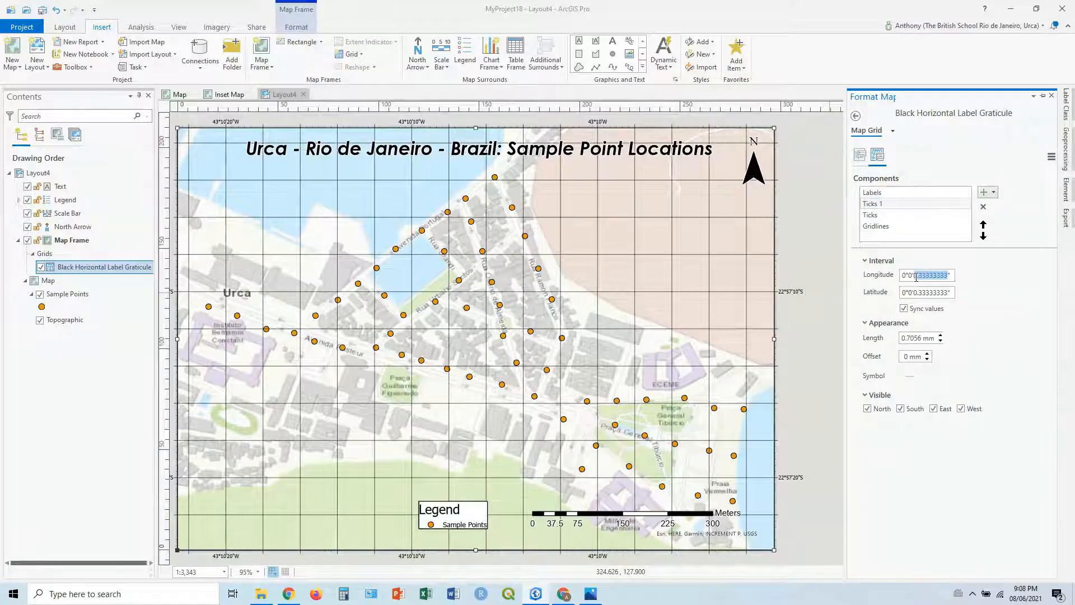
left_click(926, 275)
type("0°0'10")
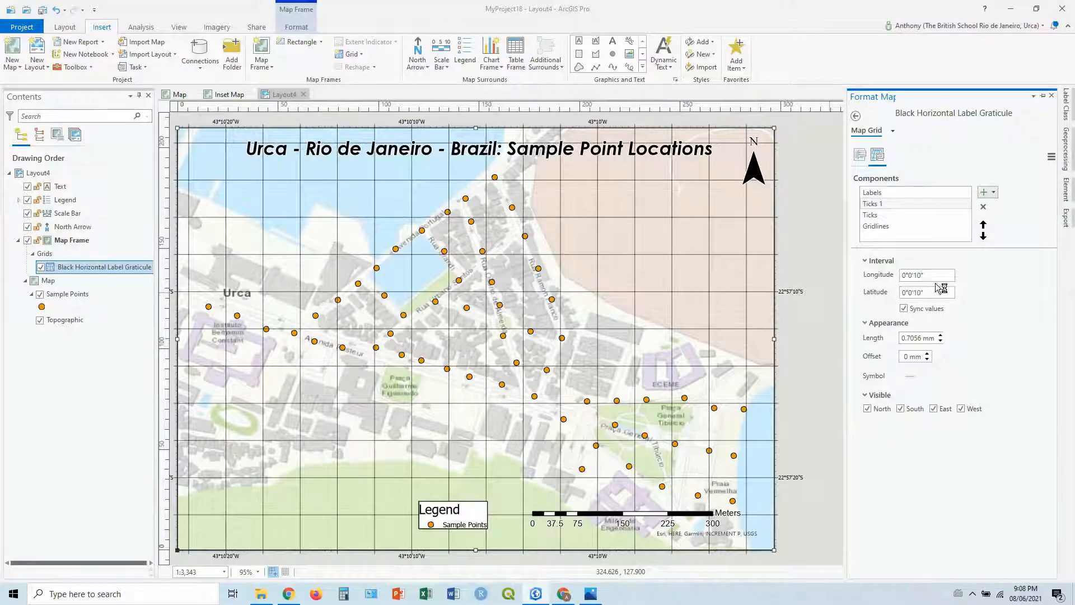
left_click(891, 215)
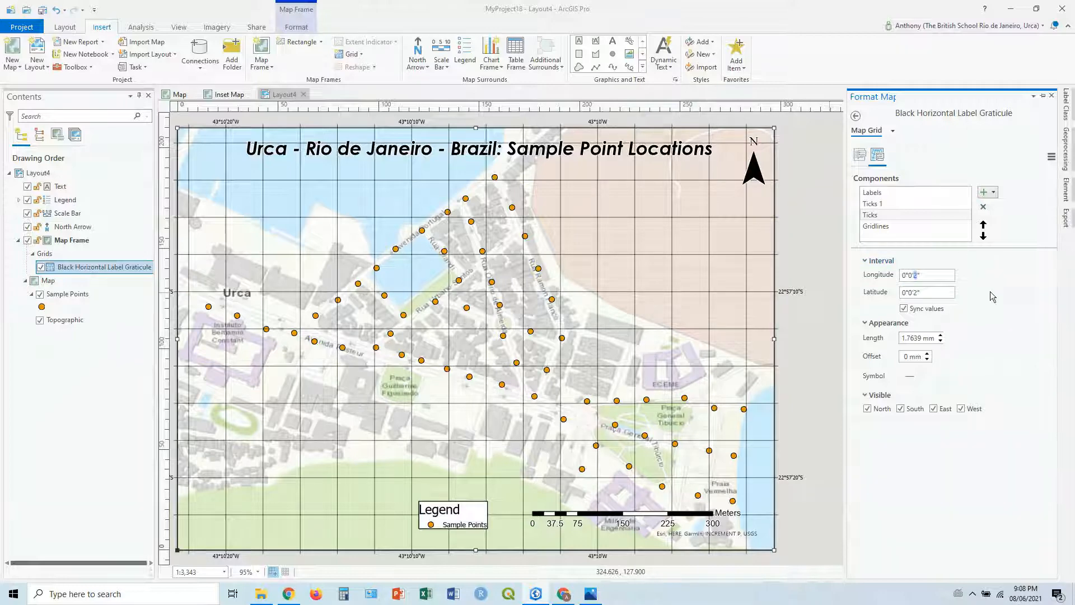
left_click(878, 226)
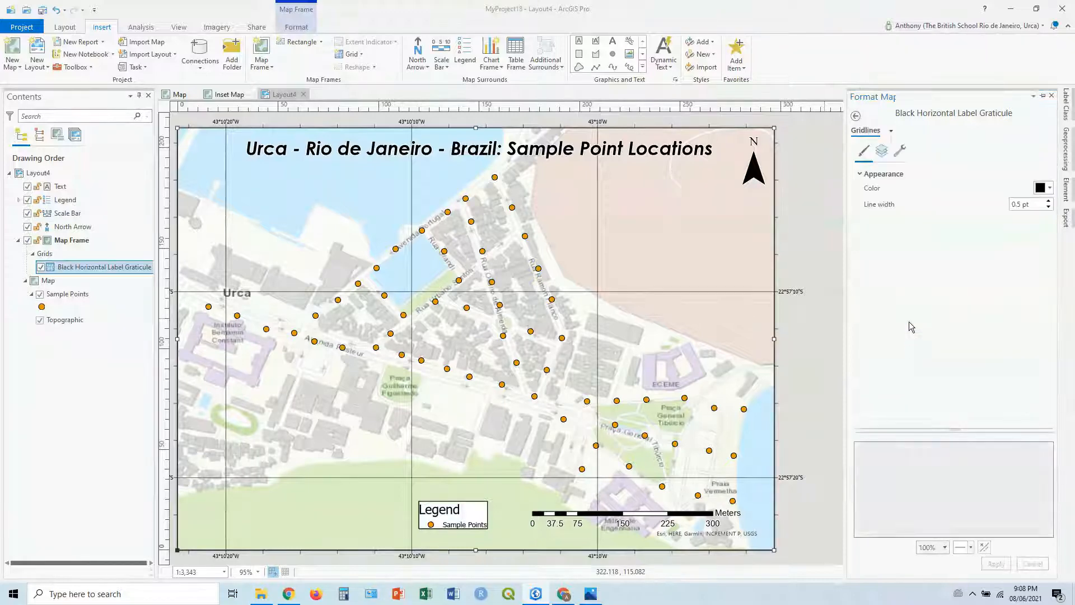
- Set the graticule gridline colour to black at 64% transparency
left_click(1041, 186)
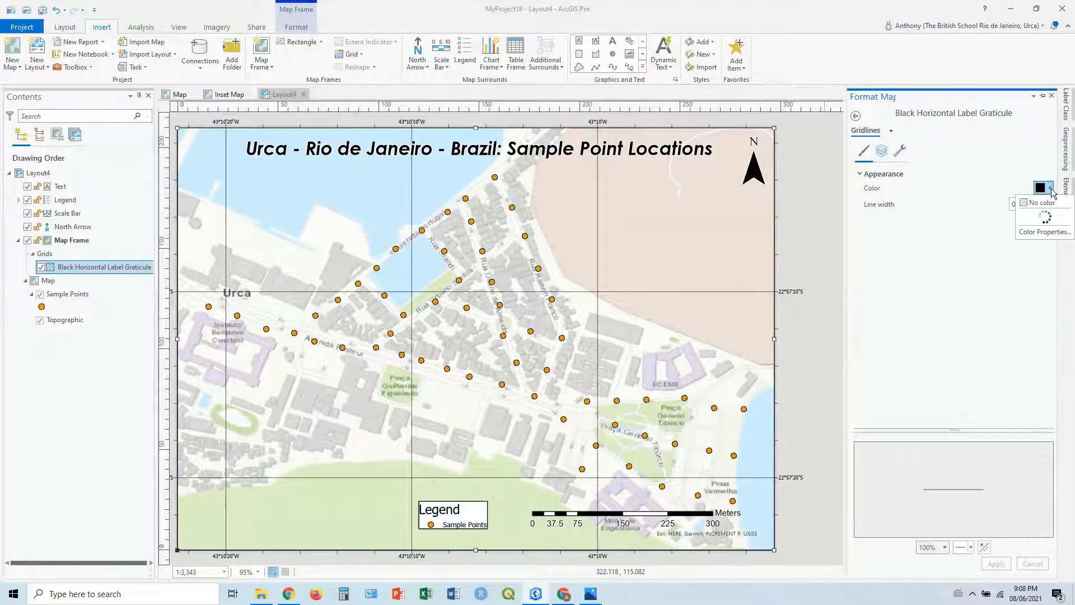
left_click(1042, 187)
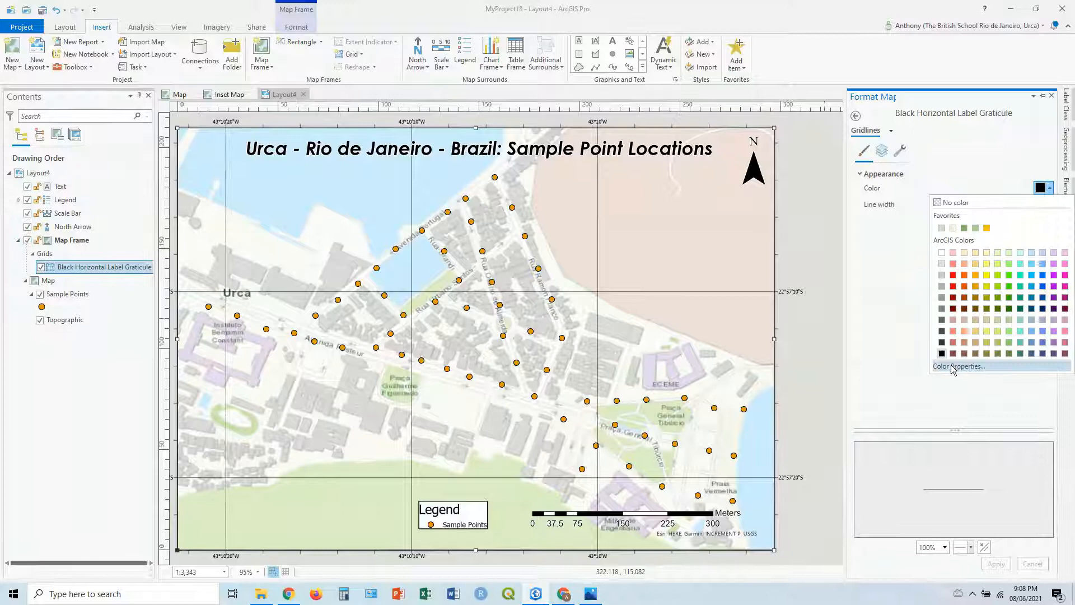
left_click(959, 366)
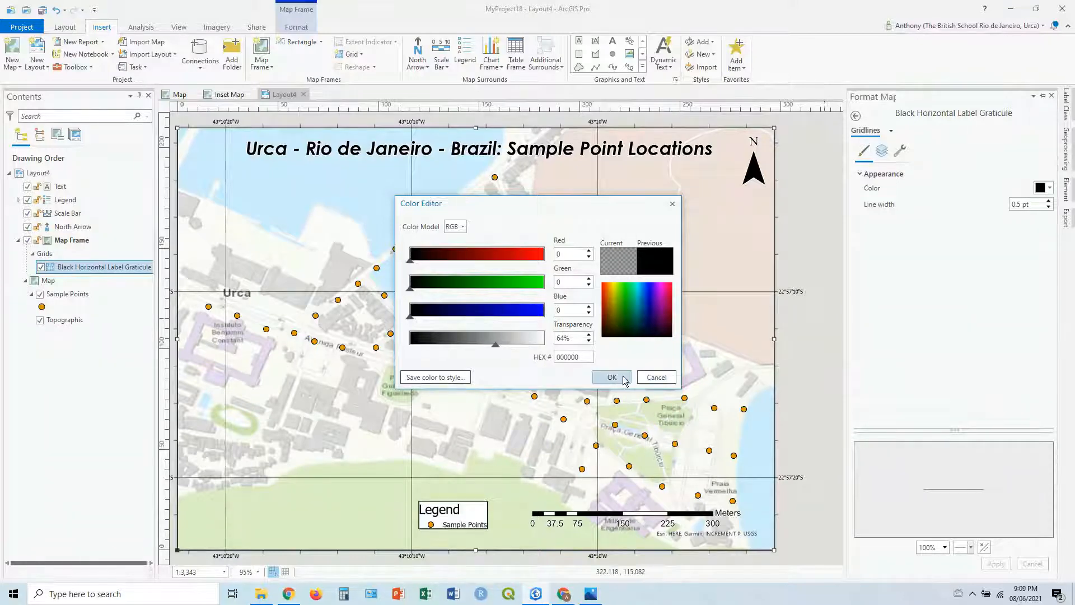
left_click(612, 377)
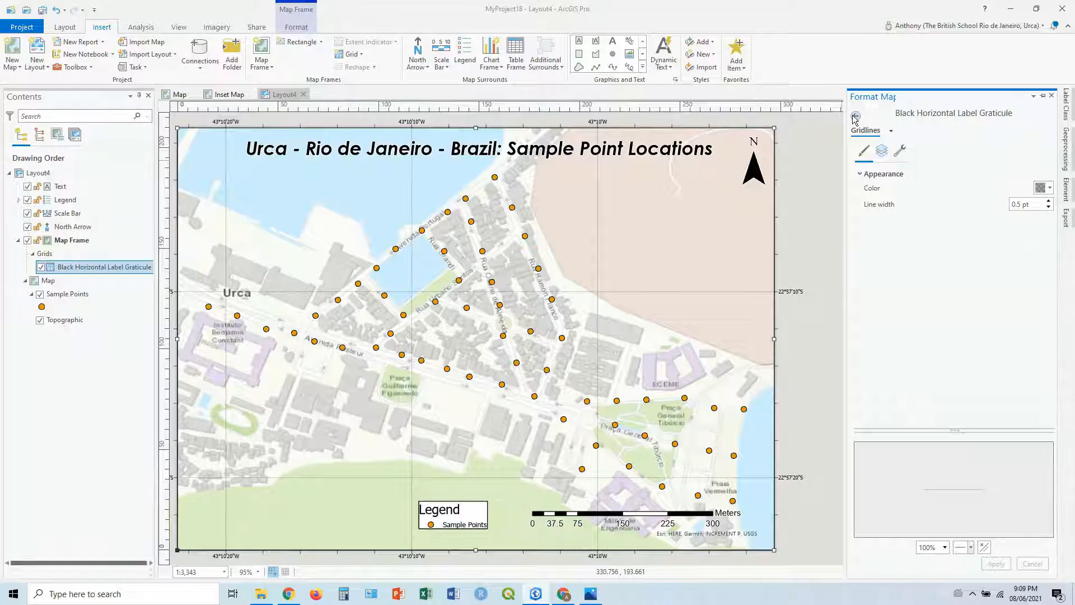
left_click(855, 116)
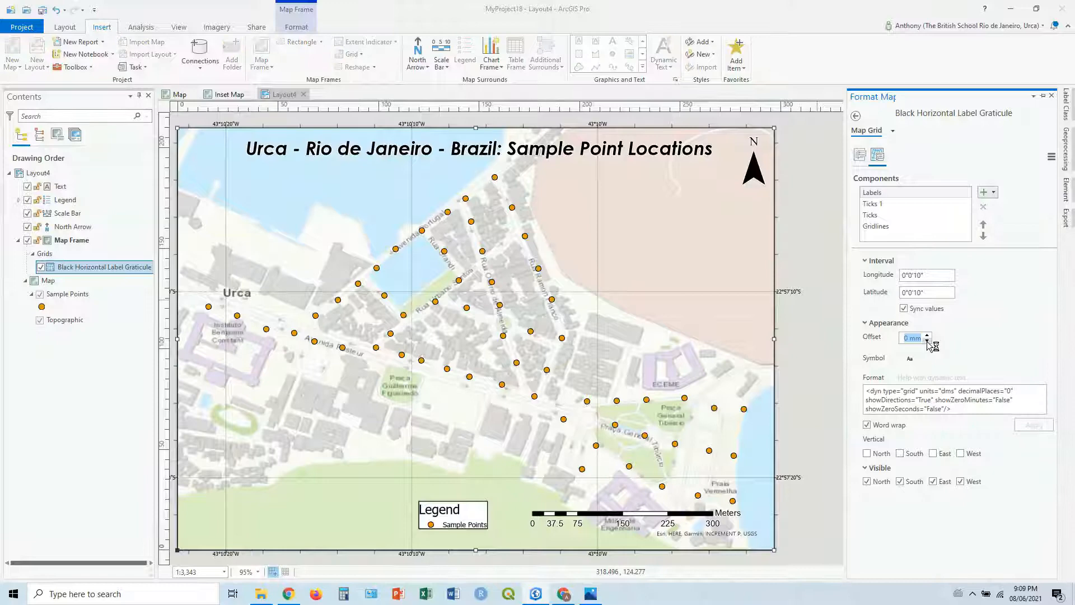
- Lower the graticule label offset to a negative value, pulling labels inside the frame
left_click(926, 340)
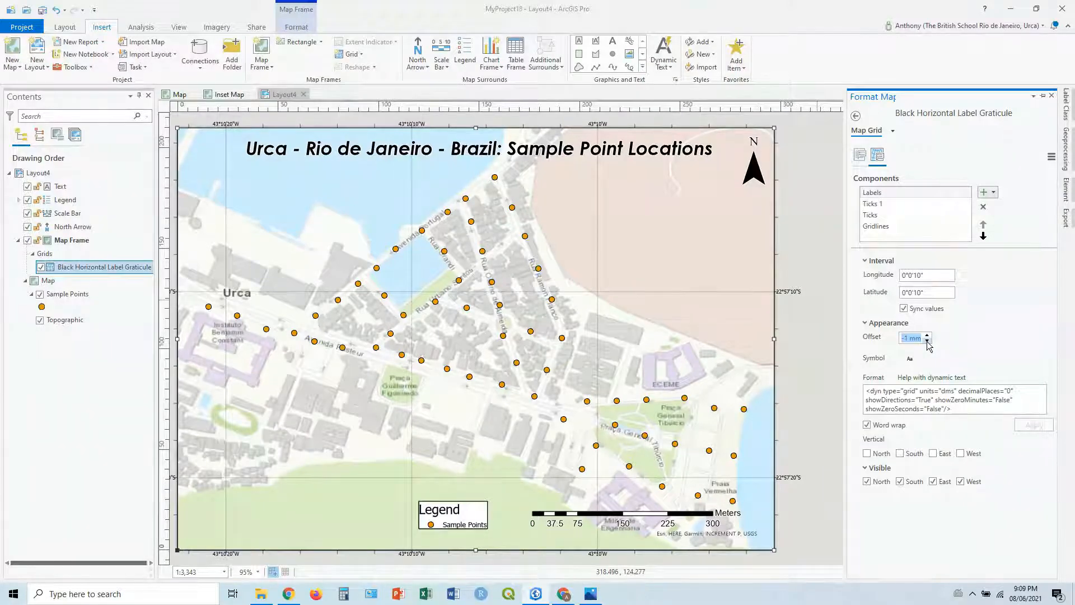
left_click(927, 341)
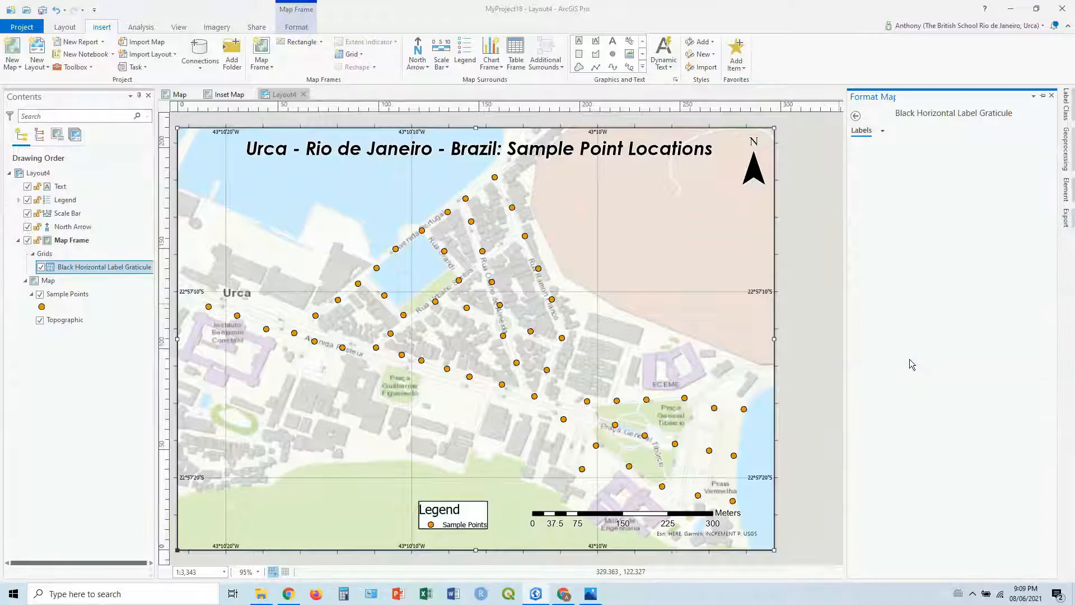
- Apply a solid white halo symbol to the graticule labels
left_click(863, 151)
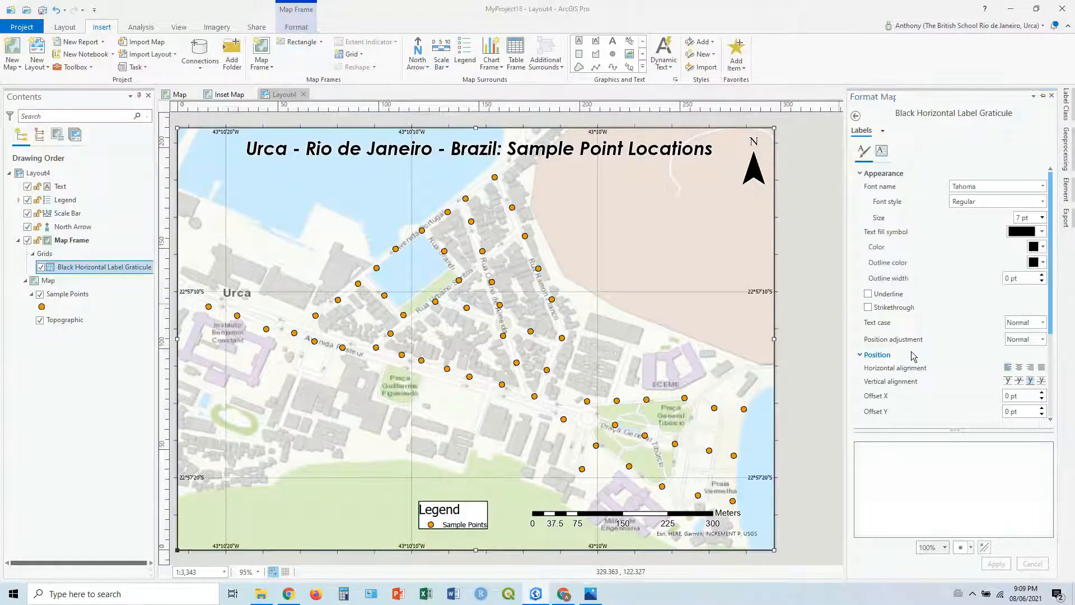
scroll("down", 3)
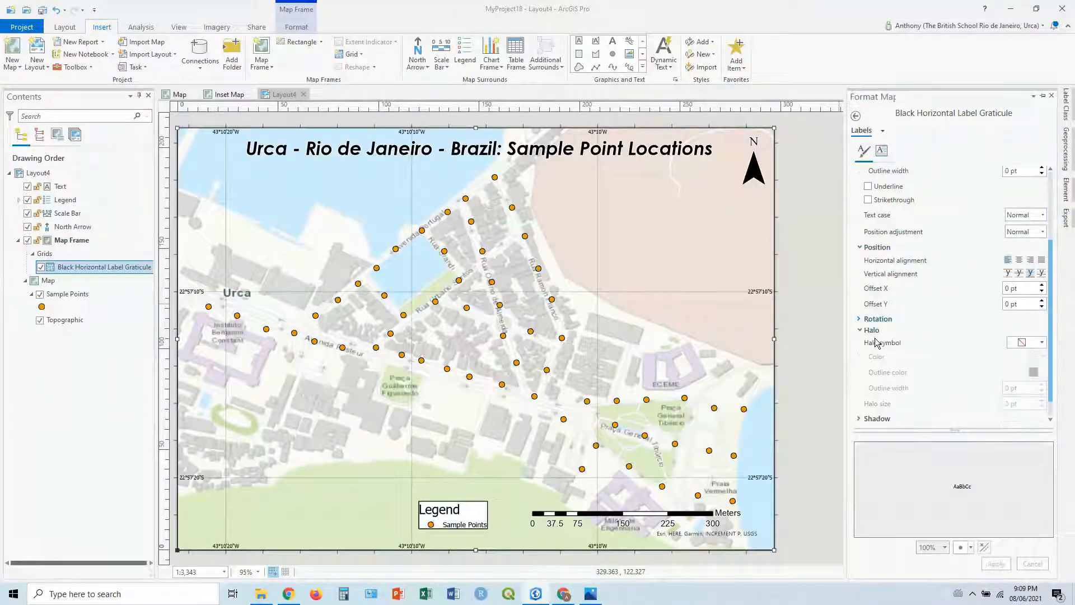
left_click(1021, 342)
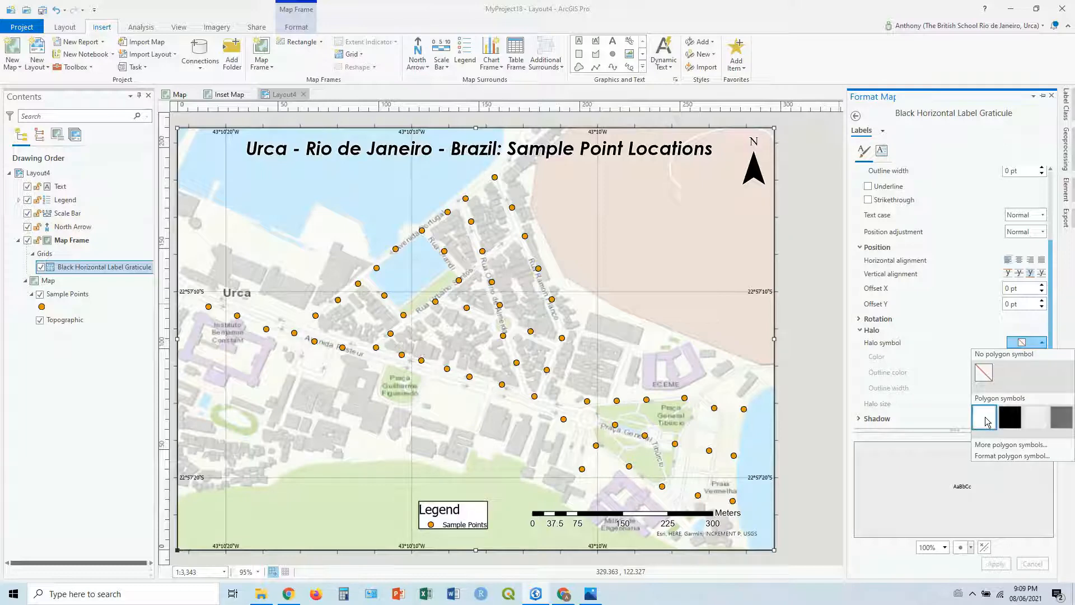
left_click(984, 416)
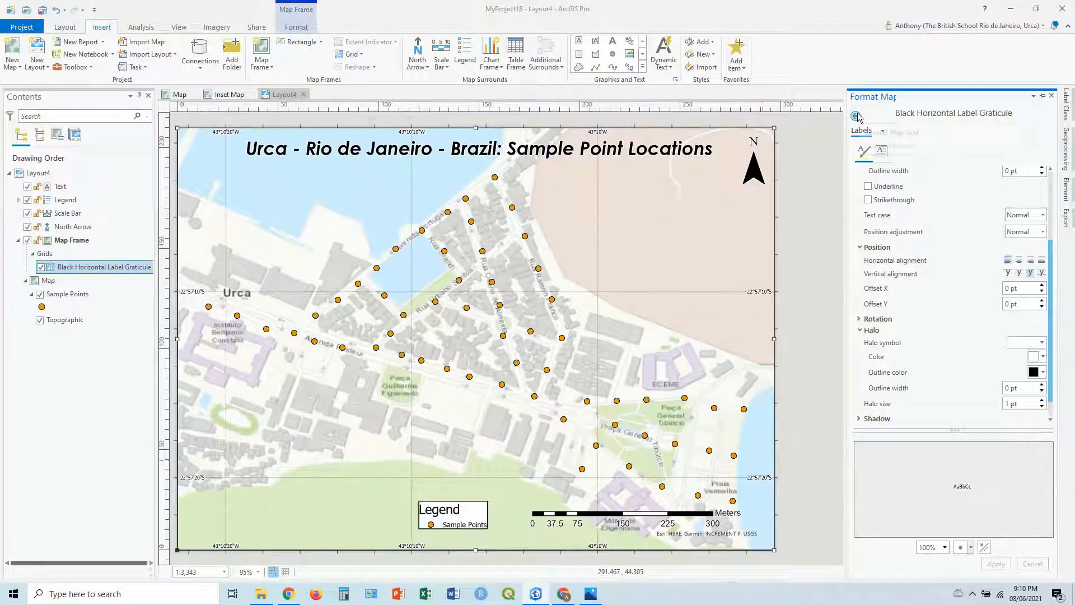
left_click(856, 115)
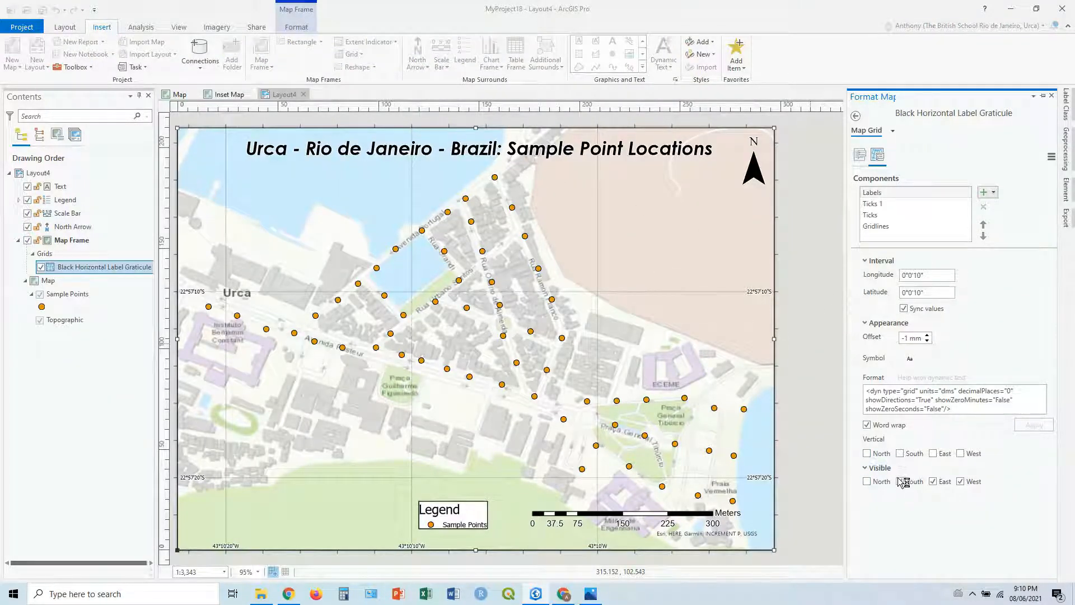
- Leave grid labels visible only on the south and east edges, hiding the west
left_click(901, 480)
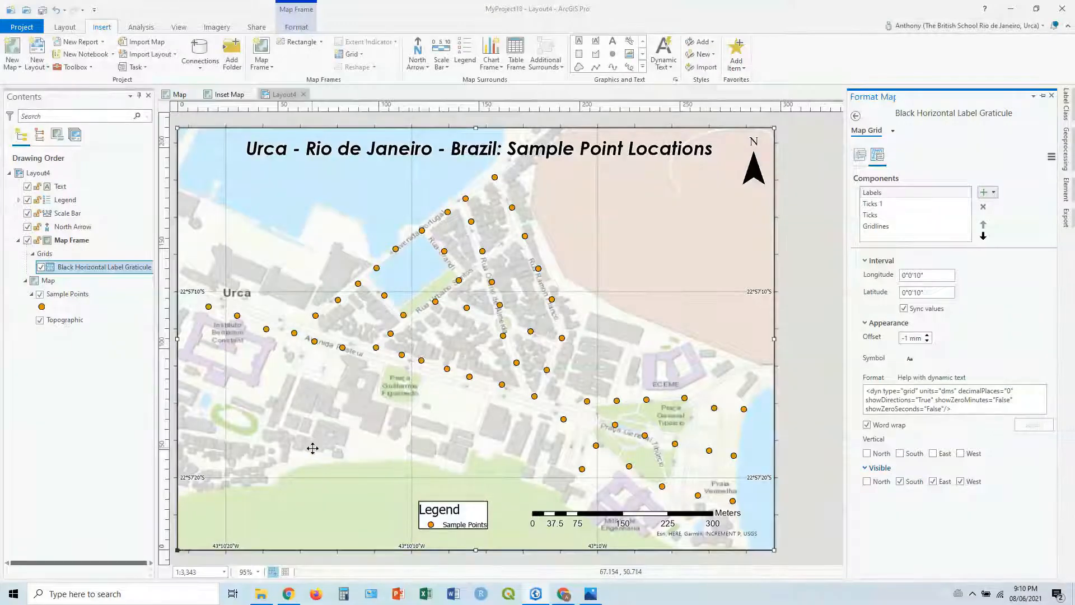
left_click(961, 480)
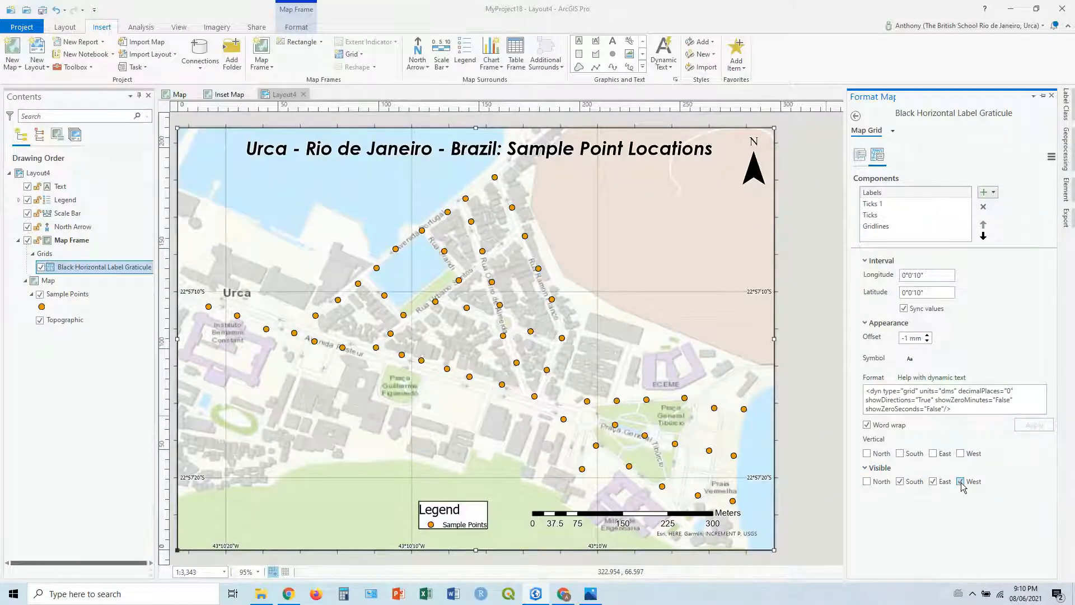
left_click(961, 480)
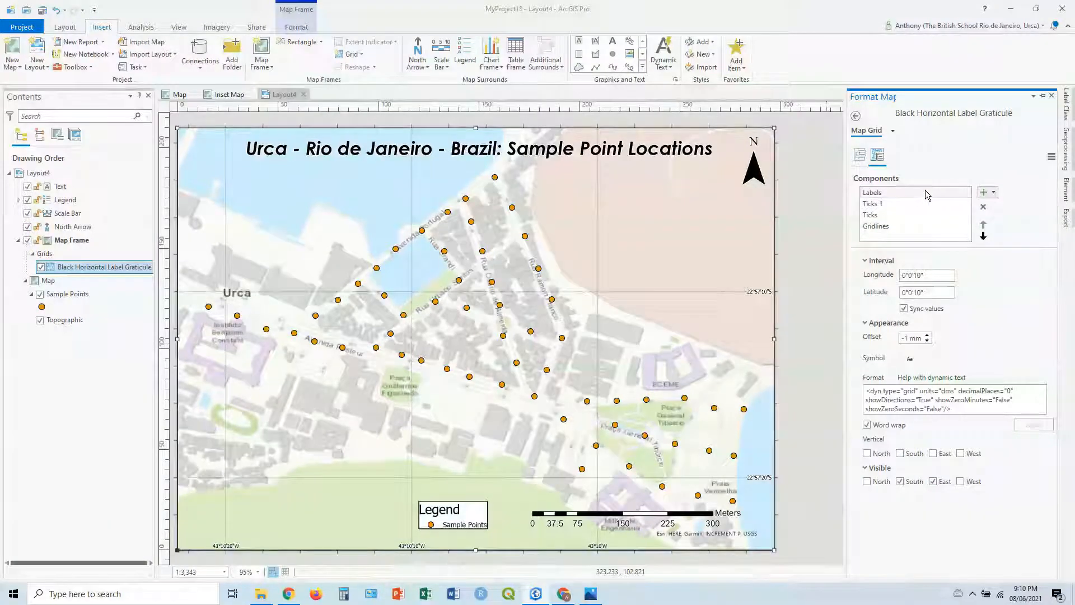
- Give the 2-second ticks a -2 mm offset and hide them on the west side
left_click(875, 204)
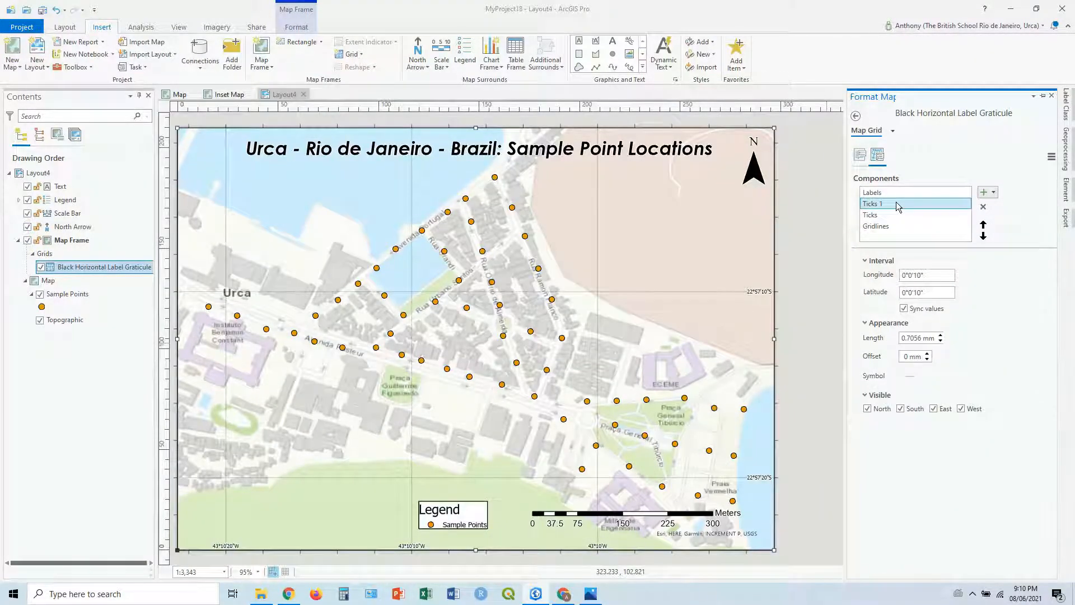
left_click(891, 214)
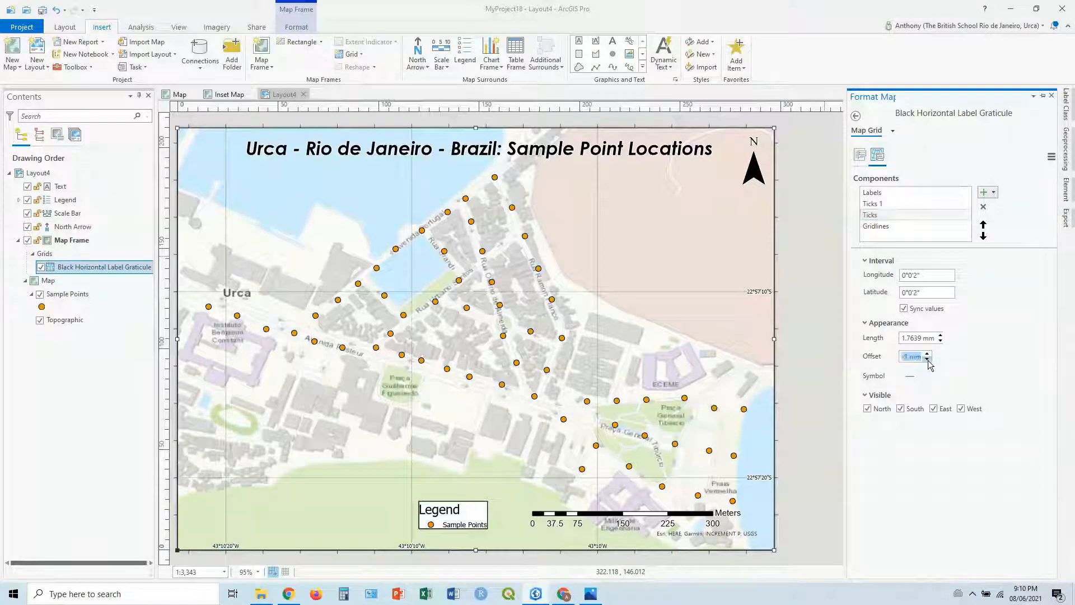
left_click(926, 358)
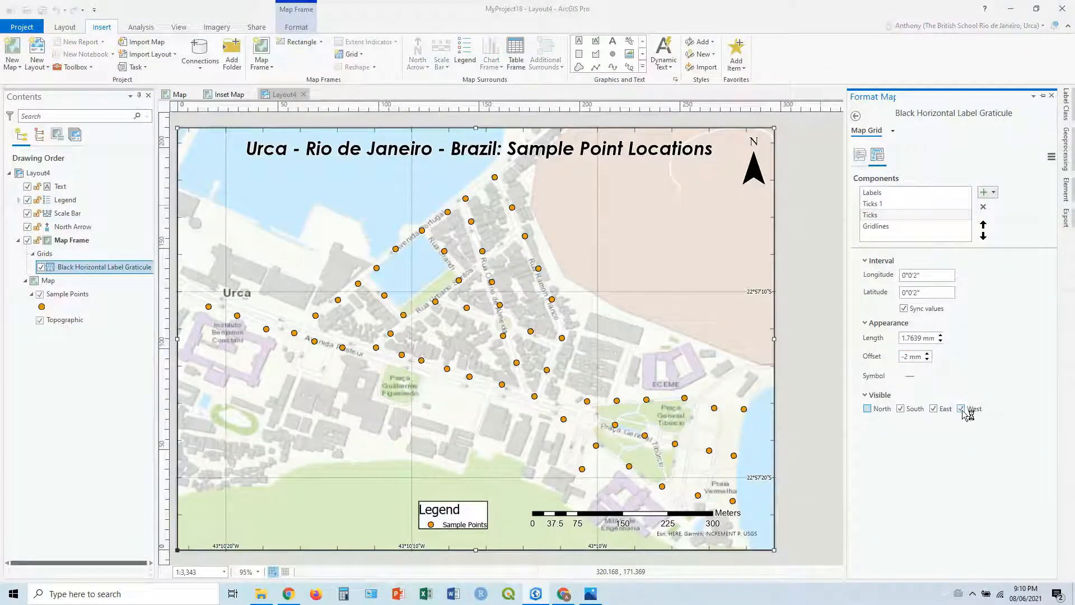
left_click(962, 409)
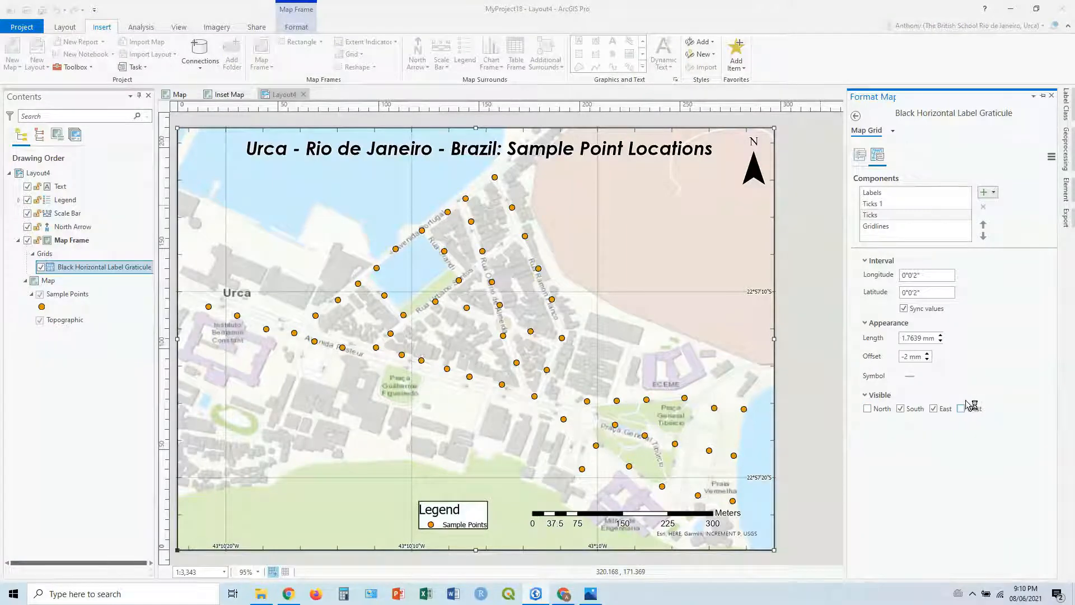
- Lower the 10-second Ticks 1 offset to -1 mm
left_click(892, 204)
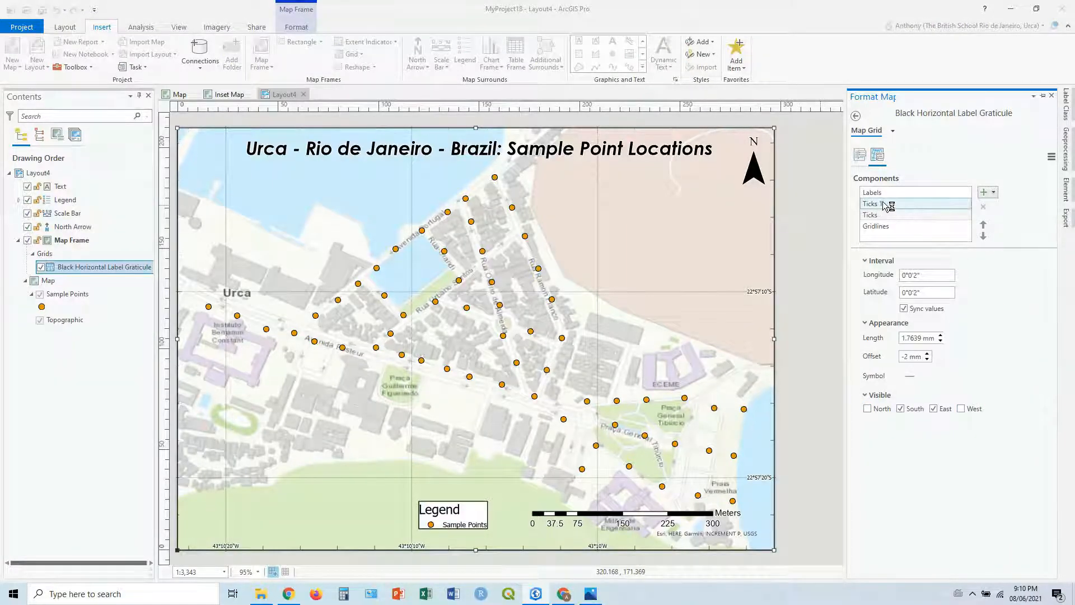
left_click(885, 204)
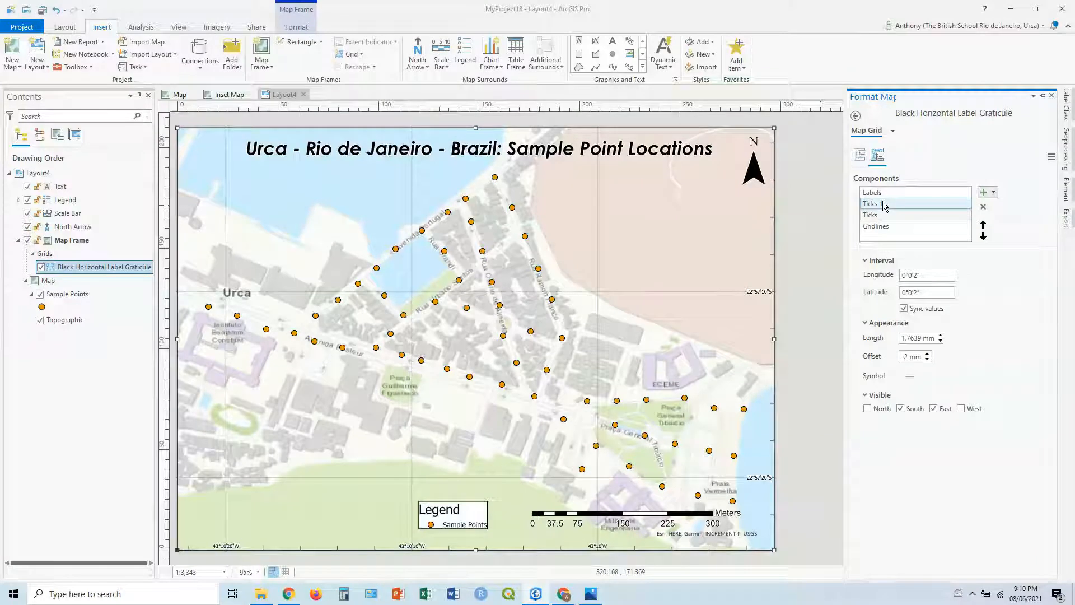
left_click(892, 204)
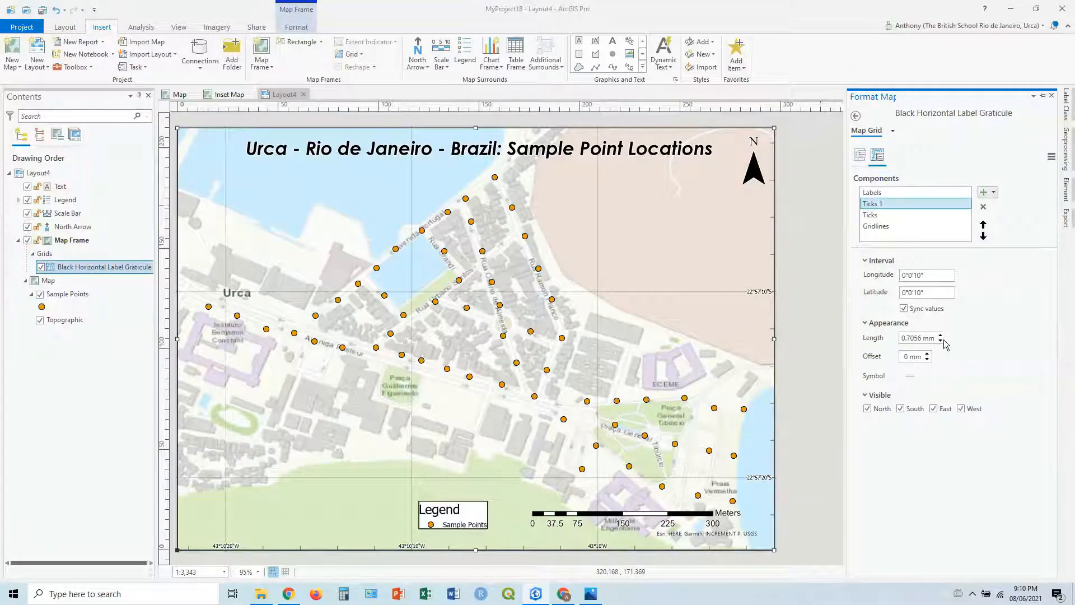
left_click(927, 358)
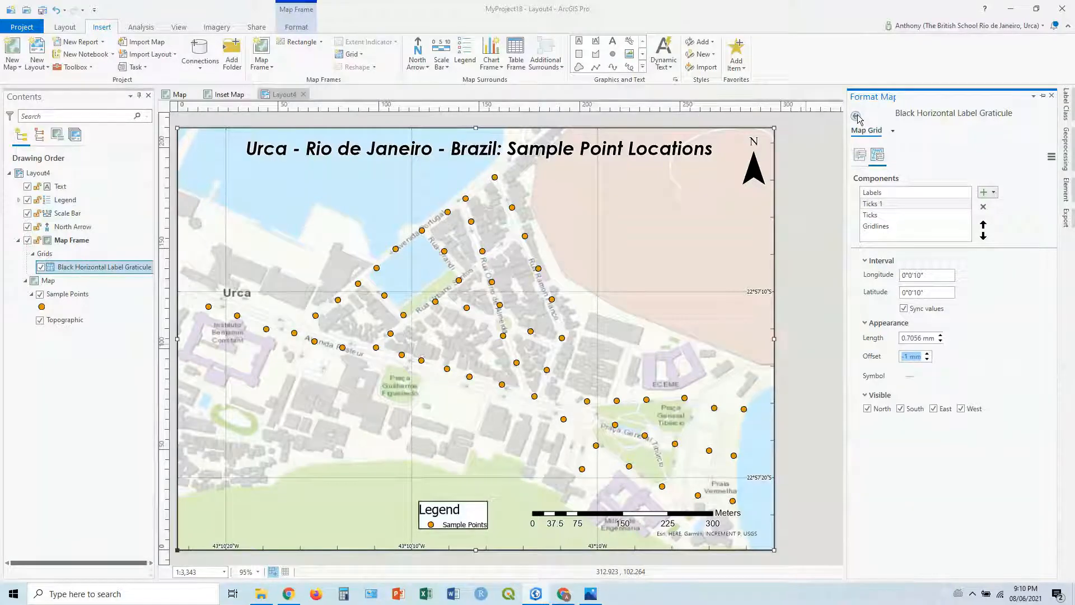
- Close the Format Map Grid pane to see the whole layout page
left_click(71, 240)
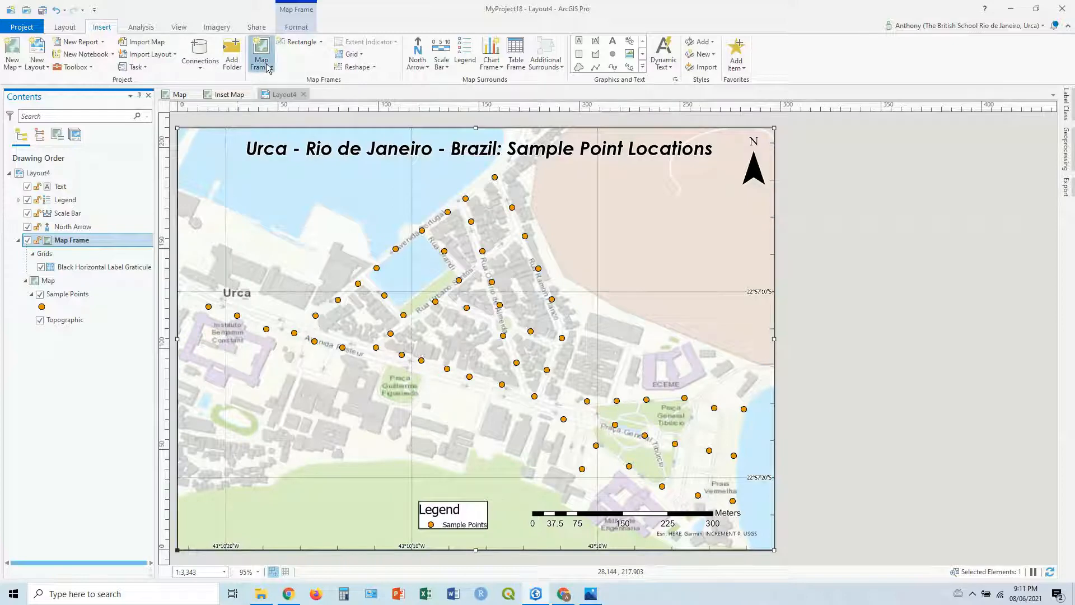
left_click(260, 54)
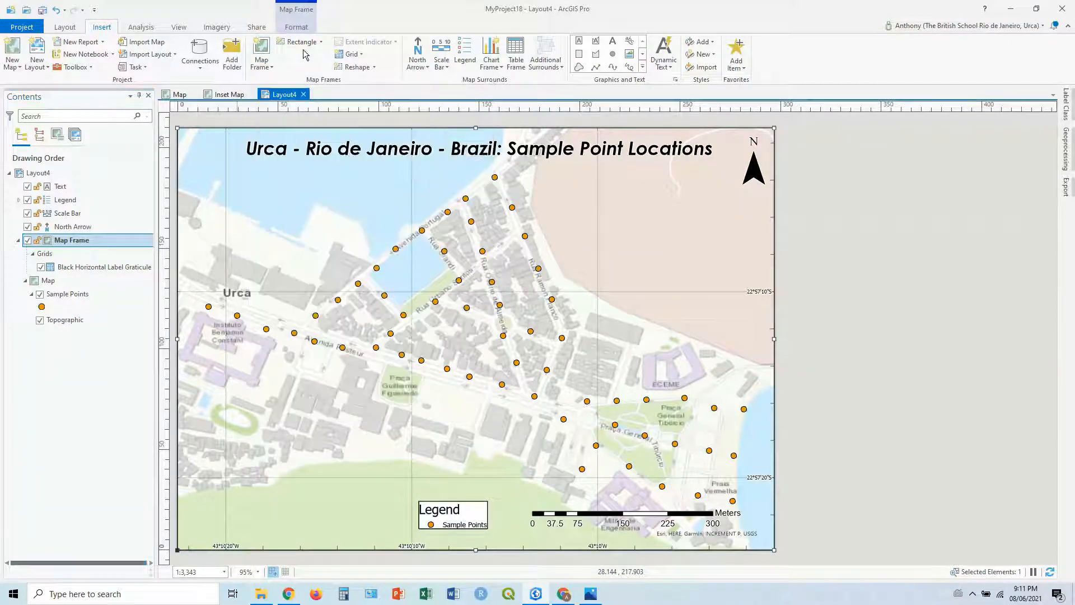
- Choose Circle as the shape for a new map frame showing the Inset Map
left_click(300, 41)
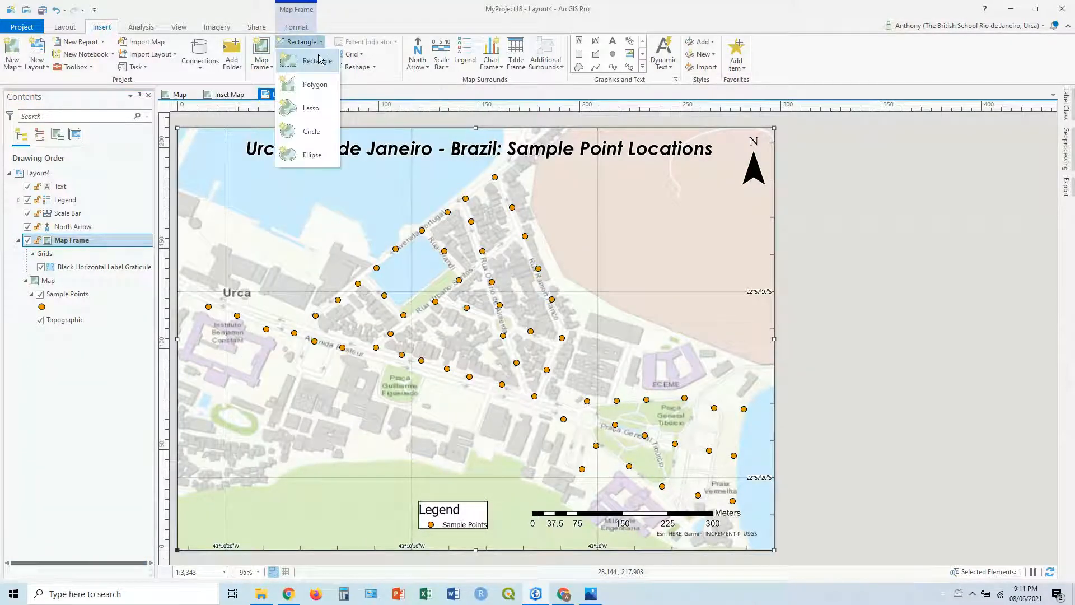
mouse_move(311, 131)
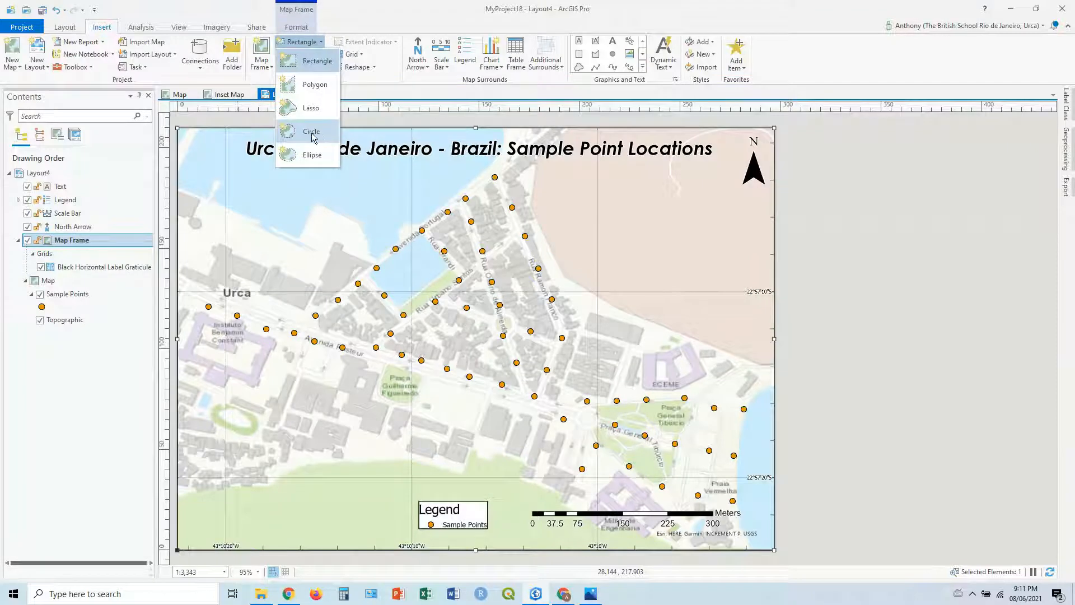
left_click(311, 131)
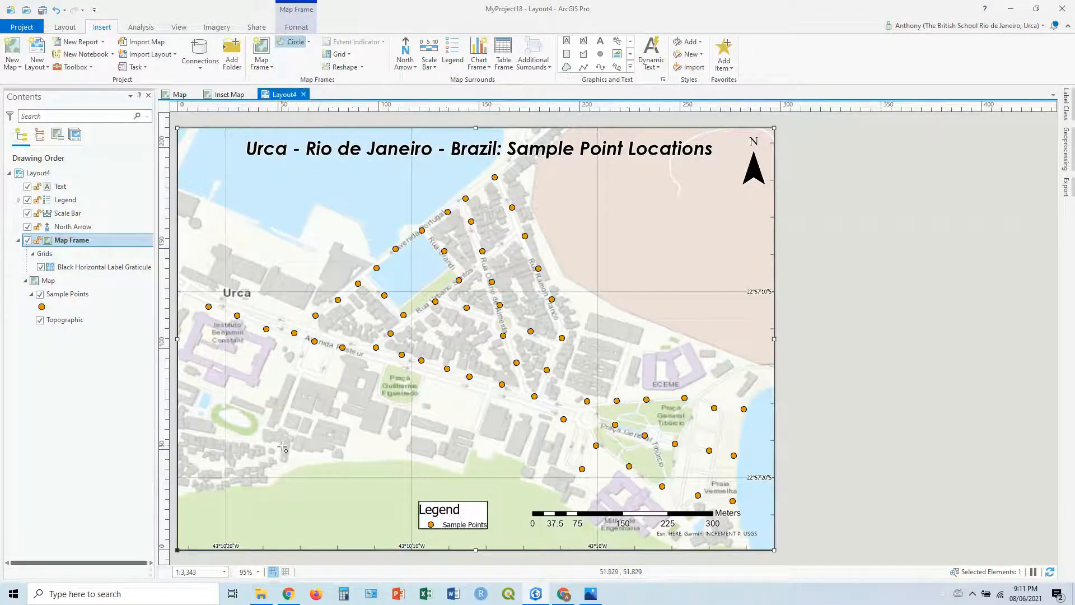
left_click(261, 54)
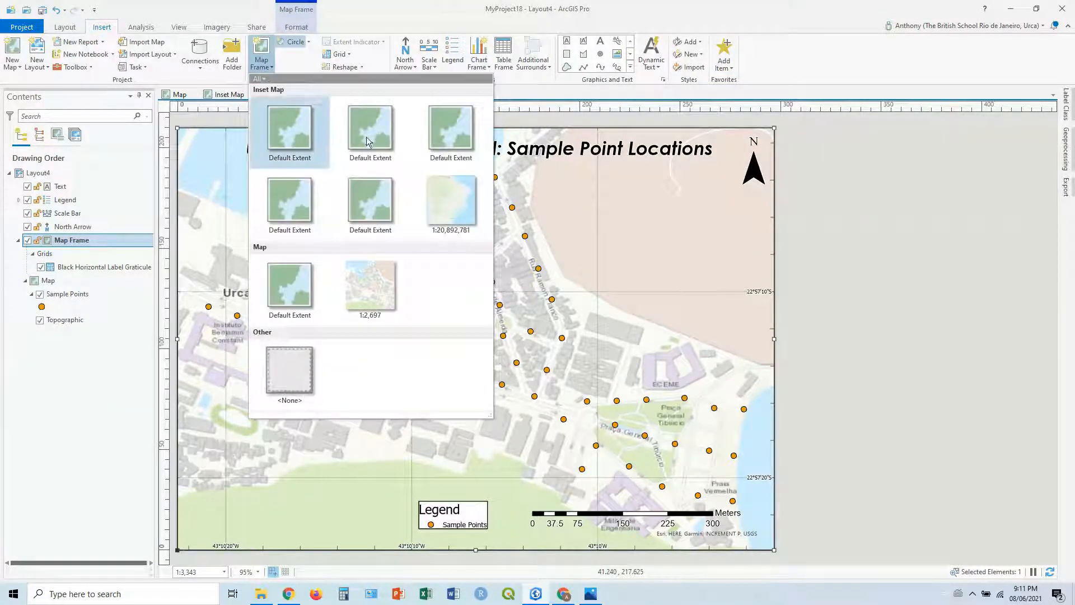
mouse_move(450, 202)
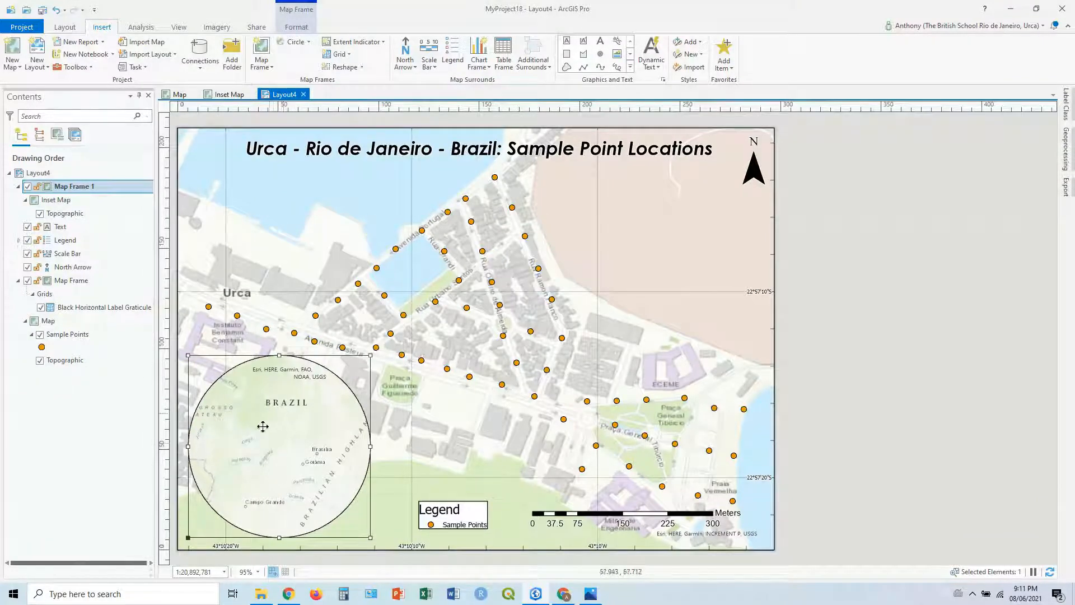
mouse_move(535, 308)
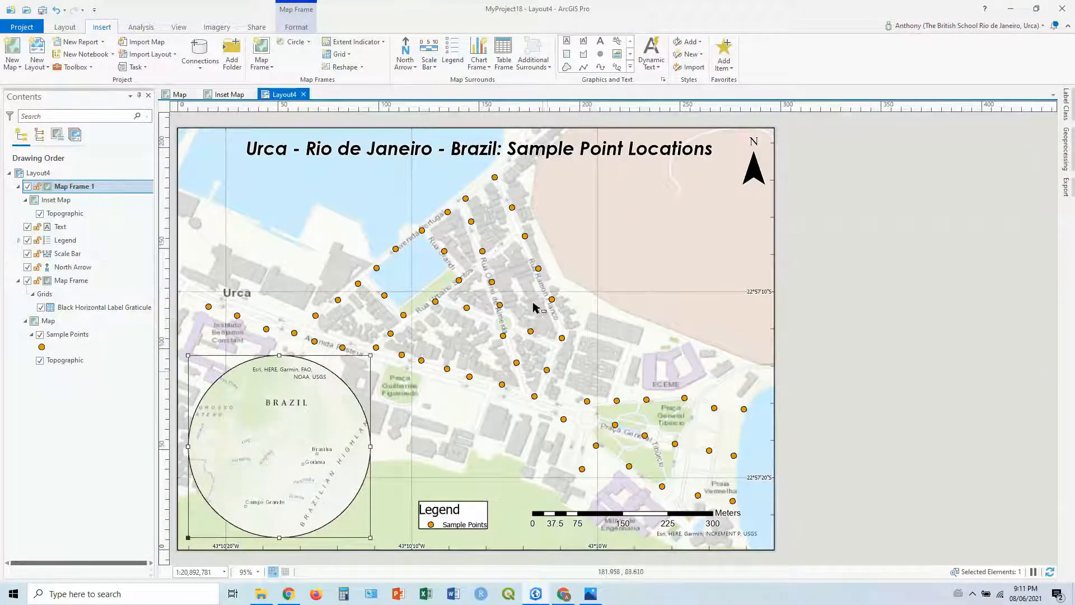
mouse_move(467, 305)
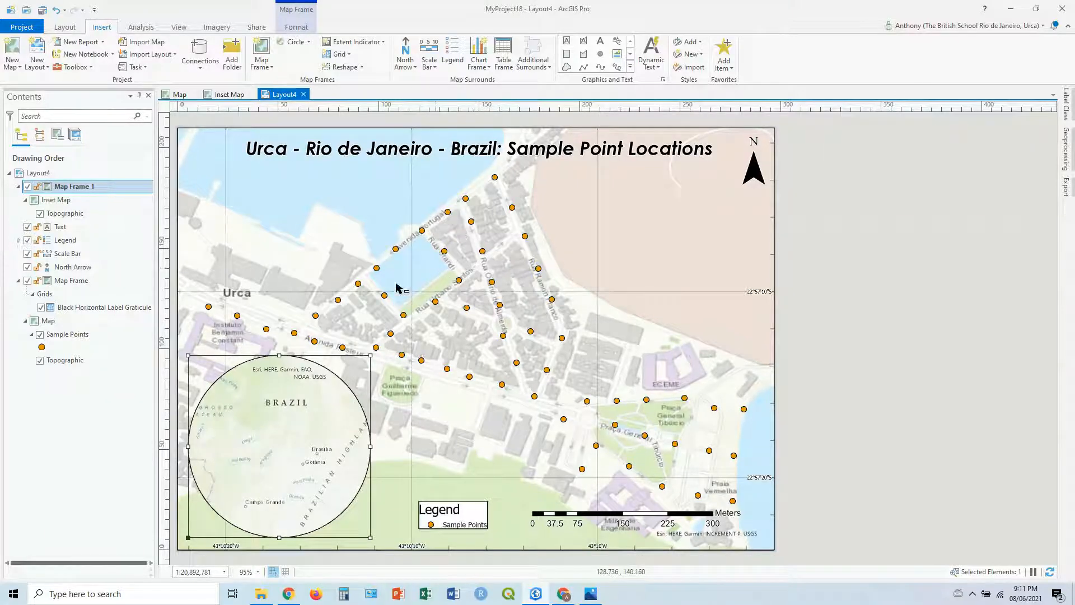
mouse_move(265, 419)
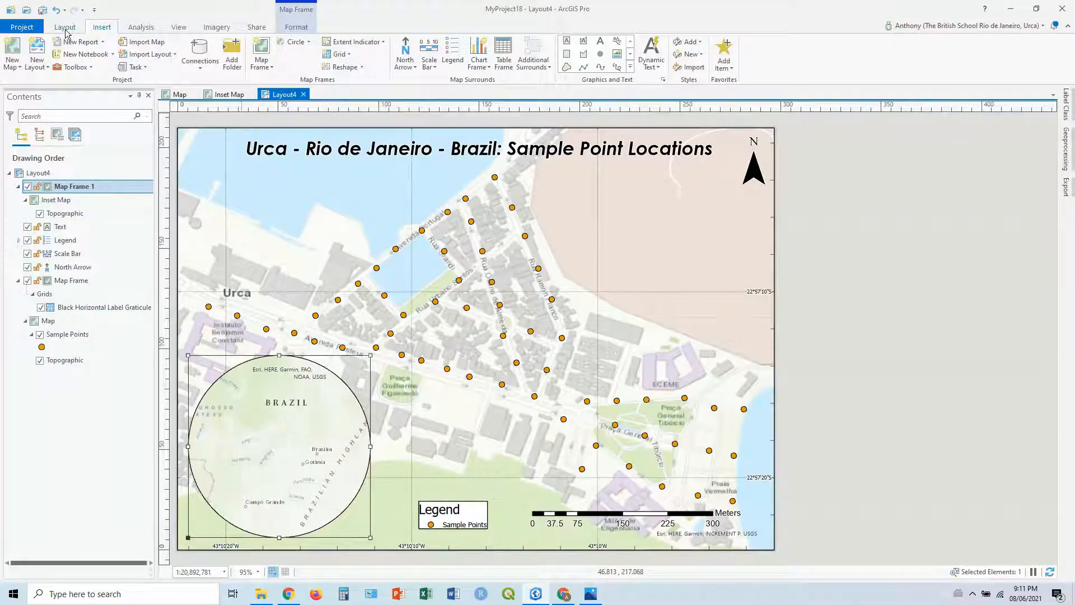
- Activate the circular inset frame and zoom out to show all of South America
left_click(64, 27)
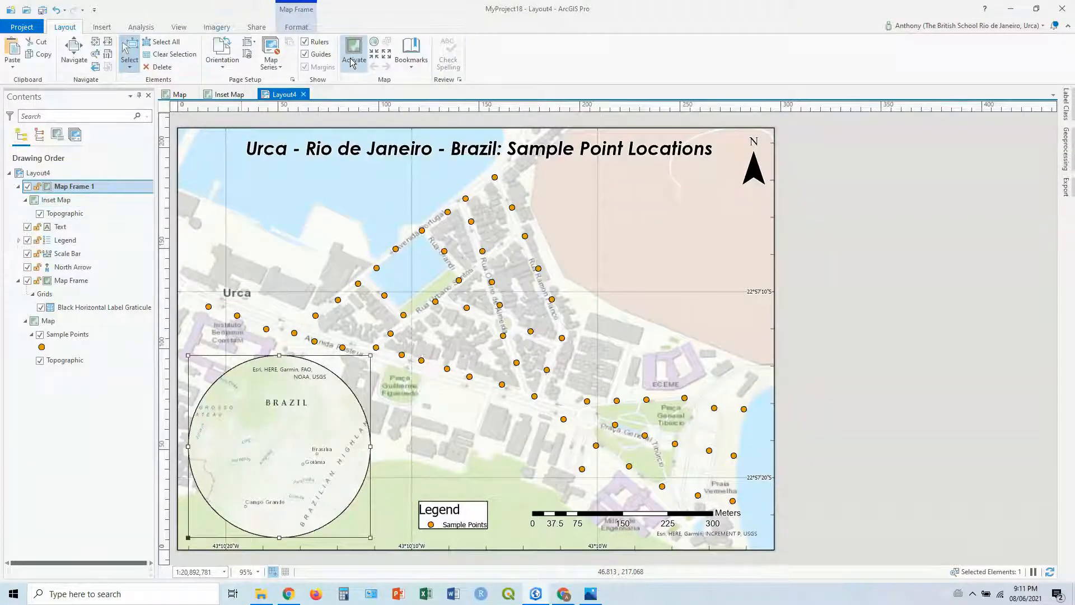
left_click(353, 54)
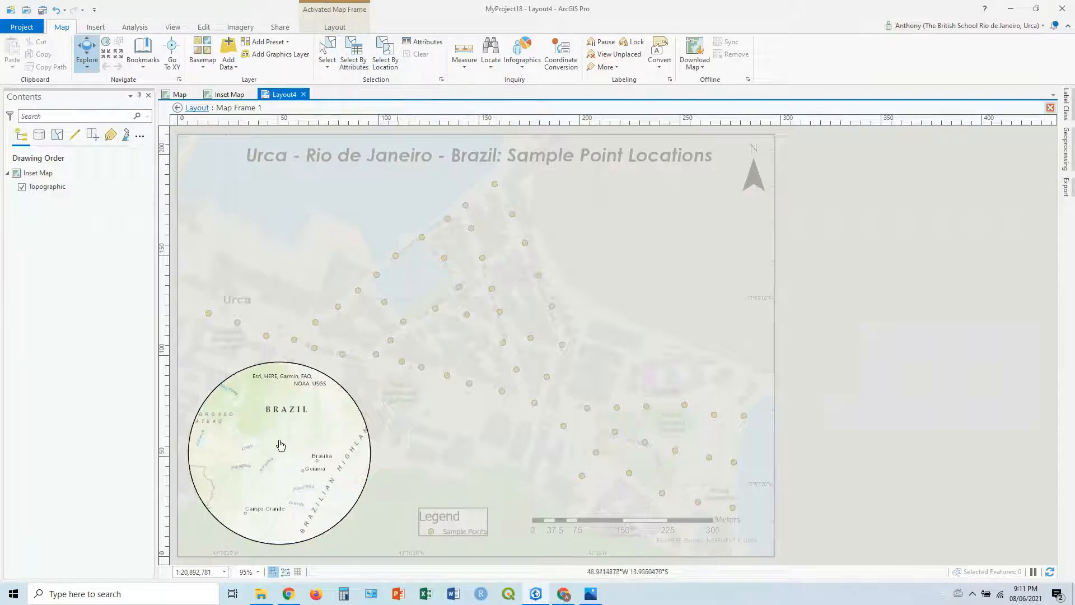
scroll("down", 3)
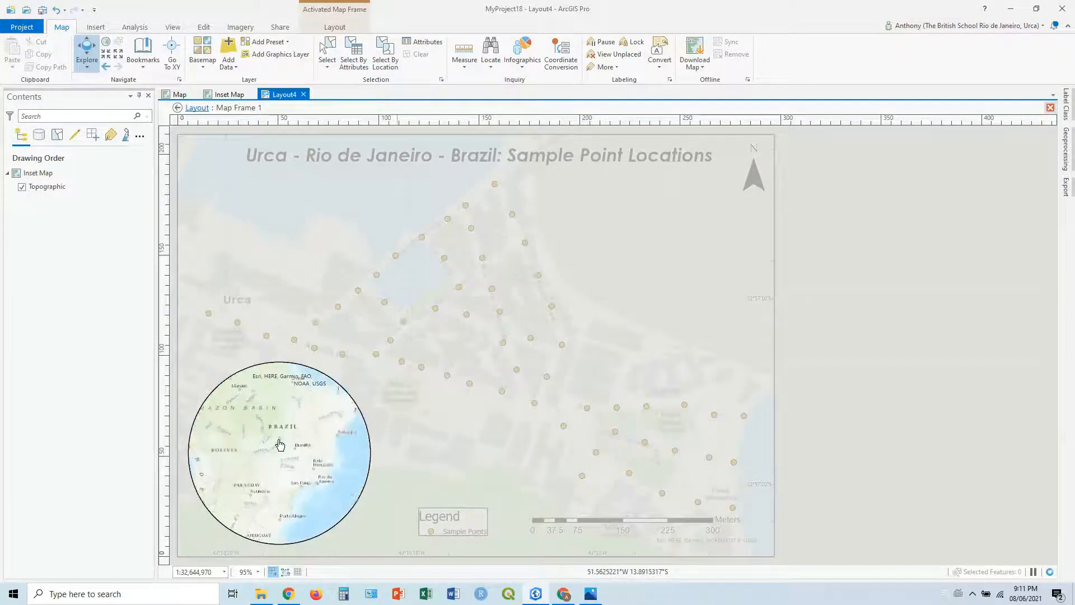
scroll("down", 3)
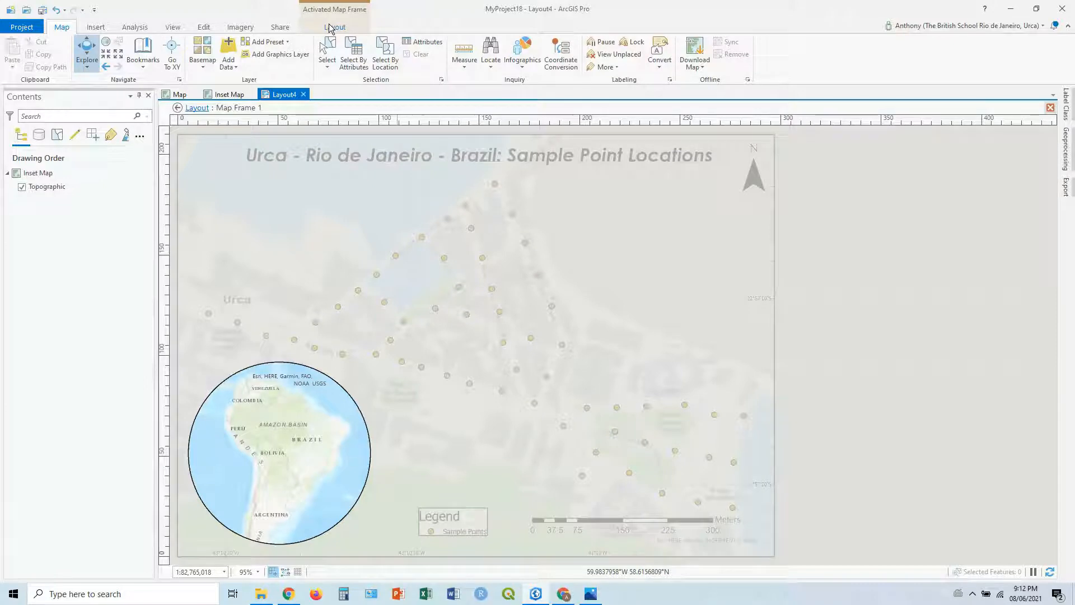
left_click(77, 55)
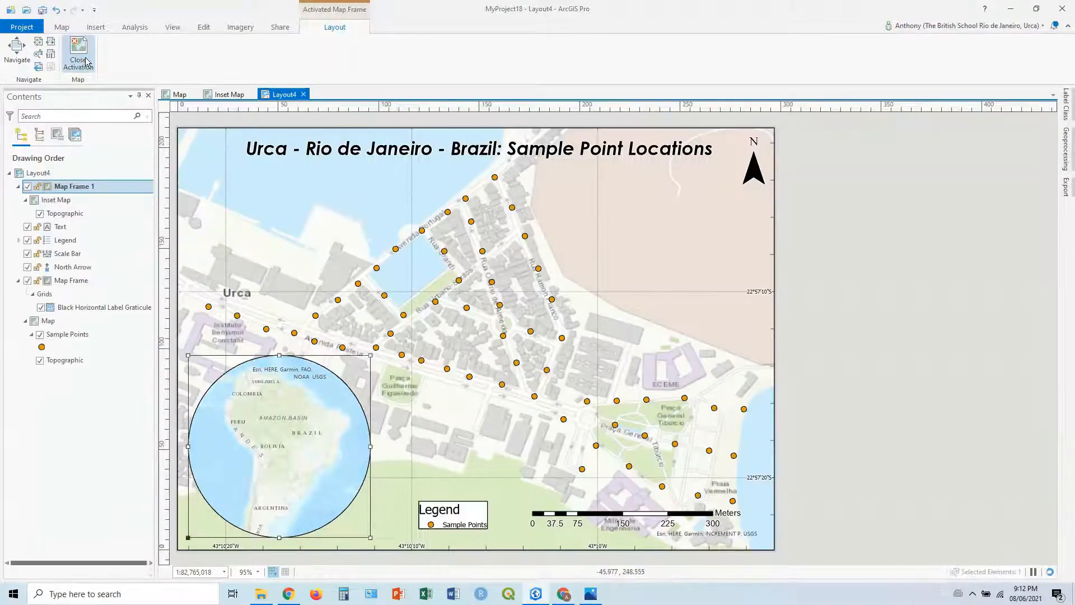
- Add an extent indicator for the main Urca map frame to the South America inset
left_click(79, 54)
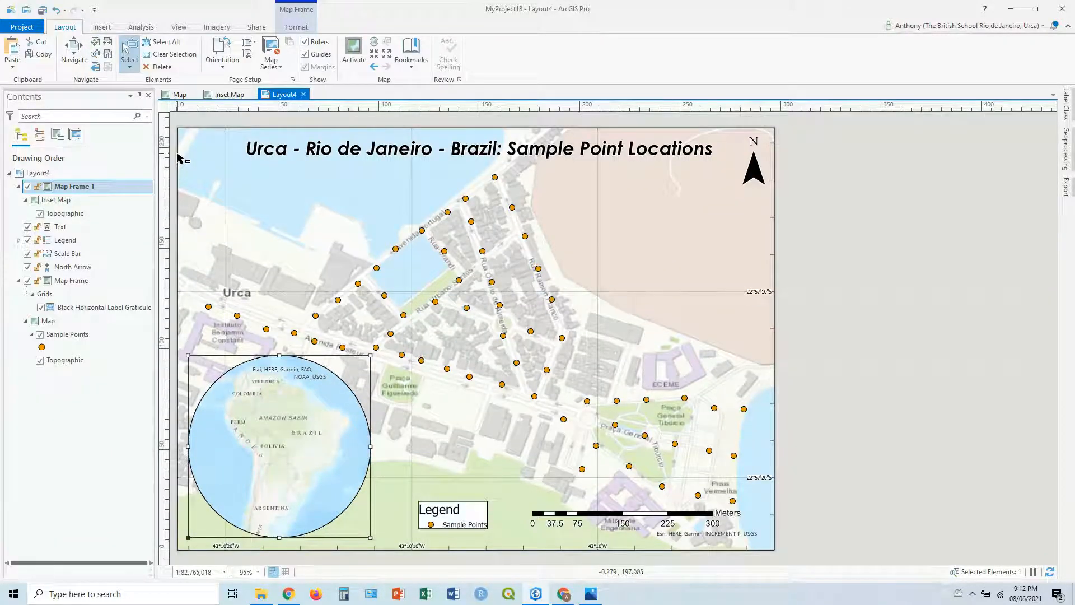
left_click(55, 199)
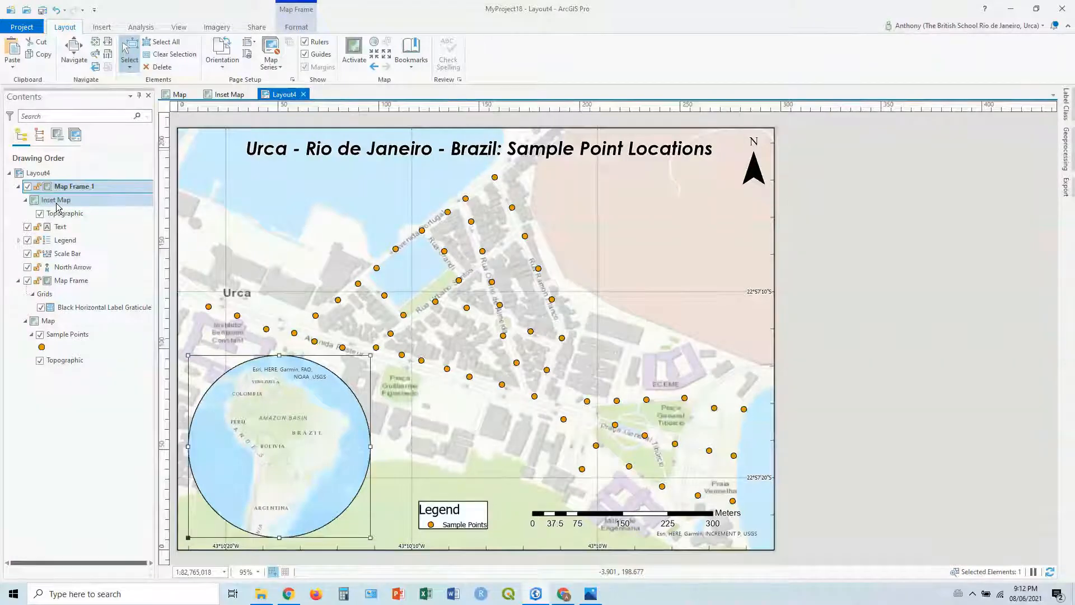
left_click(101, 27)
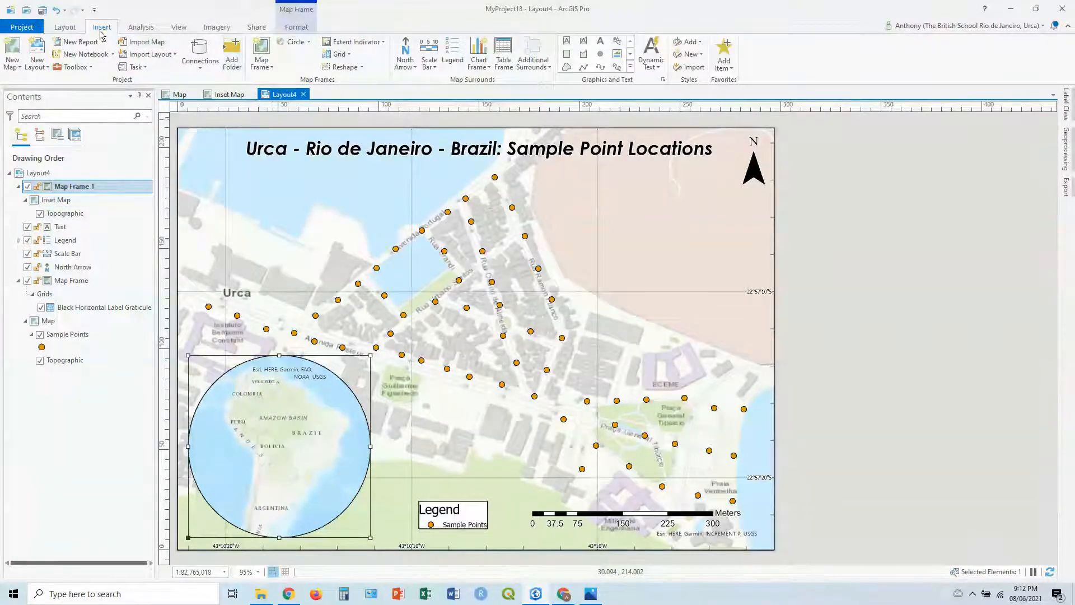
mouse_move(354, 42)
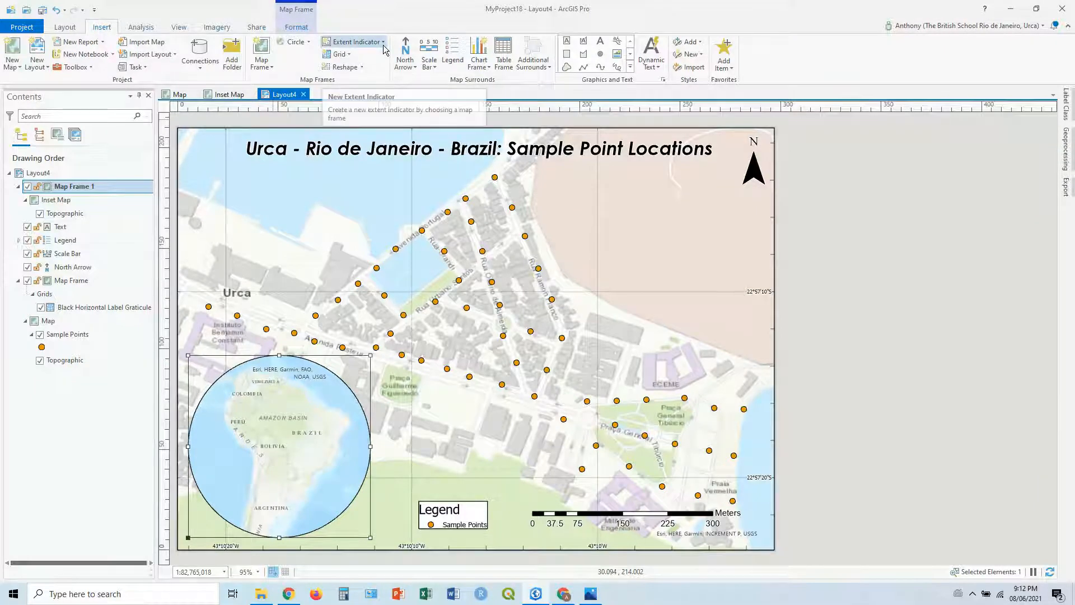
mouse_move(353, 55)
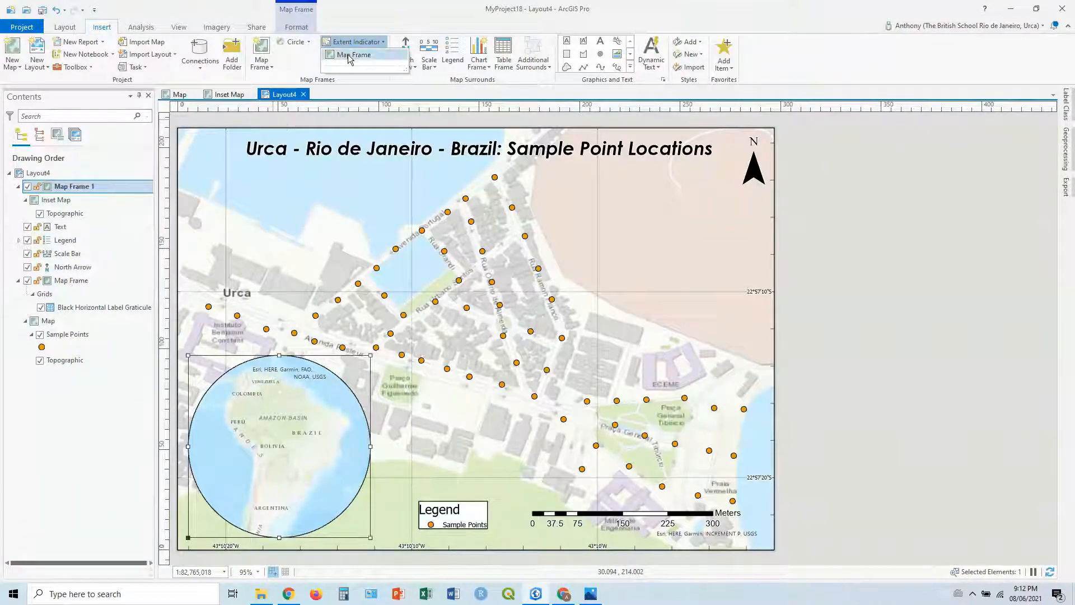
left_click(355, 55)
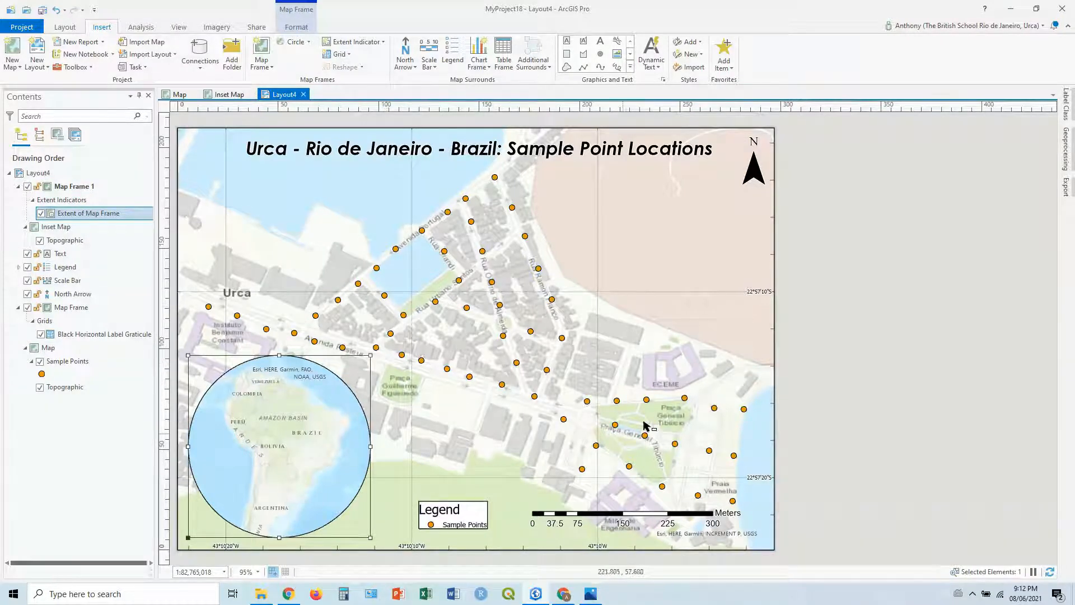
mouse_move(522, 288)
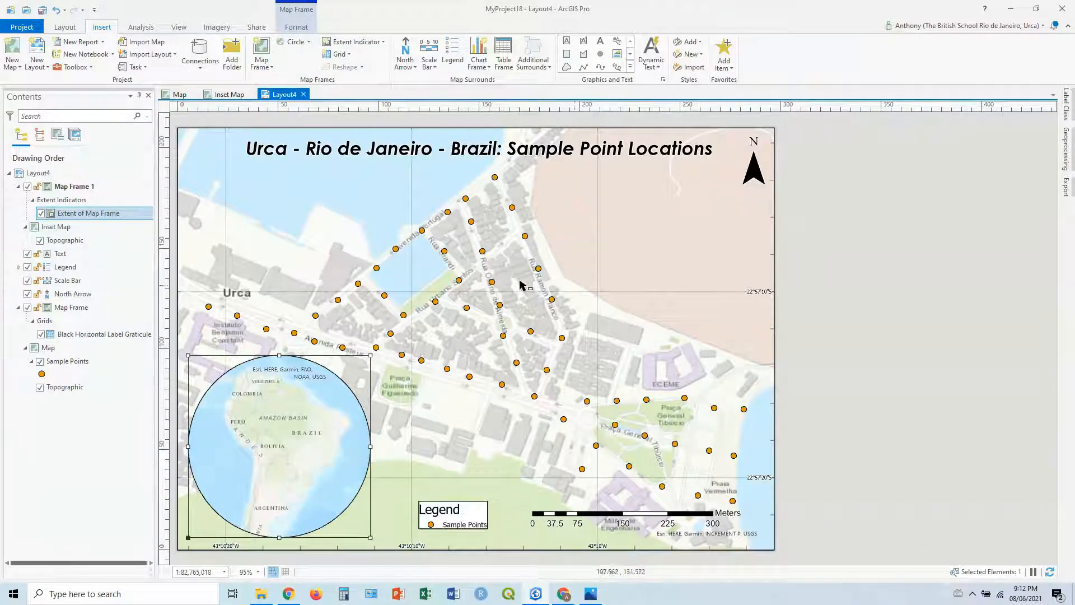
mouse_move(275, 426)
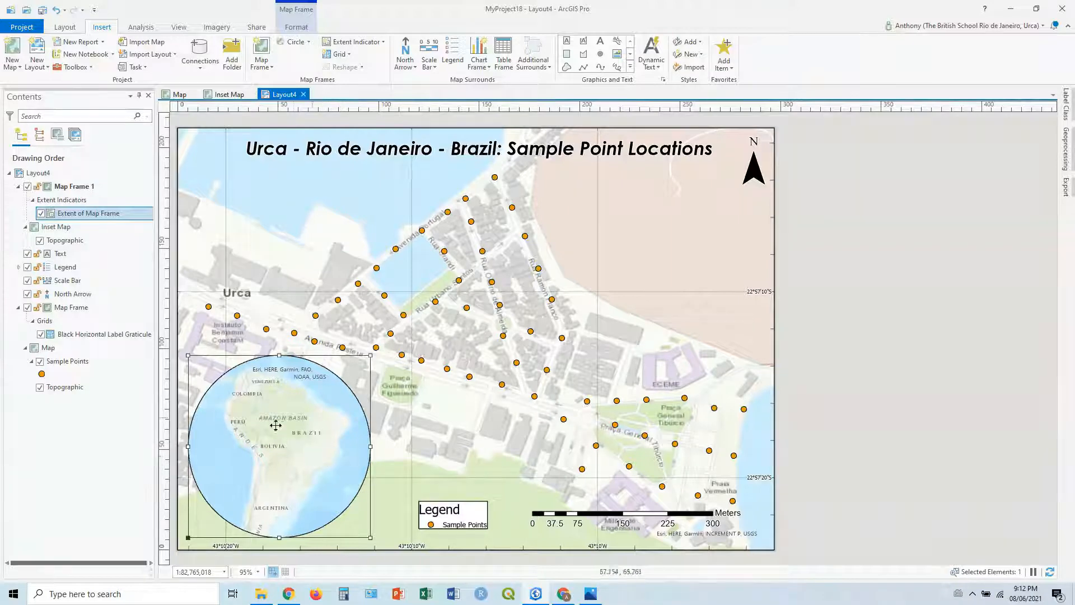
left_click(56, 227)
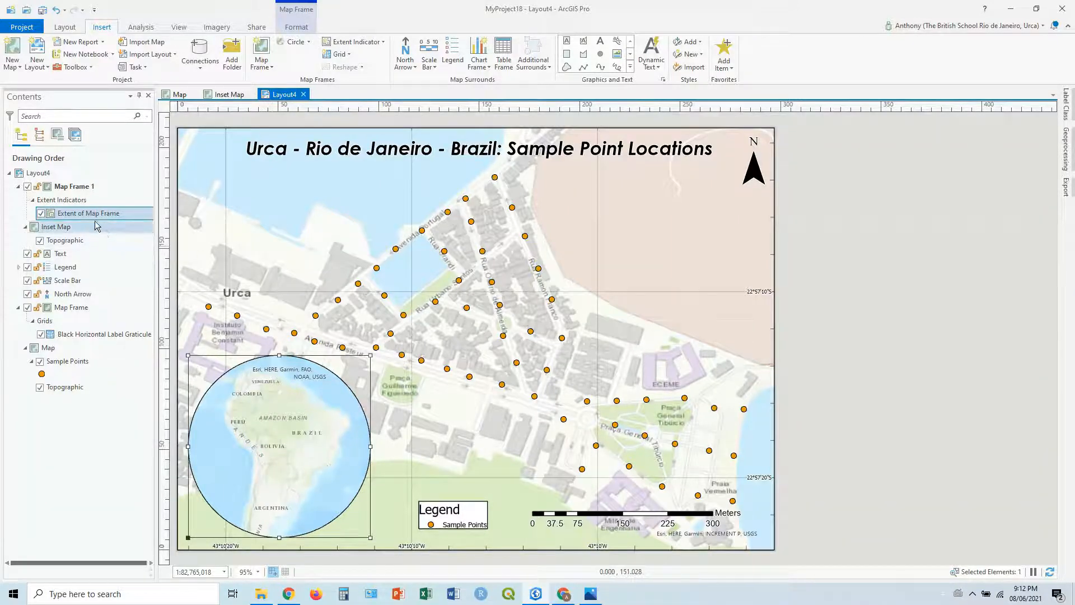
mouse_move(88, 213)
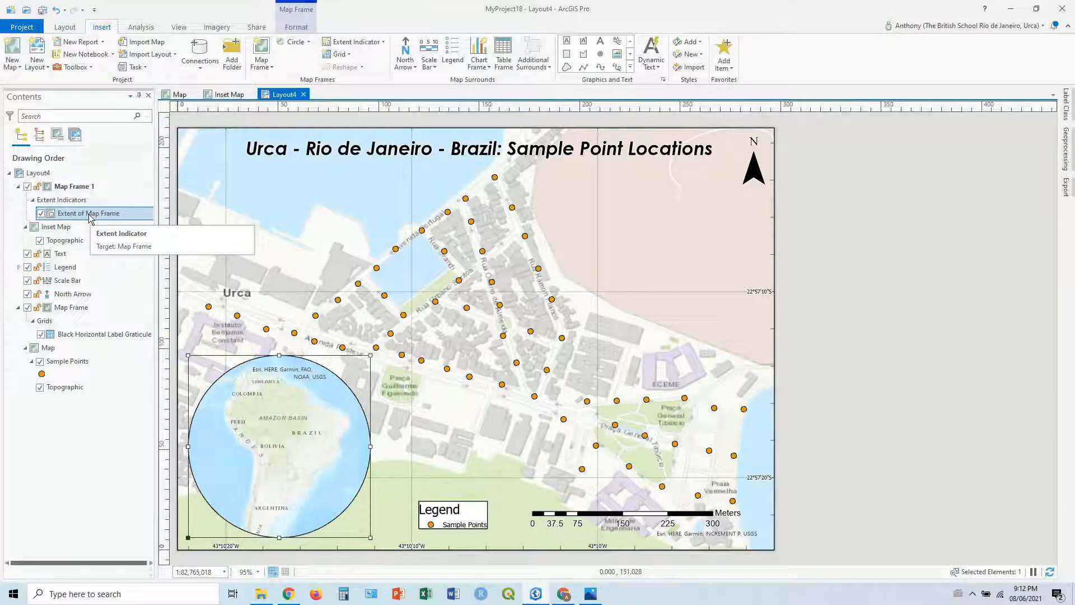
- Make the extent indicator collapse to a point when smaller than 1 pt
right_click(88, 213)
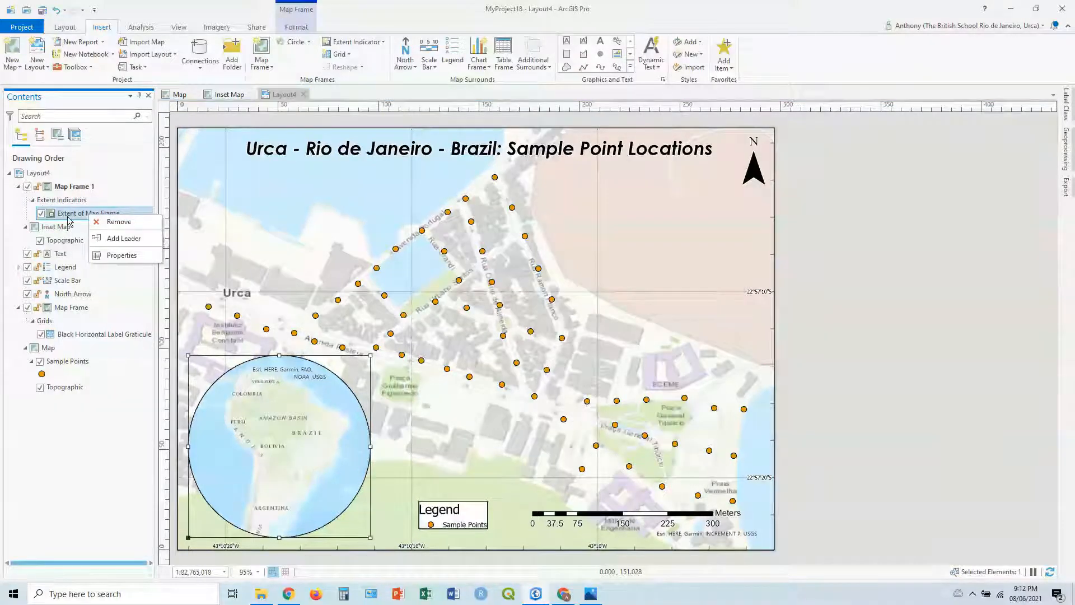
mouse_move(122, 256)
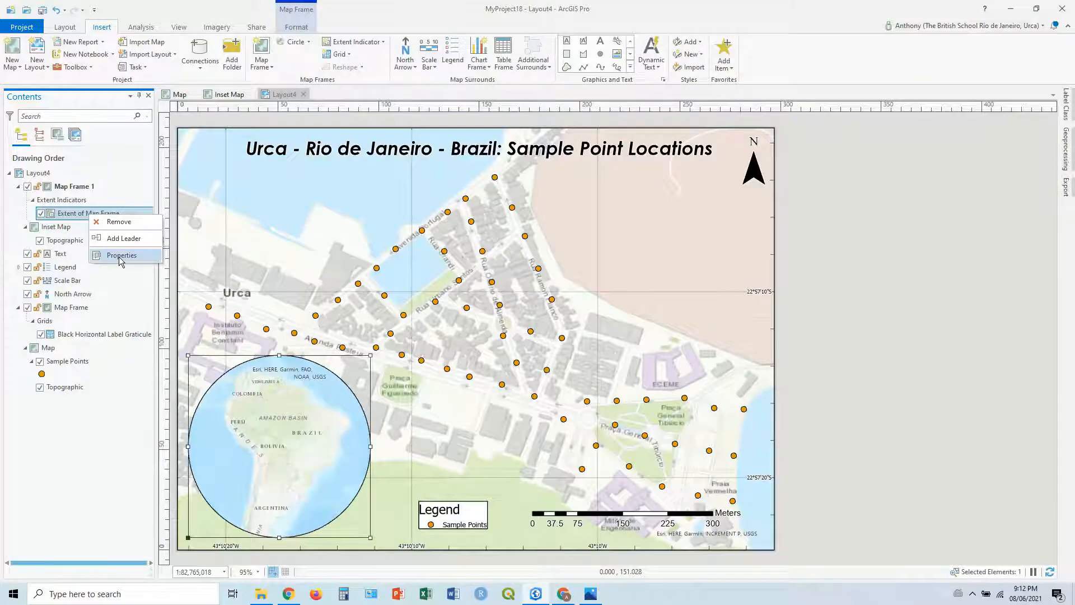
left_click(122, 255)
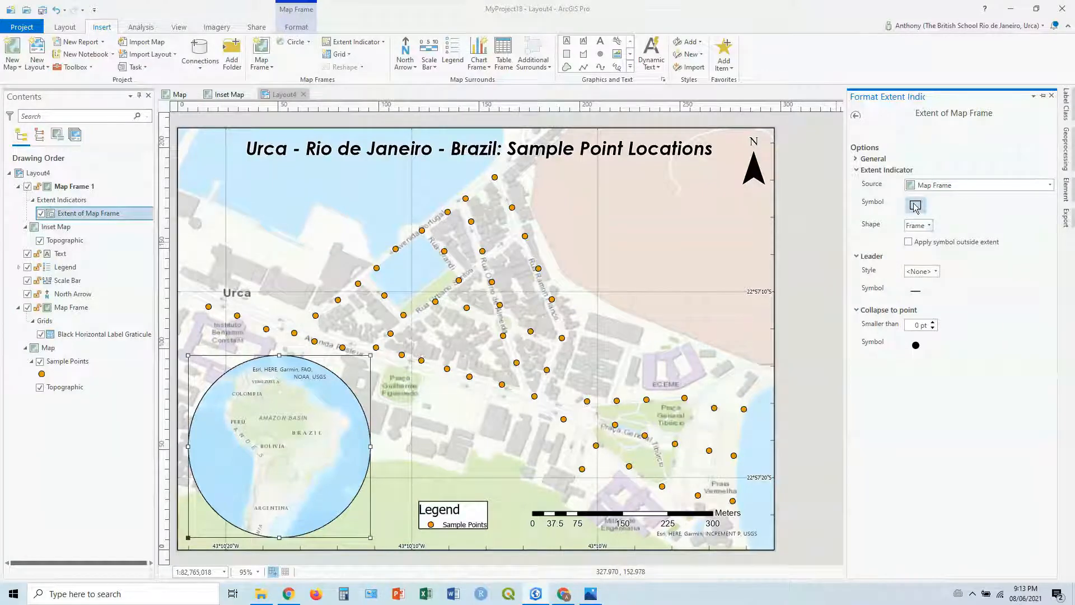
left_click(916, 205)
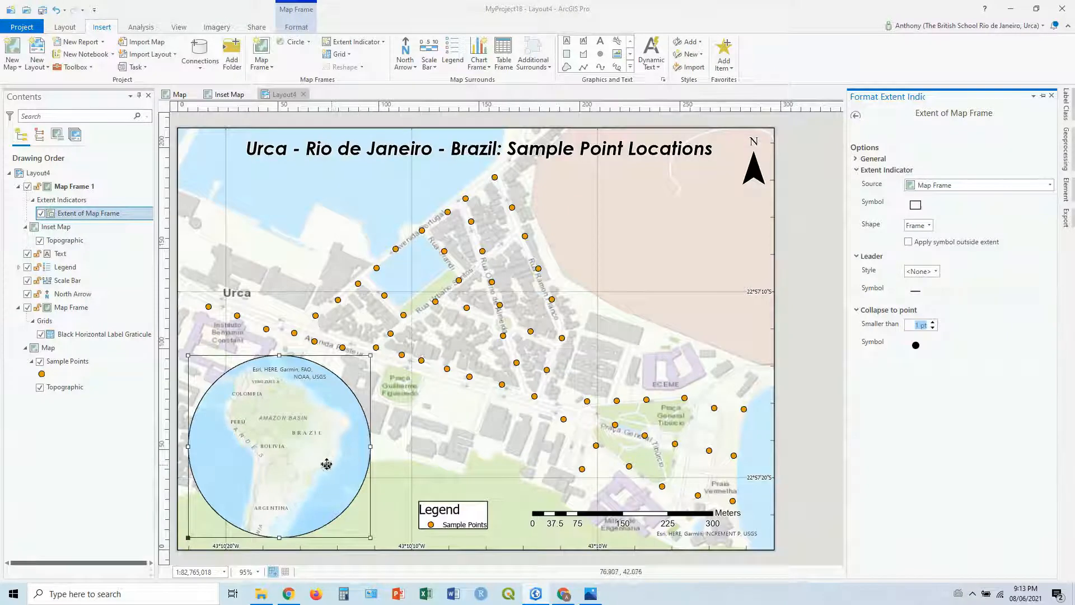
mouse_move(329, 466)
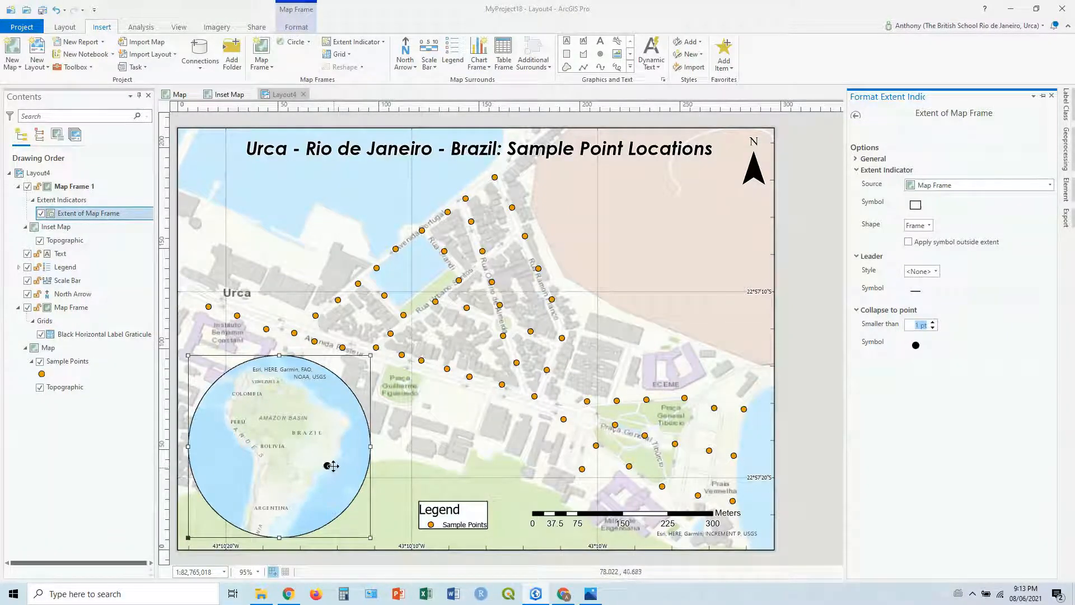
mouse_move(596, 410)
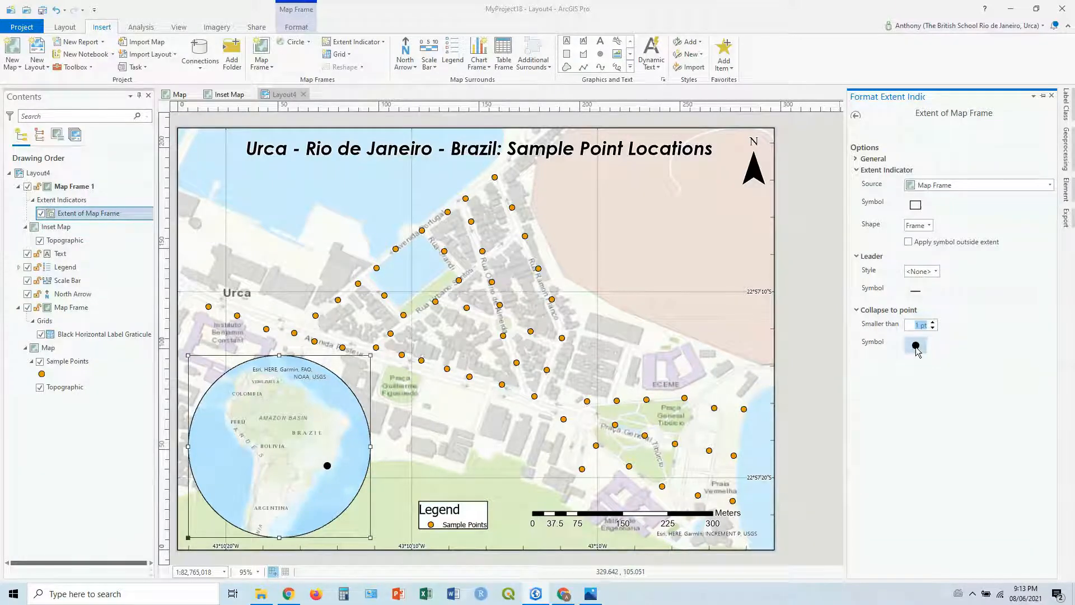
- Colour the collapsed point symbol Seville Orange and apply the change
left_click(915, 346)
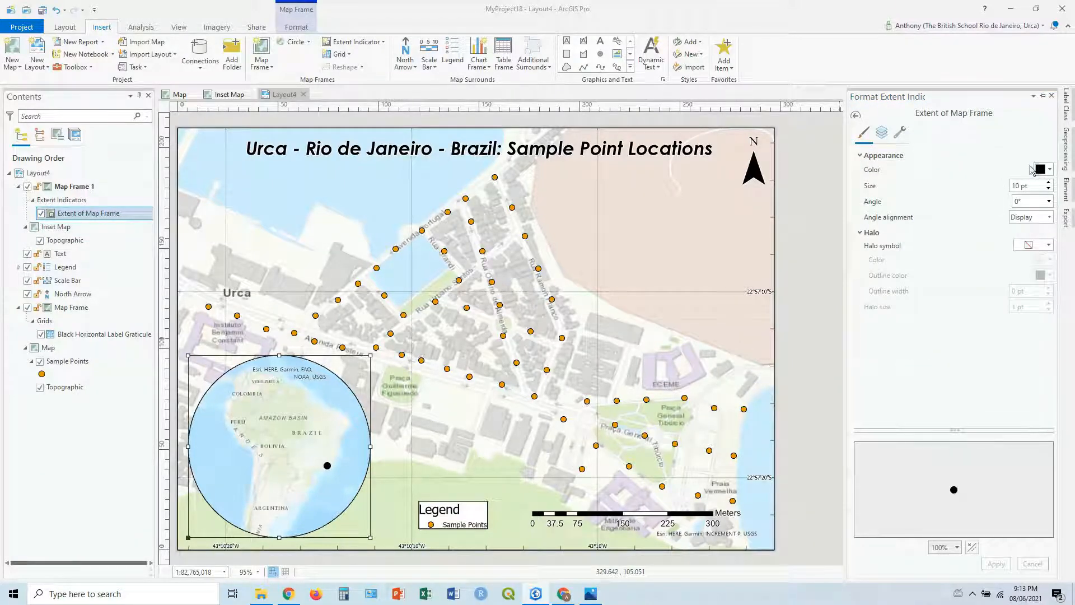
left_click(1041, 170)
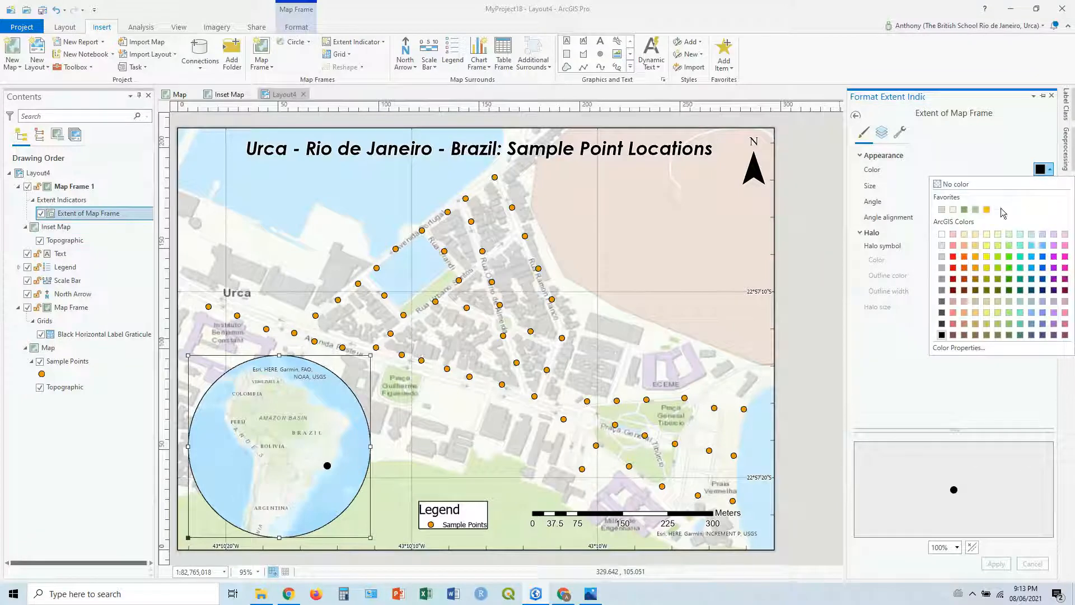
mouse_move(976, 268)
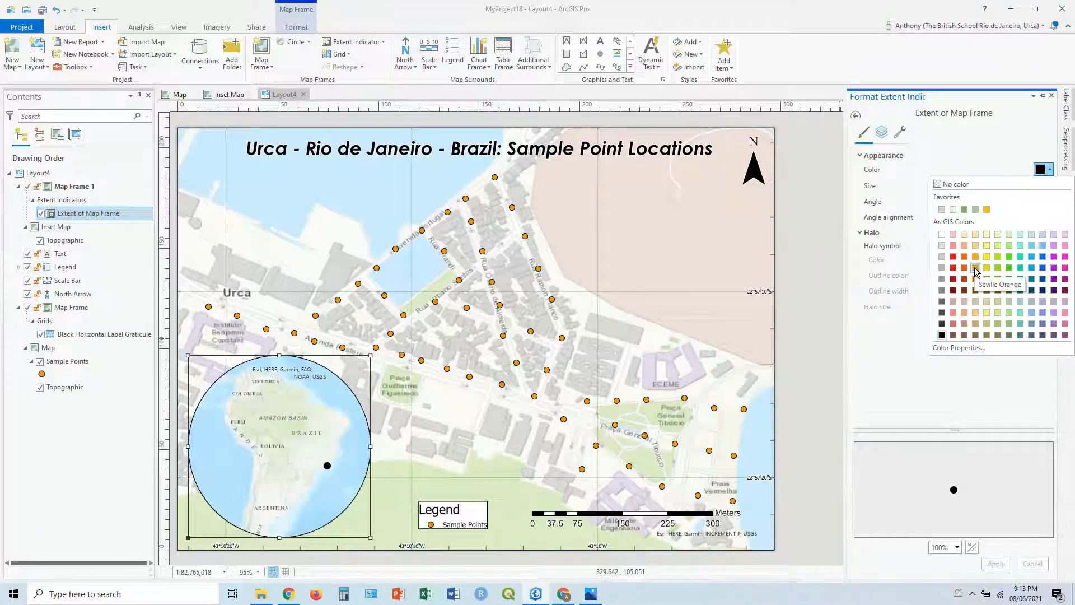
left_click(976, 268)
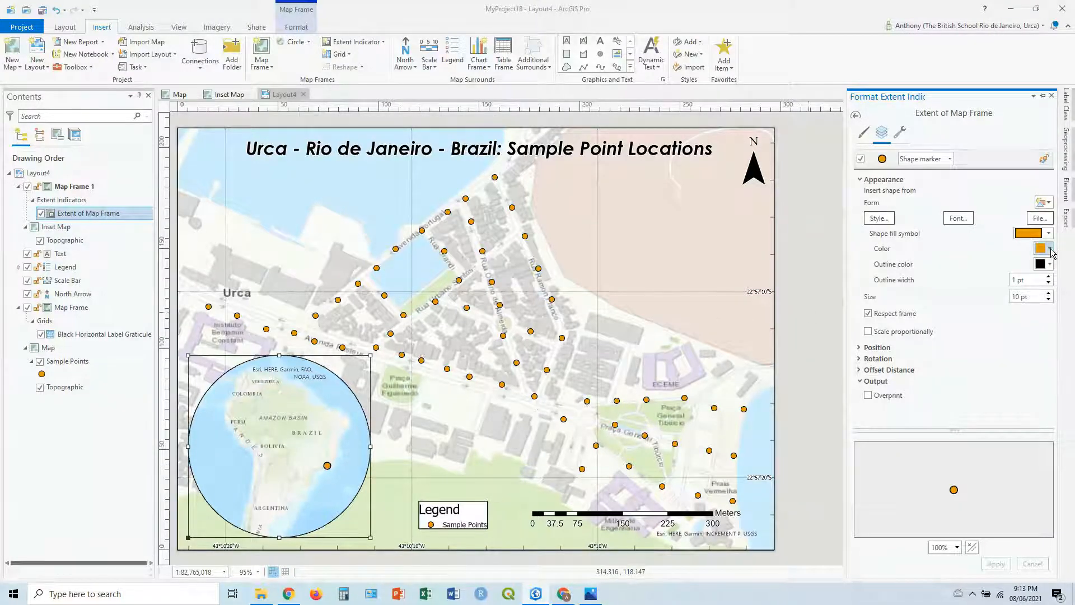
left_click(1049, 248)
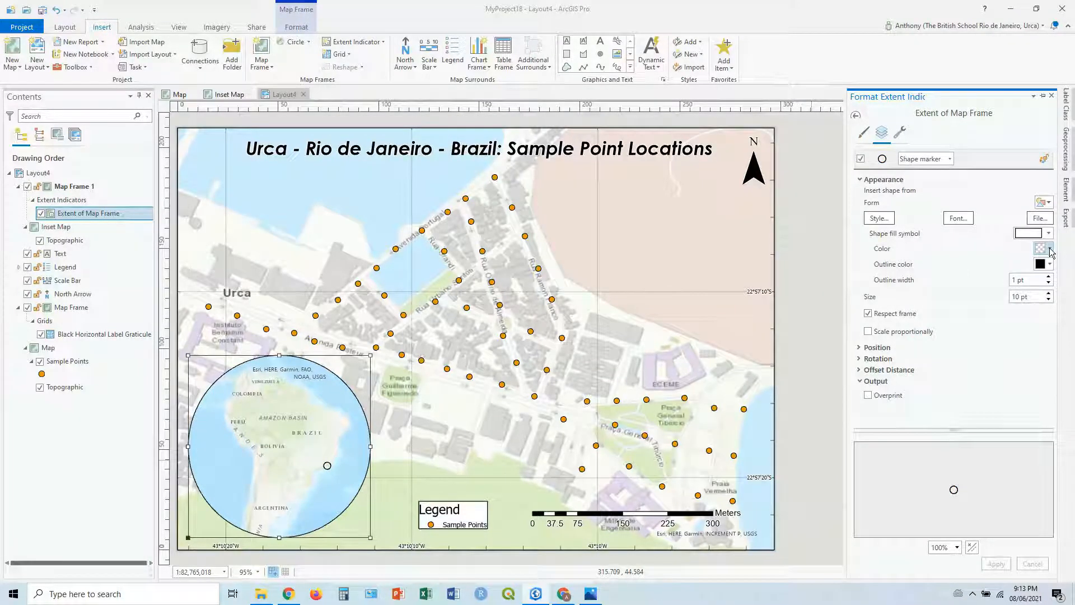
left_click(1048, 248)
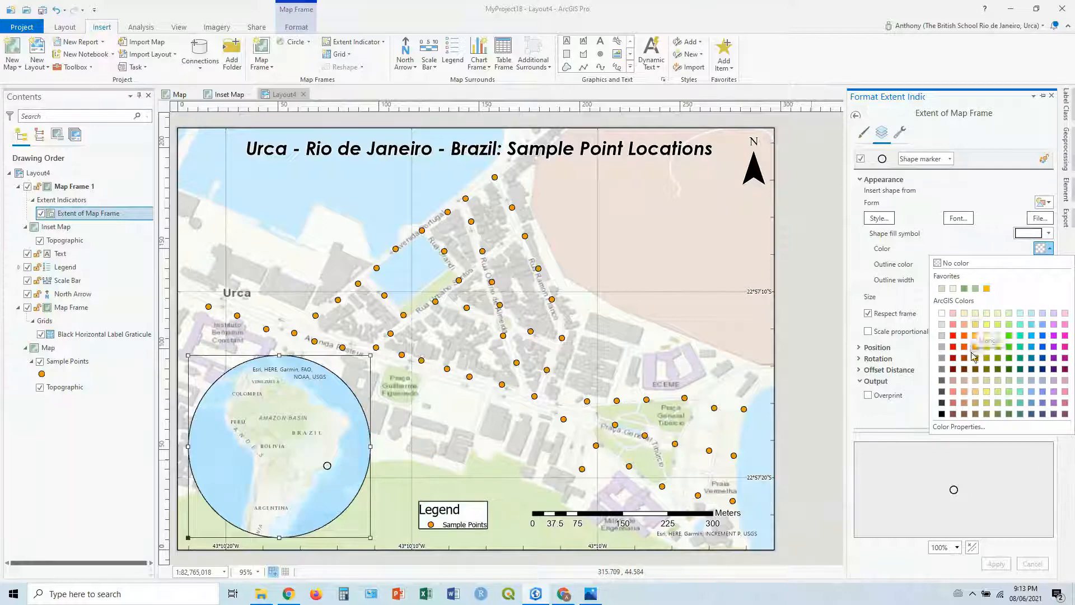
left_click(987, 335)
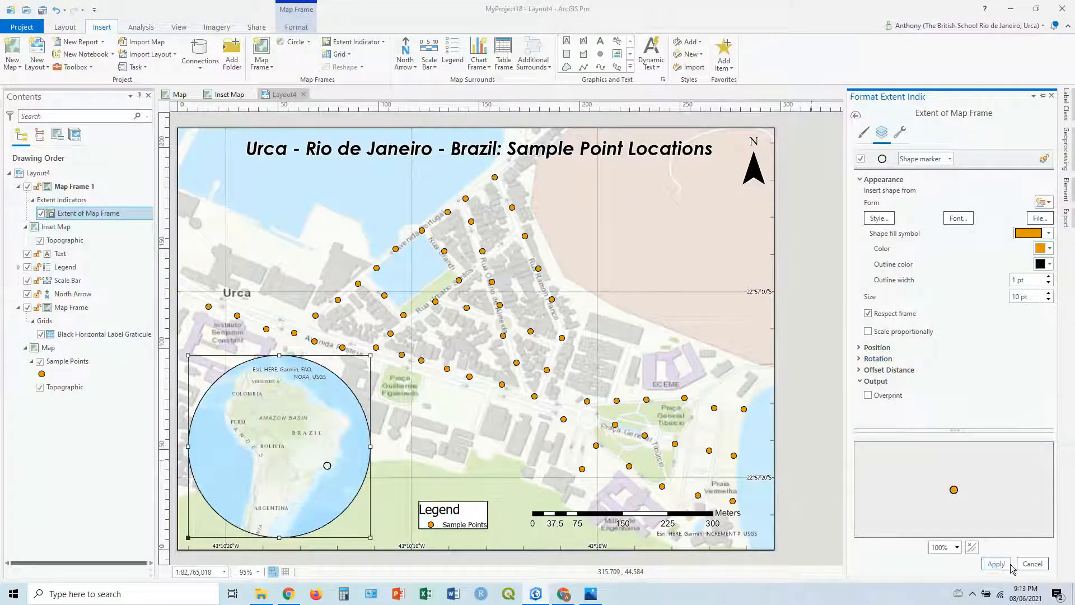
left_click(996, 563)
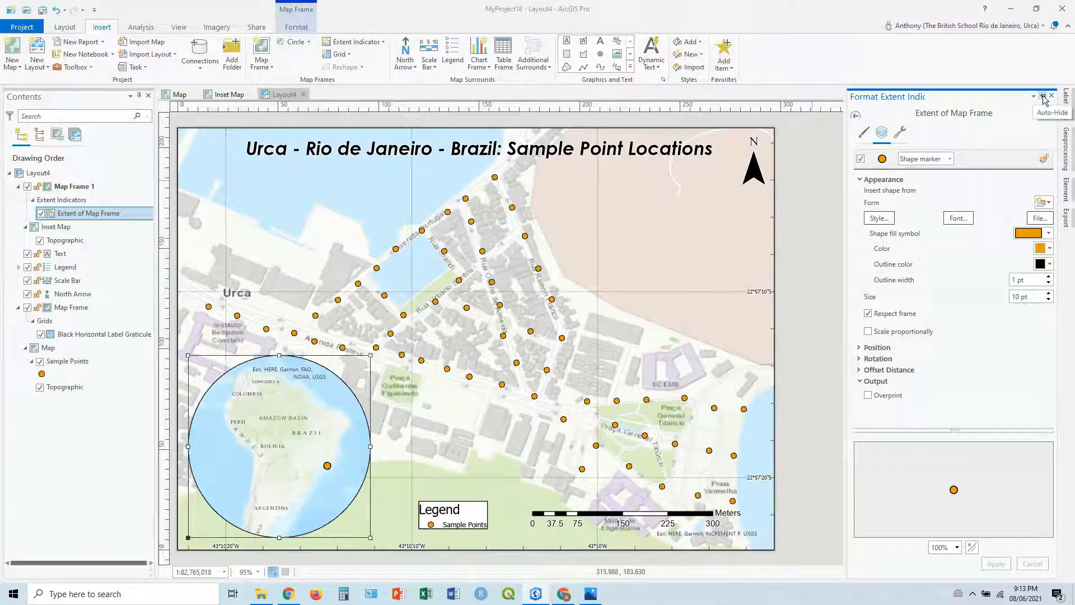
left_click(1049, 96)
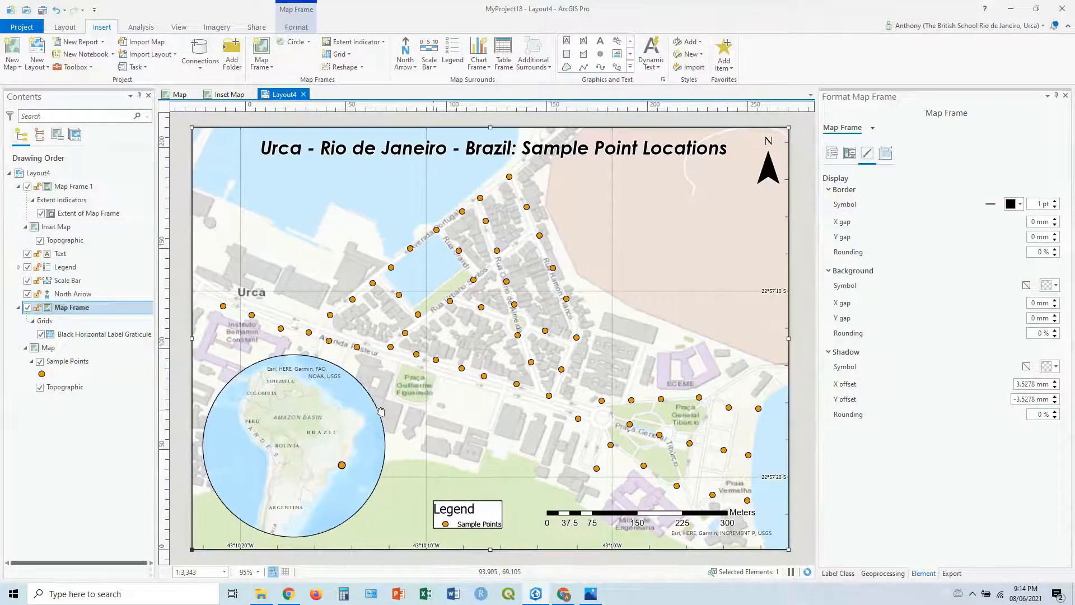
- Give the inset frame a gray shadow offset 2 mm right and 2 mm down
left_click(296, 446)
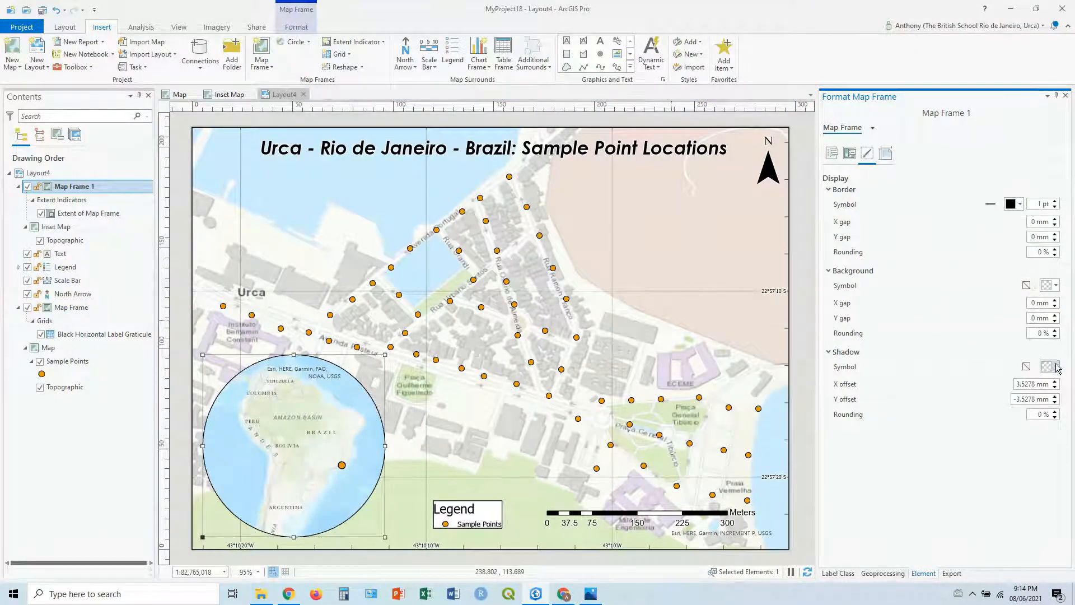
left_click(1050, 366)
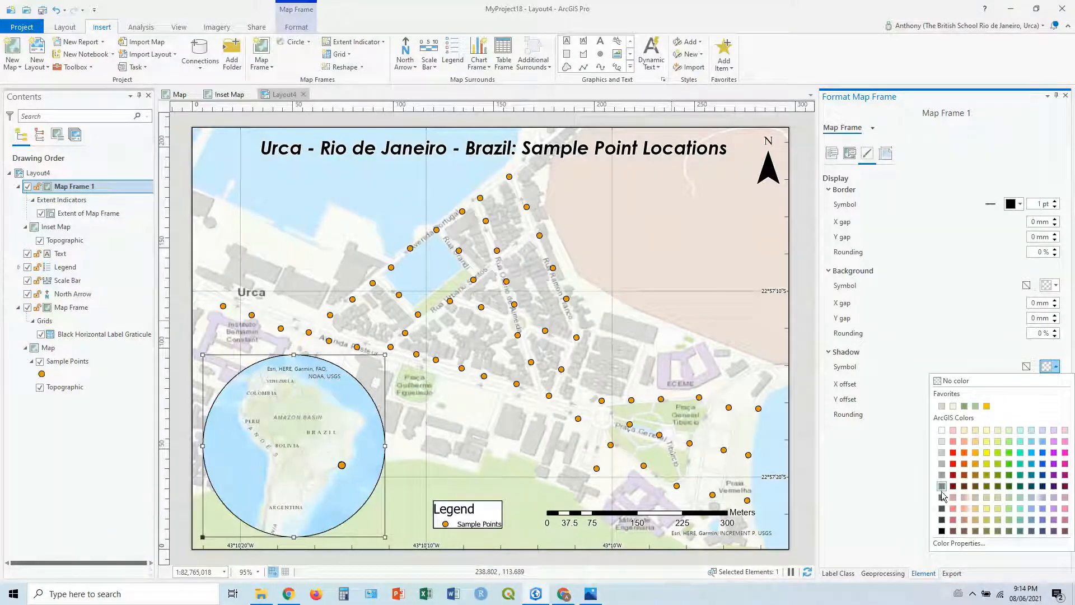
left_click(942, 486)
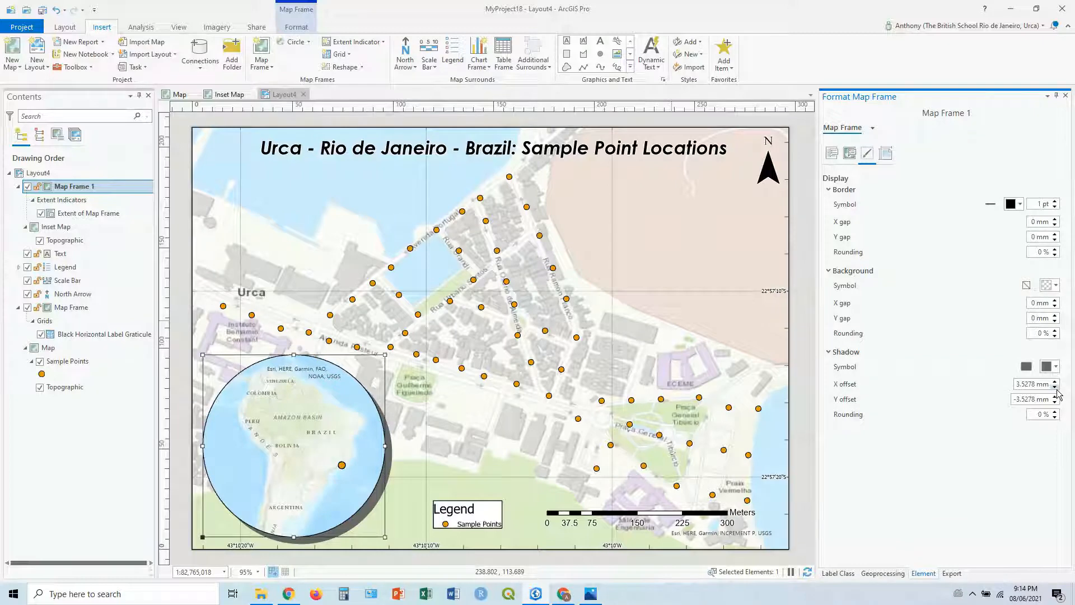
triple_click(1031, 383)
type("2")
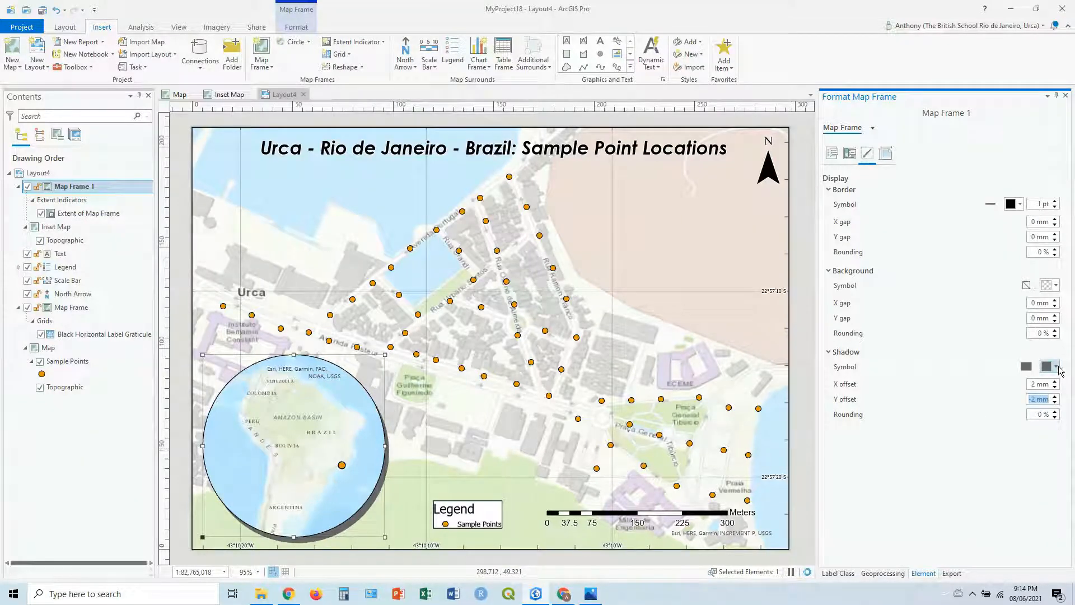
left_click(1048, 367)
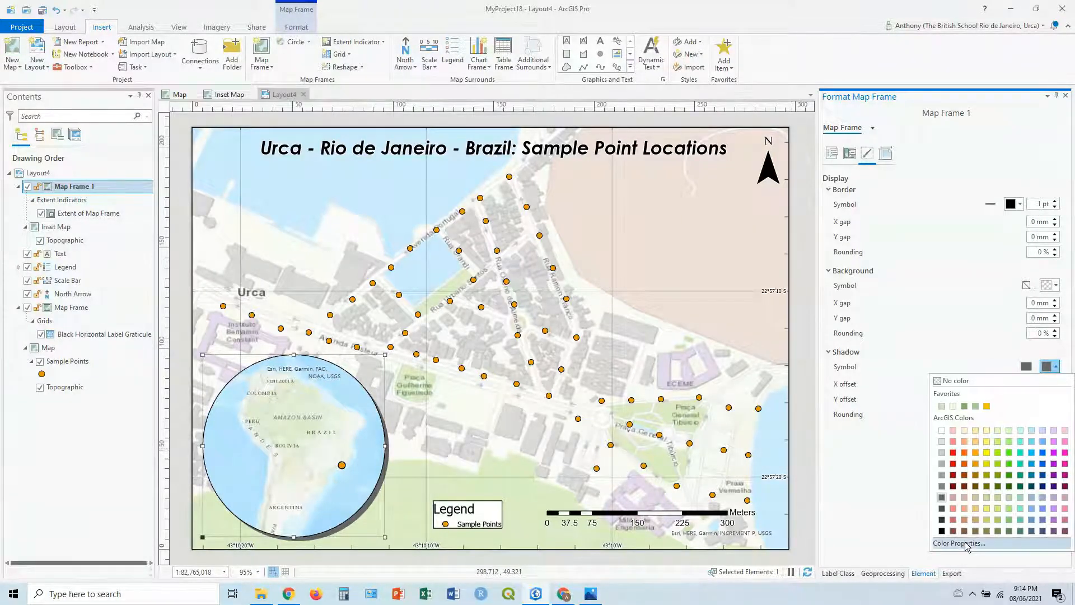
left_click(959, 543)
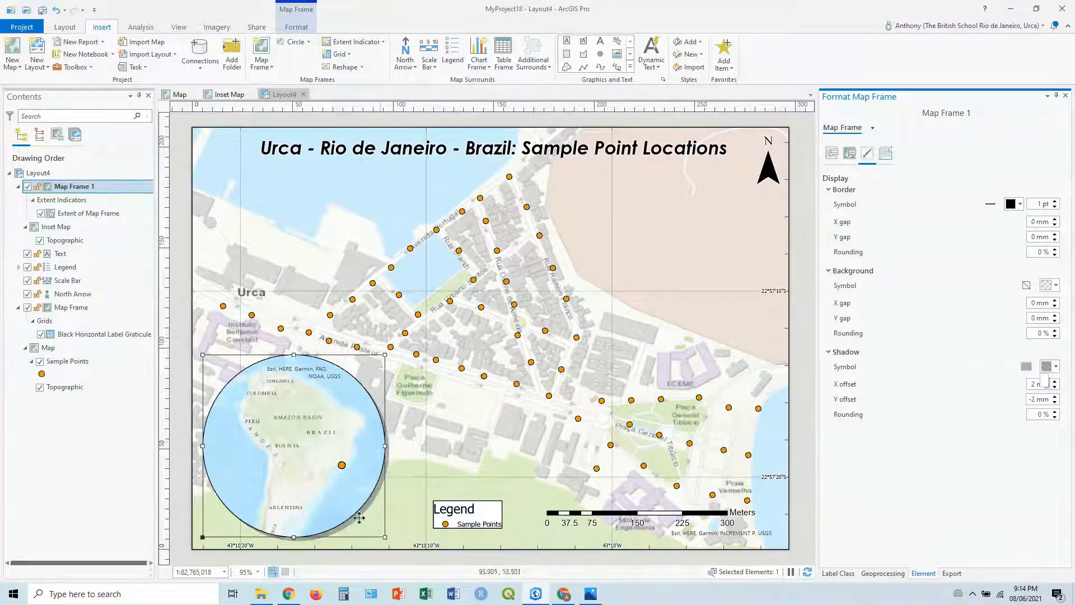
mouse_move(419, 439)
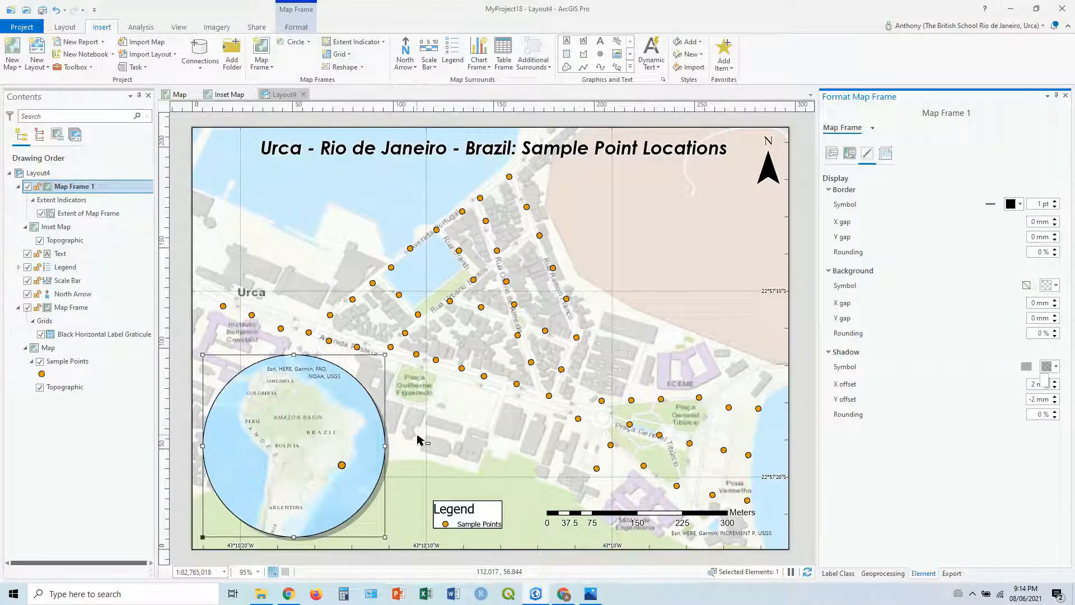
left_click(71, 308)
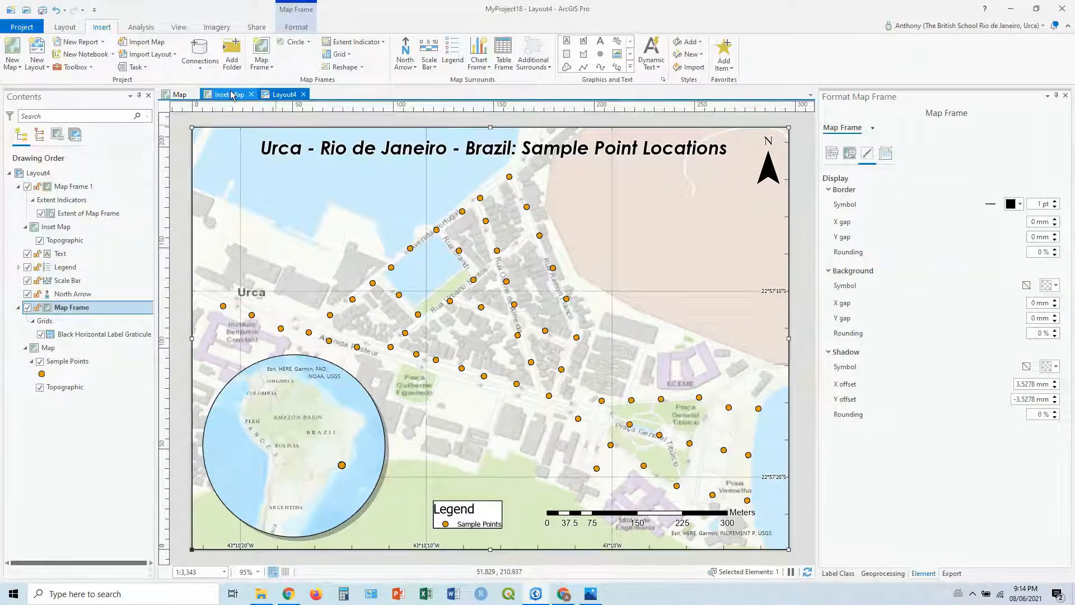
mouse_move(229, 94)
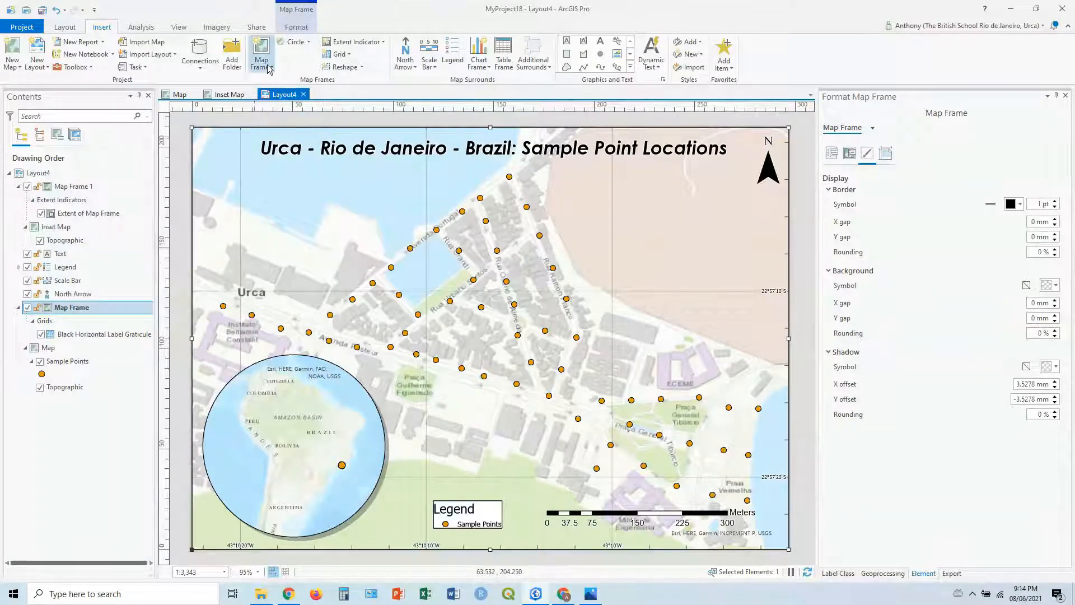
- Browse the Map Frame gallery, then switch to the South America Inset Map view
left_click(260, 54)
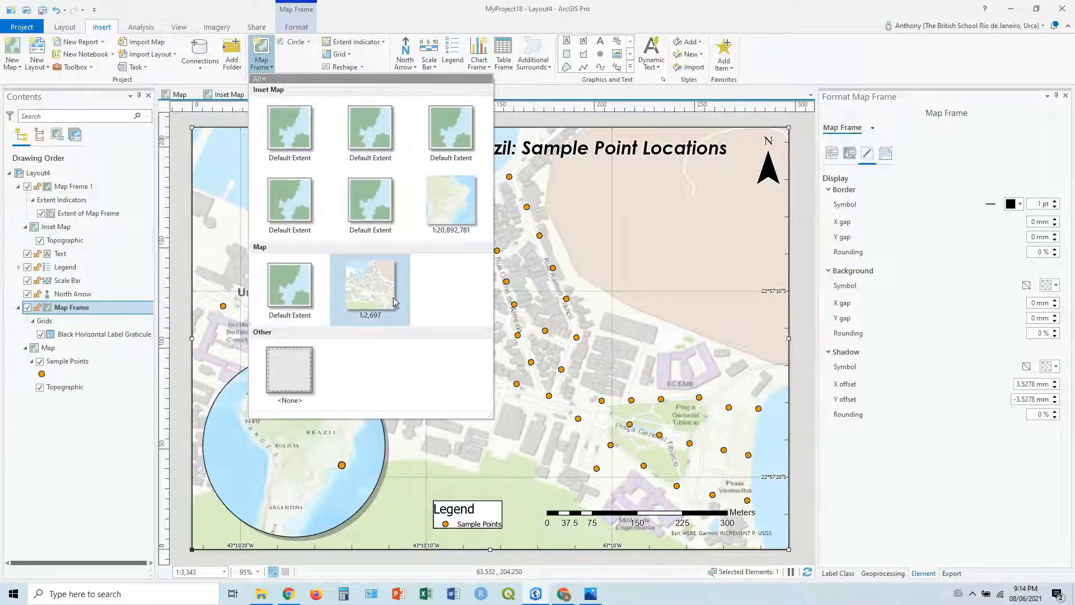
mouse_move(404, 296)
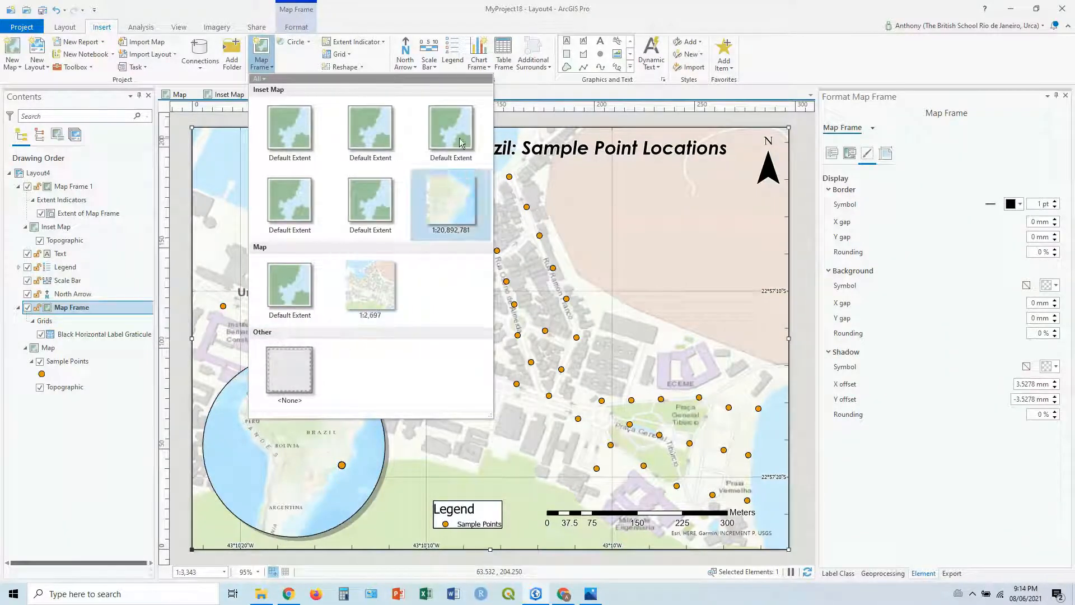
mouse_move(418, 5)
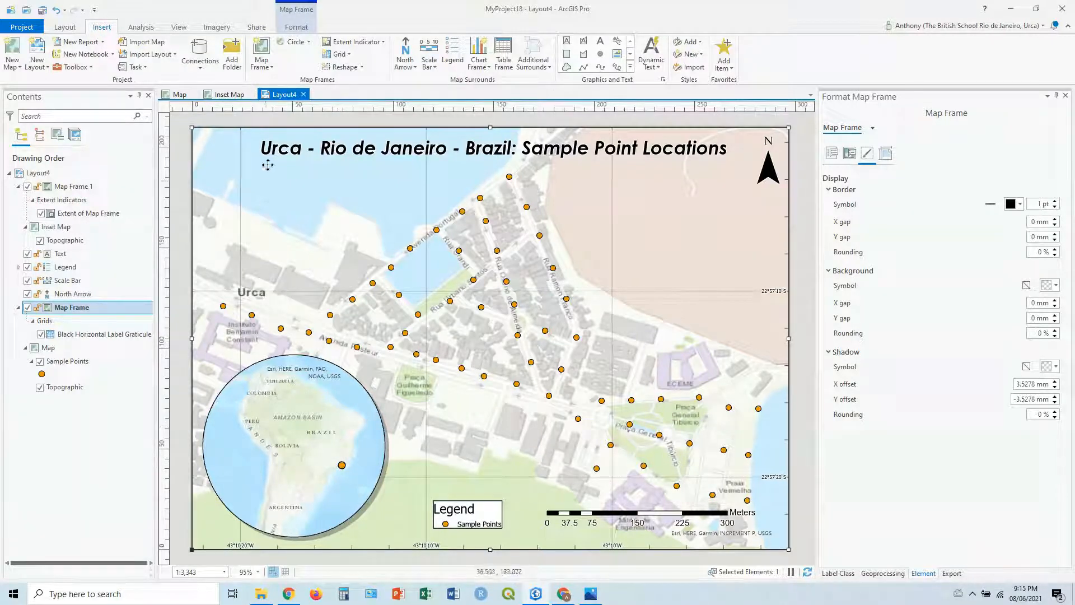
left_click(230, 95)
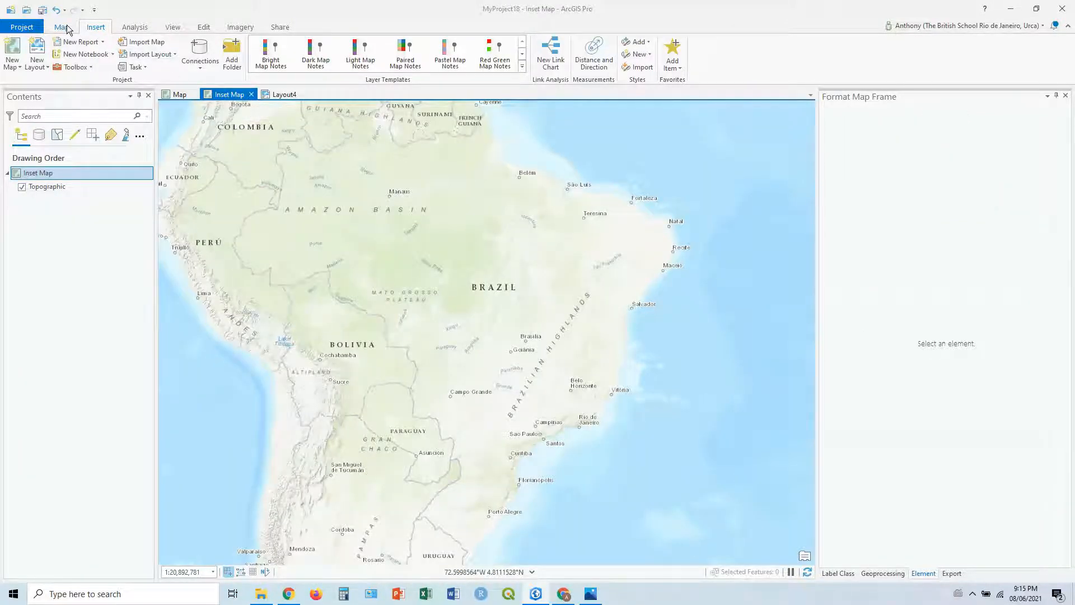
- Use the Light Gray Canvas basemap without World Light Gray Reference labels, then return to Layout4
left_click(61, 27)
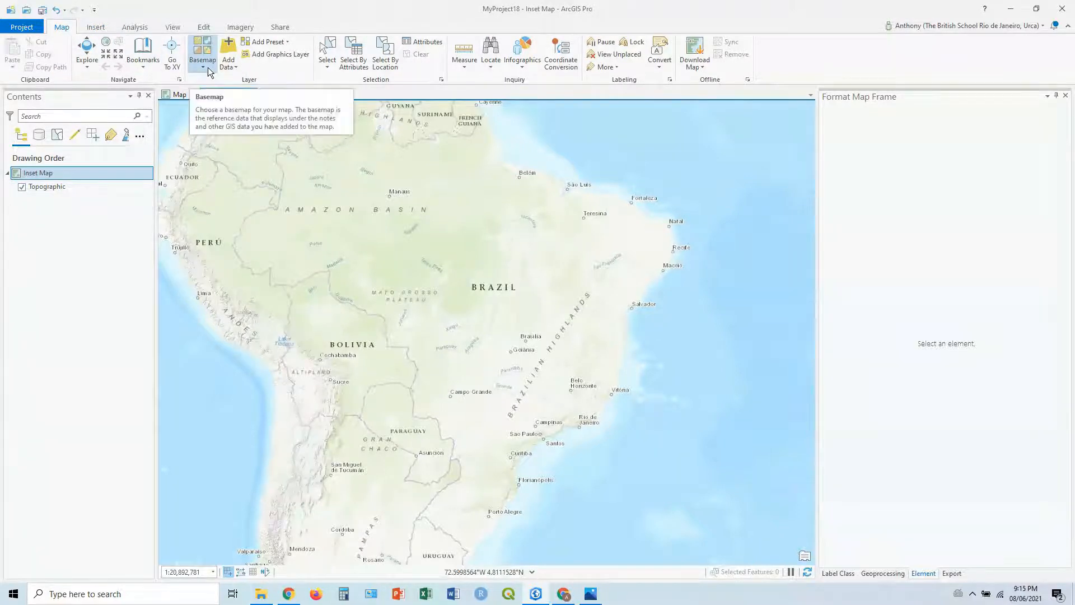
left_click(202, 51)
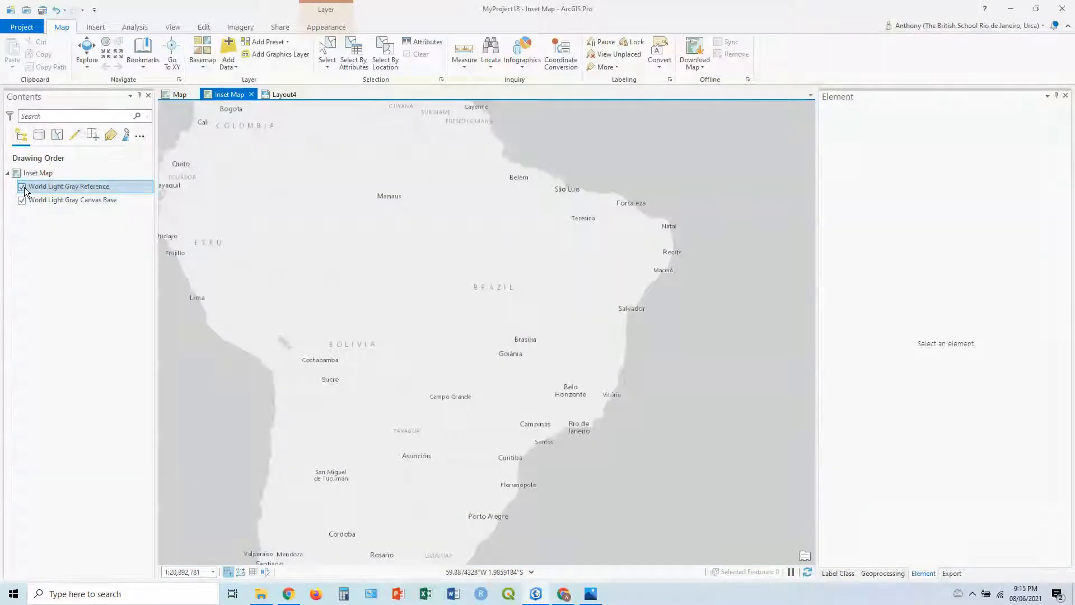
left_click(21, 186)
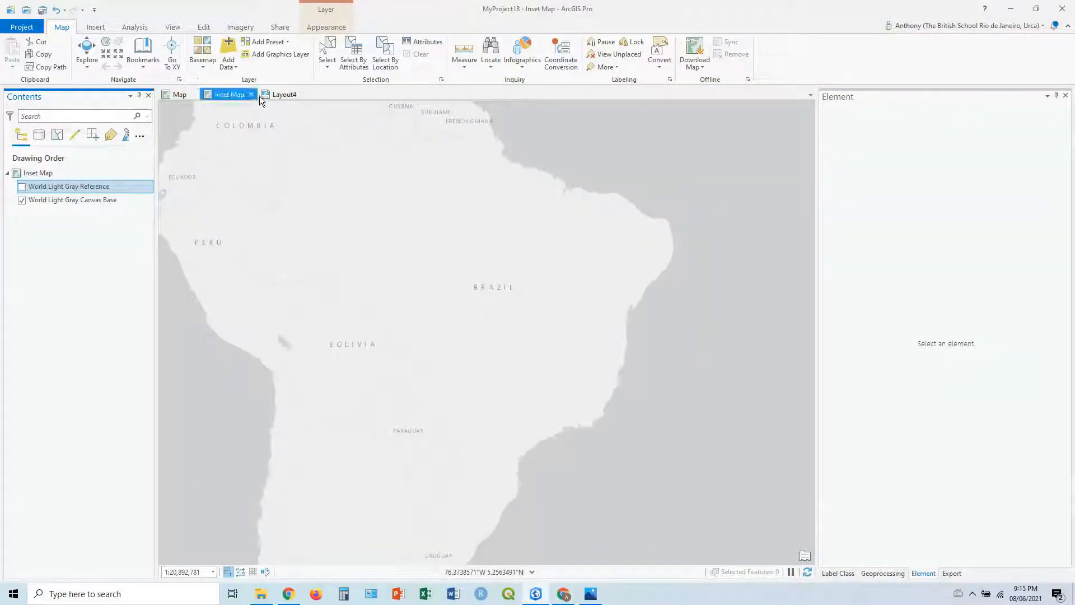
left_click(284, 95)
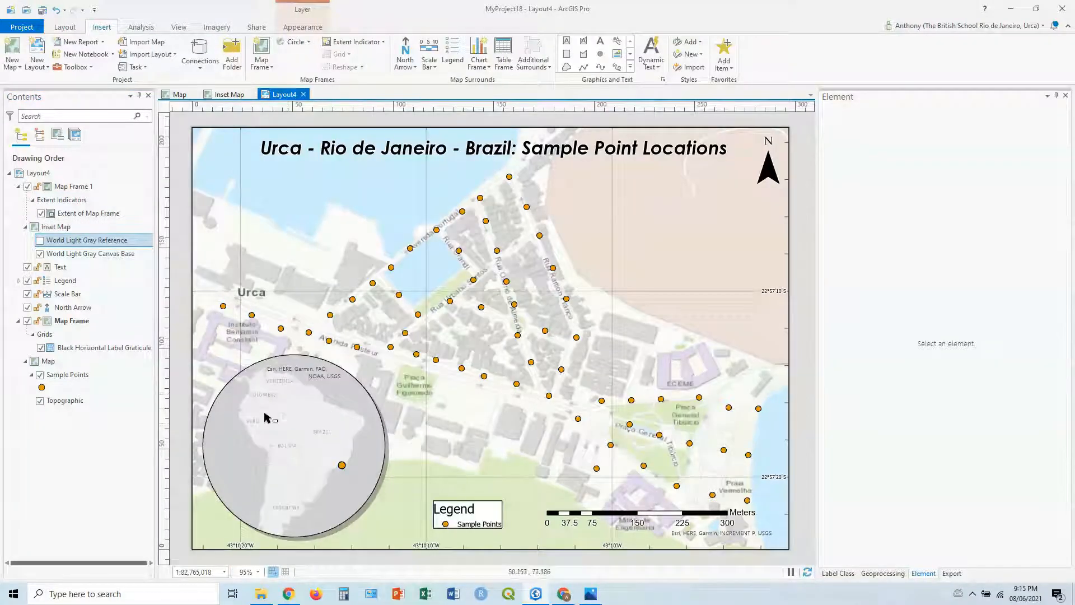
mouse_move(349, 452)
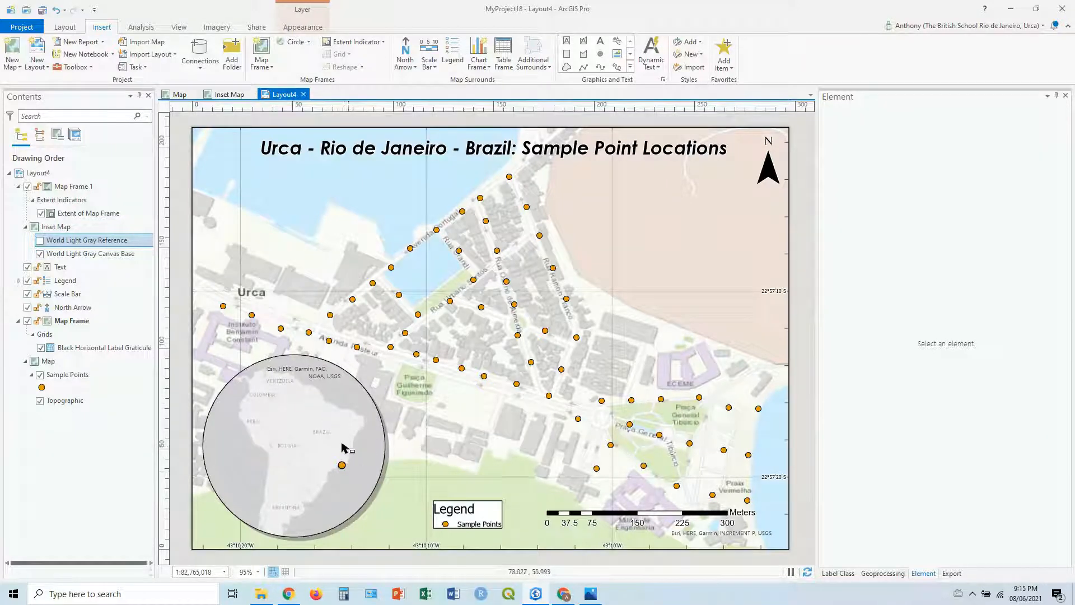
mouse_move(341, 443)
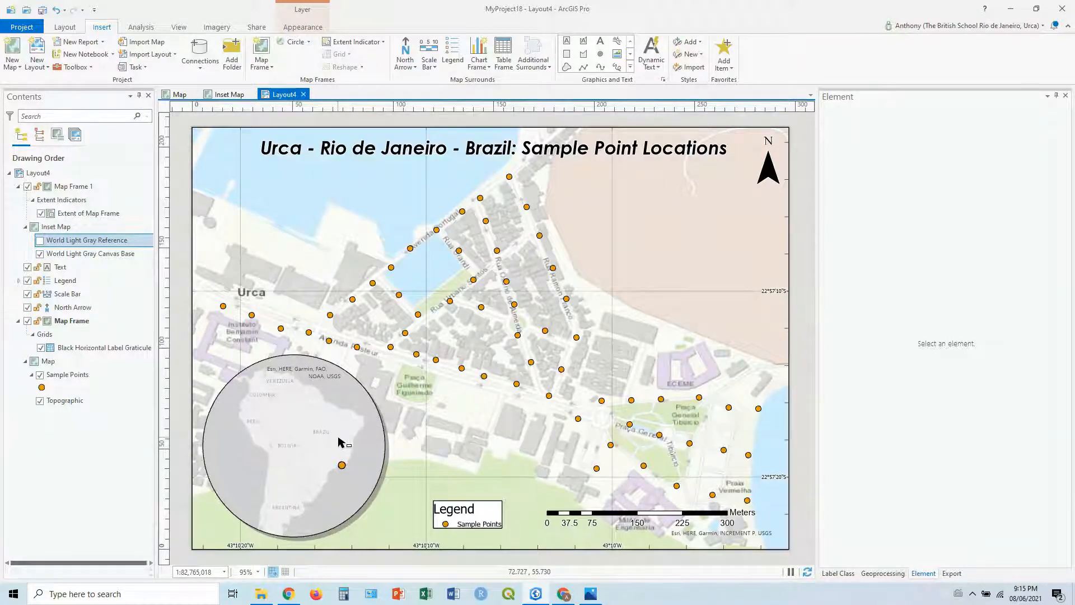
mouse_move(343, 415)
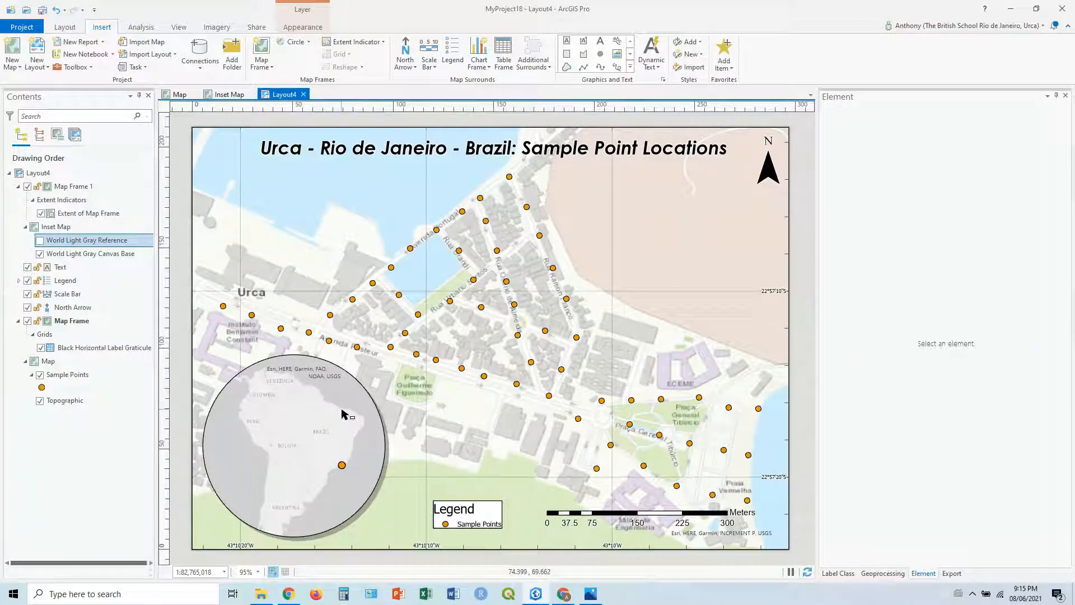
mouse_move(388, 278)
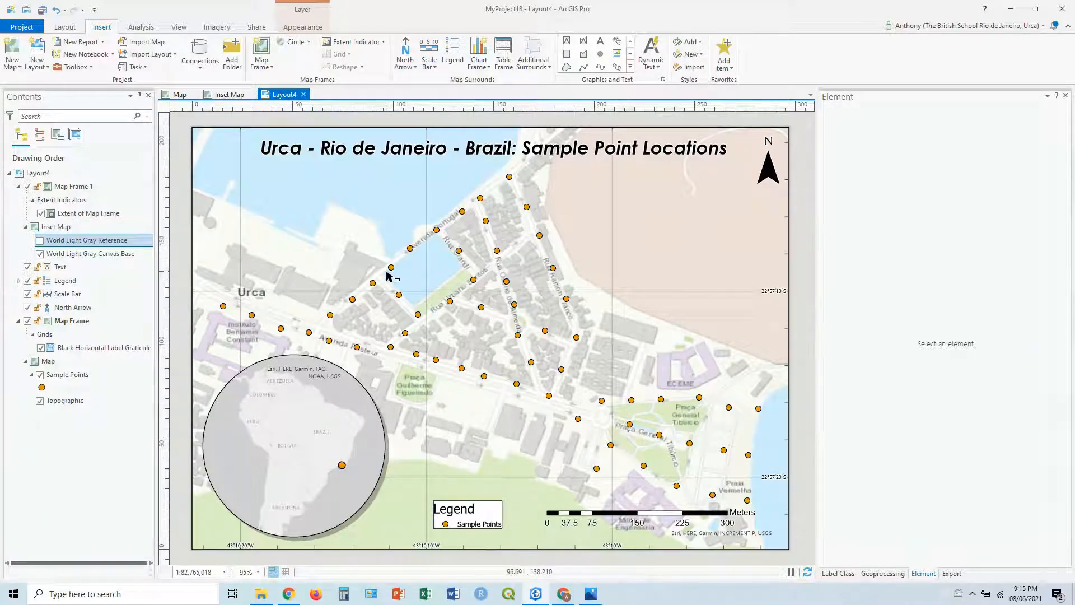
mouse_move(389, 261)
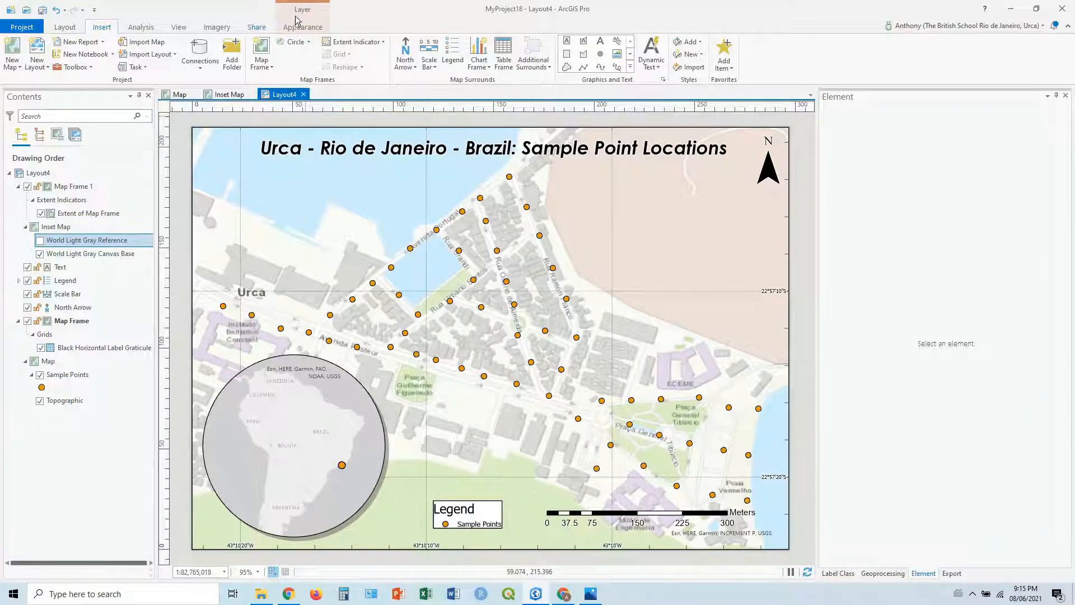
- Export Layout4 as a 300 DPI JPEG from Share > Export Layout
left_click(257, 27)
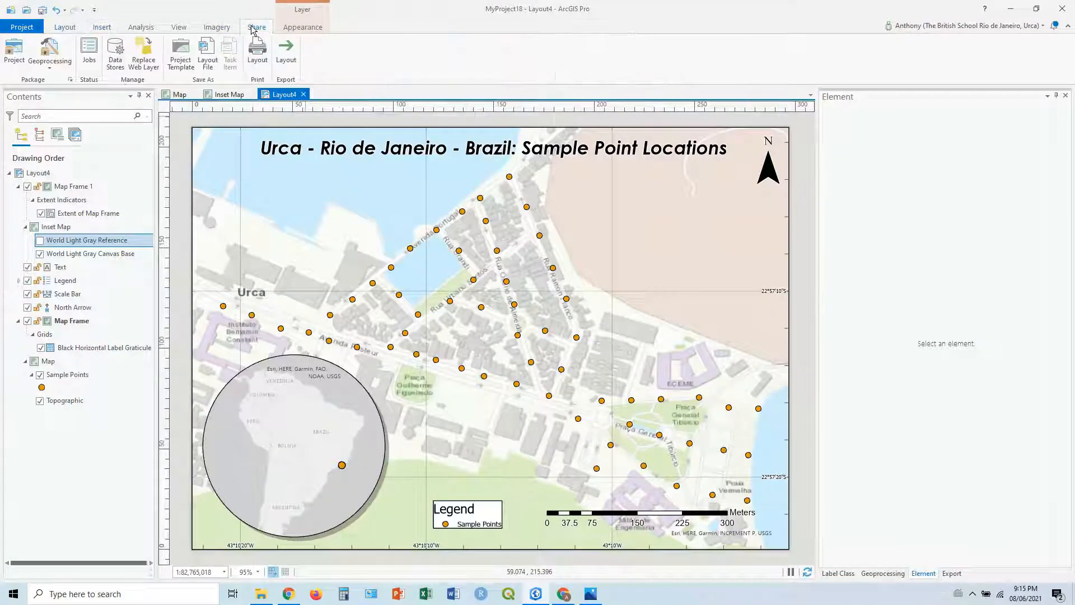
left_click(285, 52)
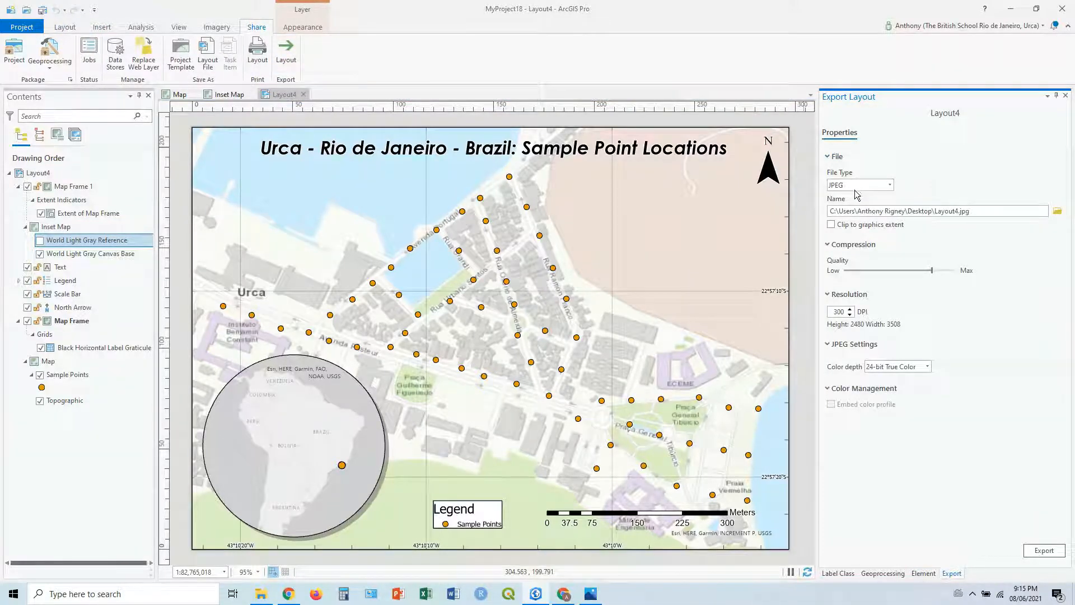
mouse_move(963, 214)
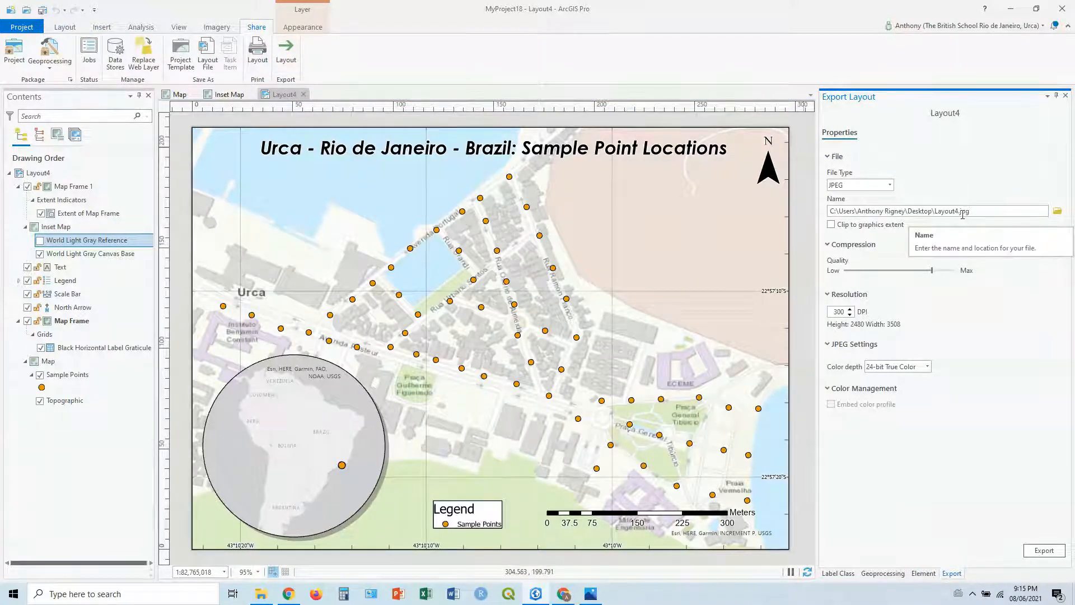
mouse_move(871, 312)
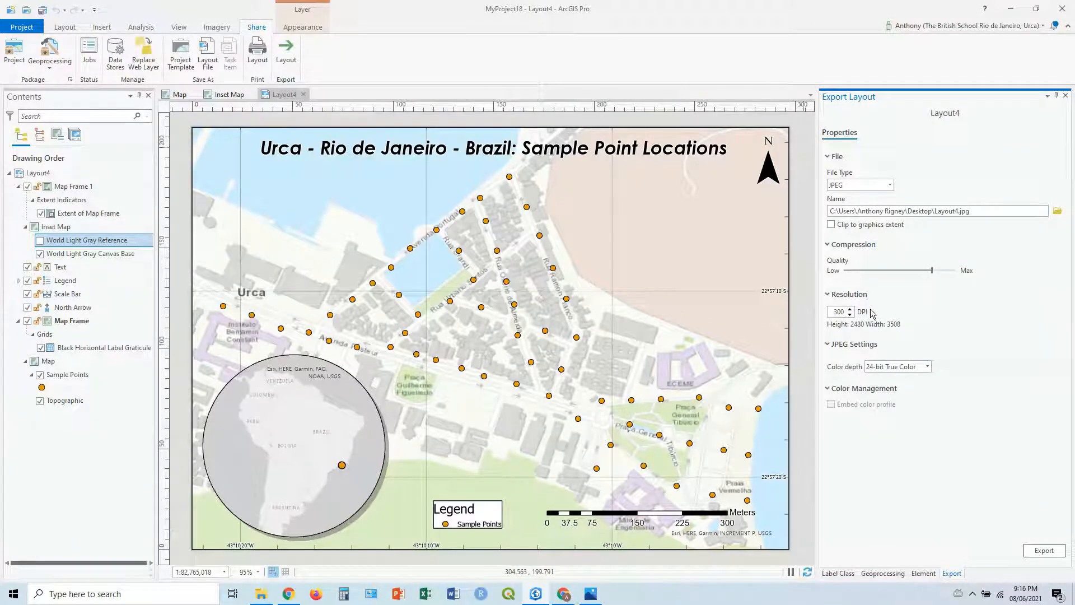
left_click(1044, 550)
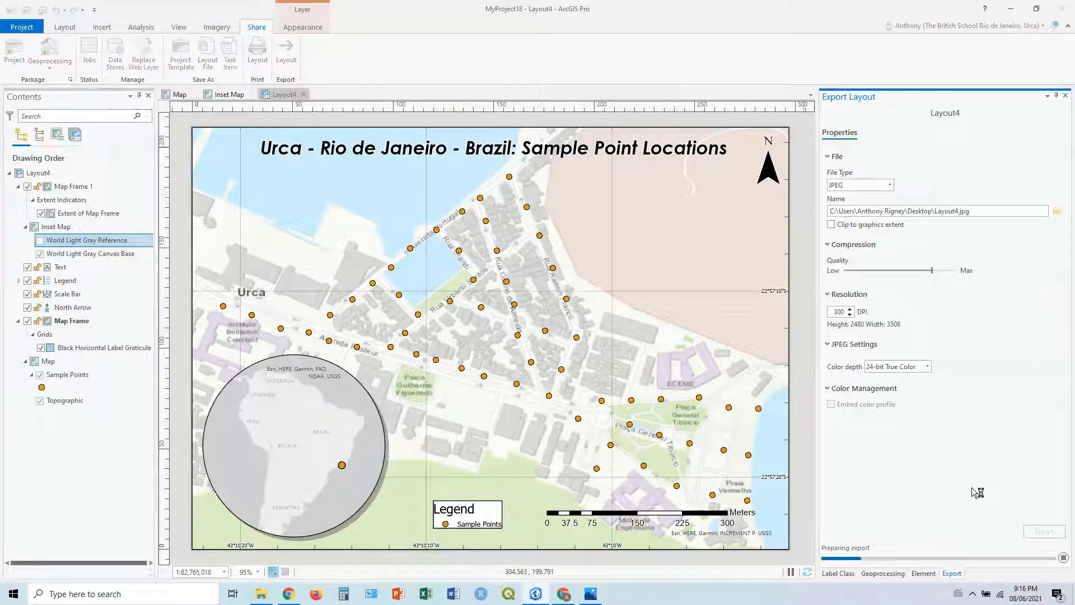
left_click(1042, 531)
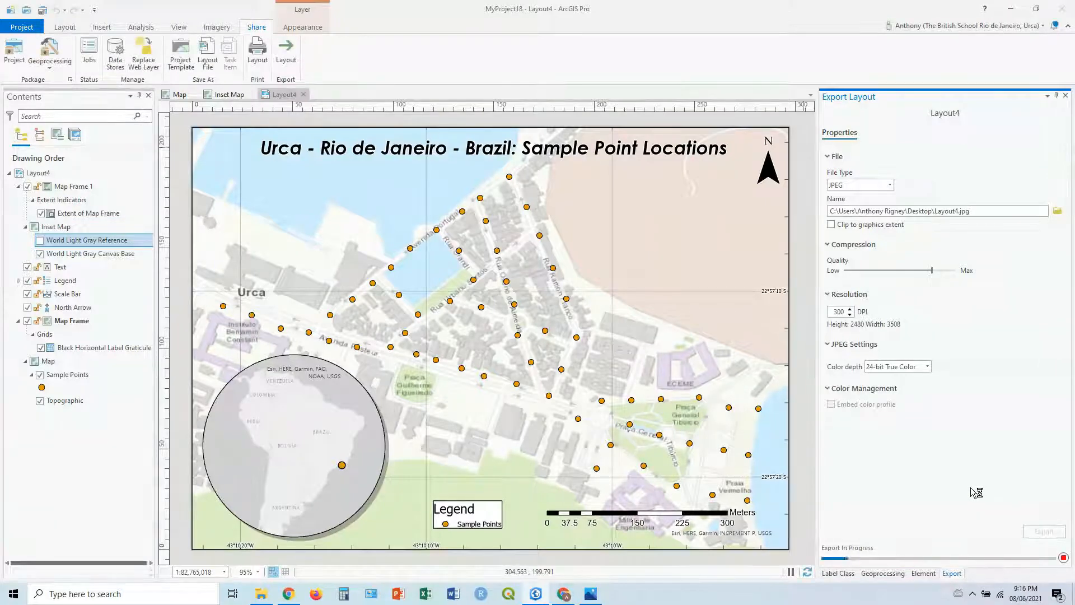